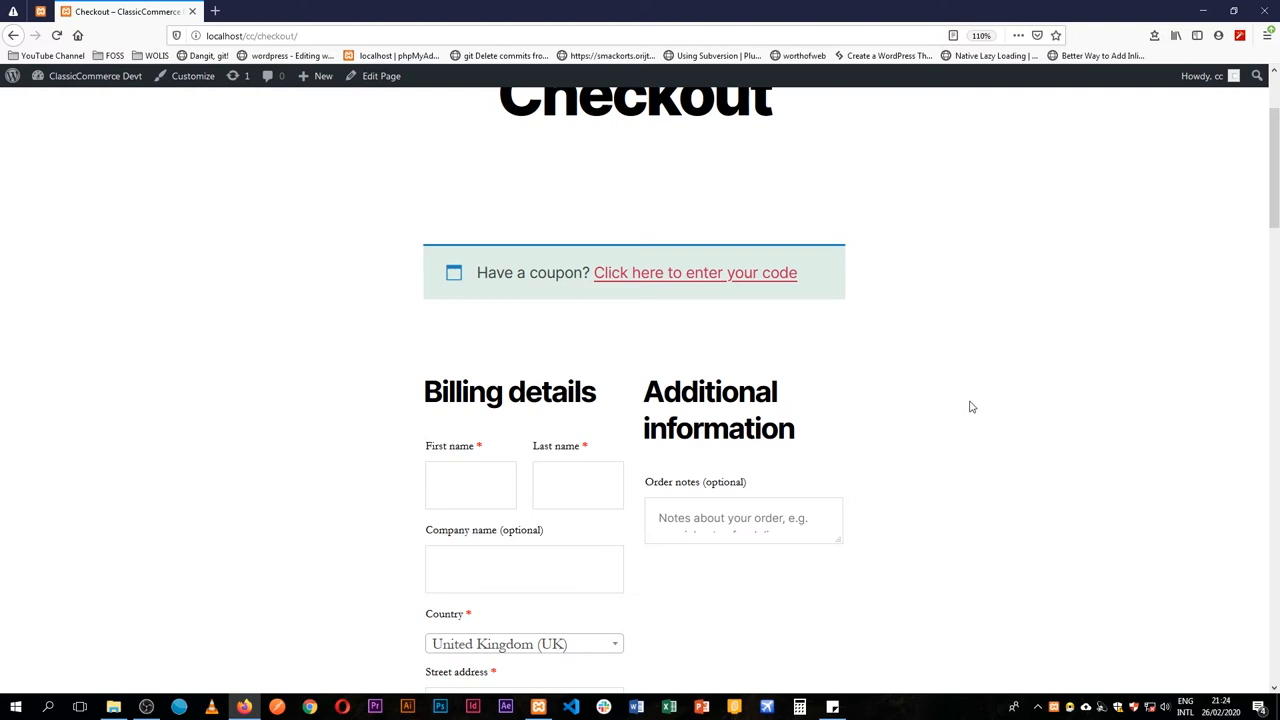
mouse_move(312, 388)
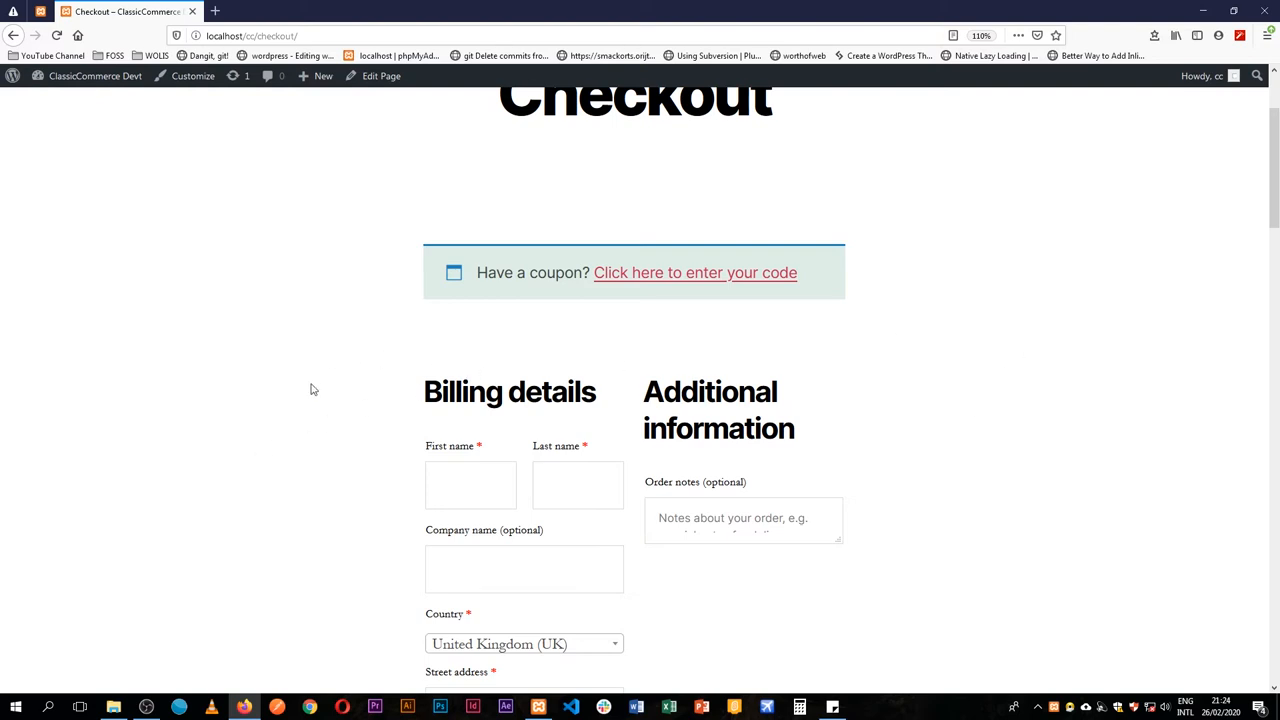
mouse_move(328, 376)
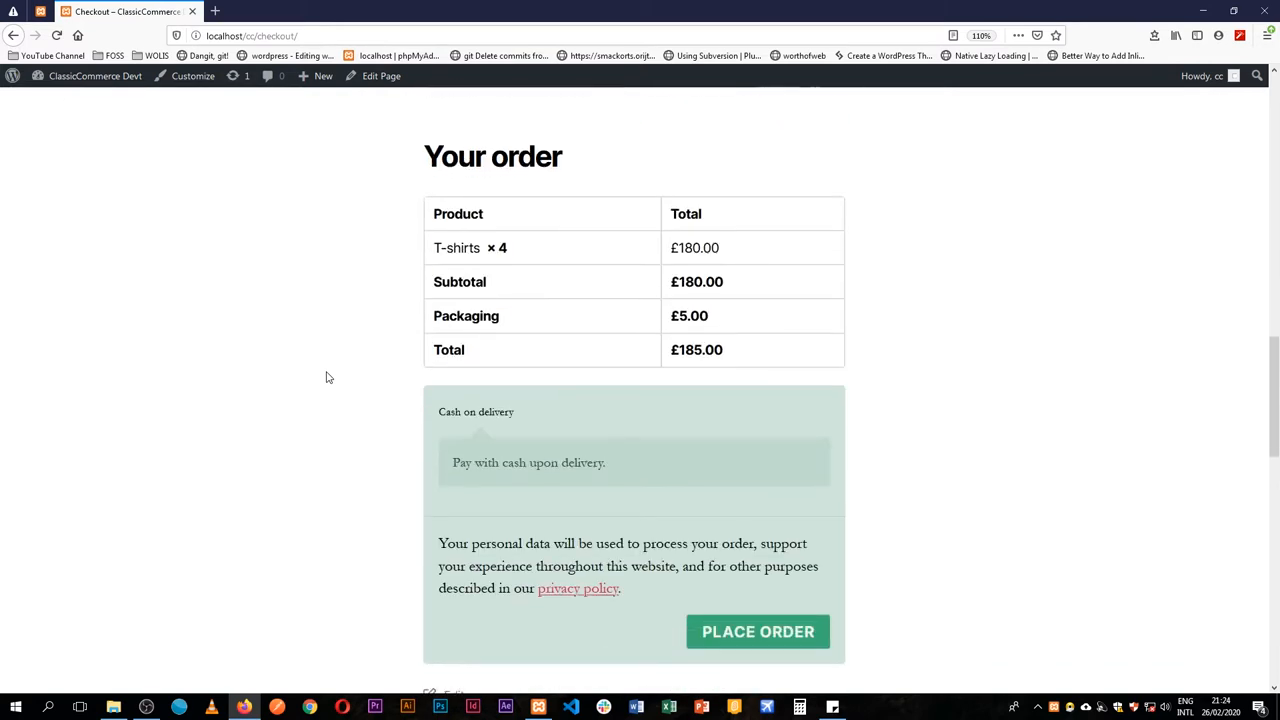
Scroll through the browser page, then switch over to the File Explorer window
scroll("down", 3)
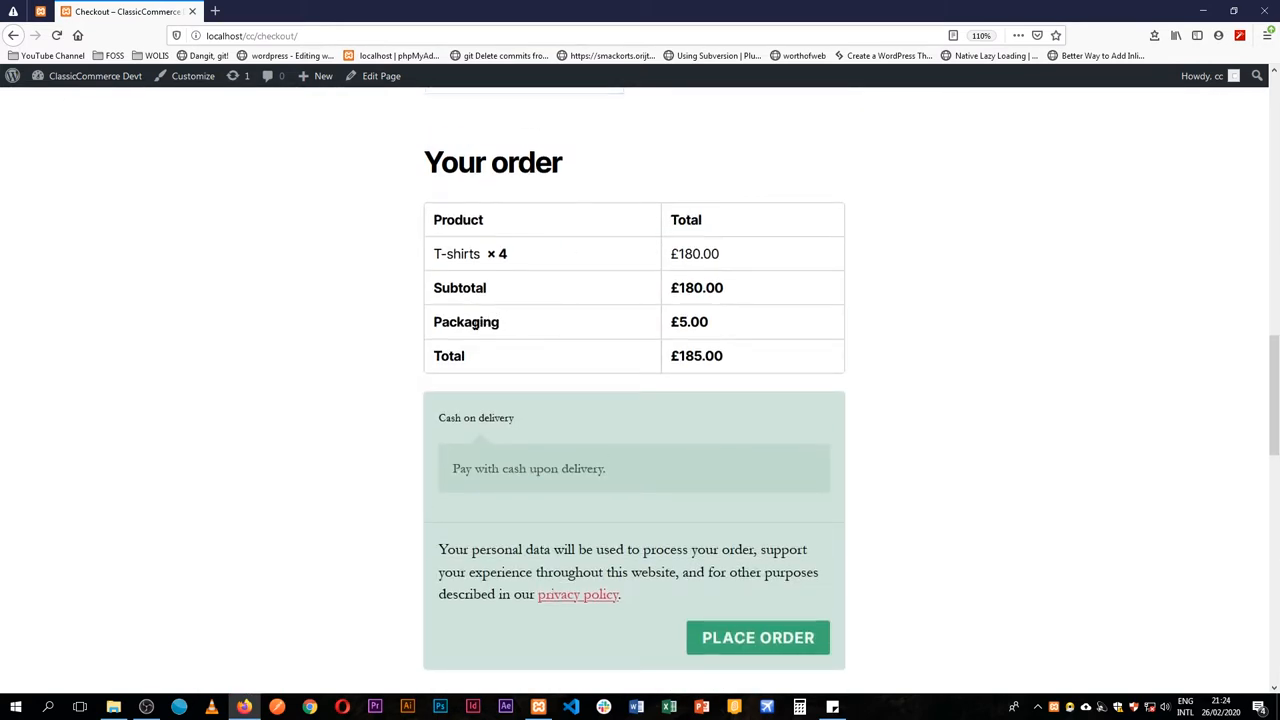
mouse_move(728, 328)
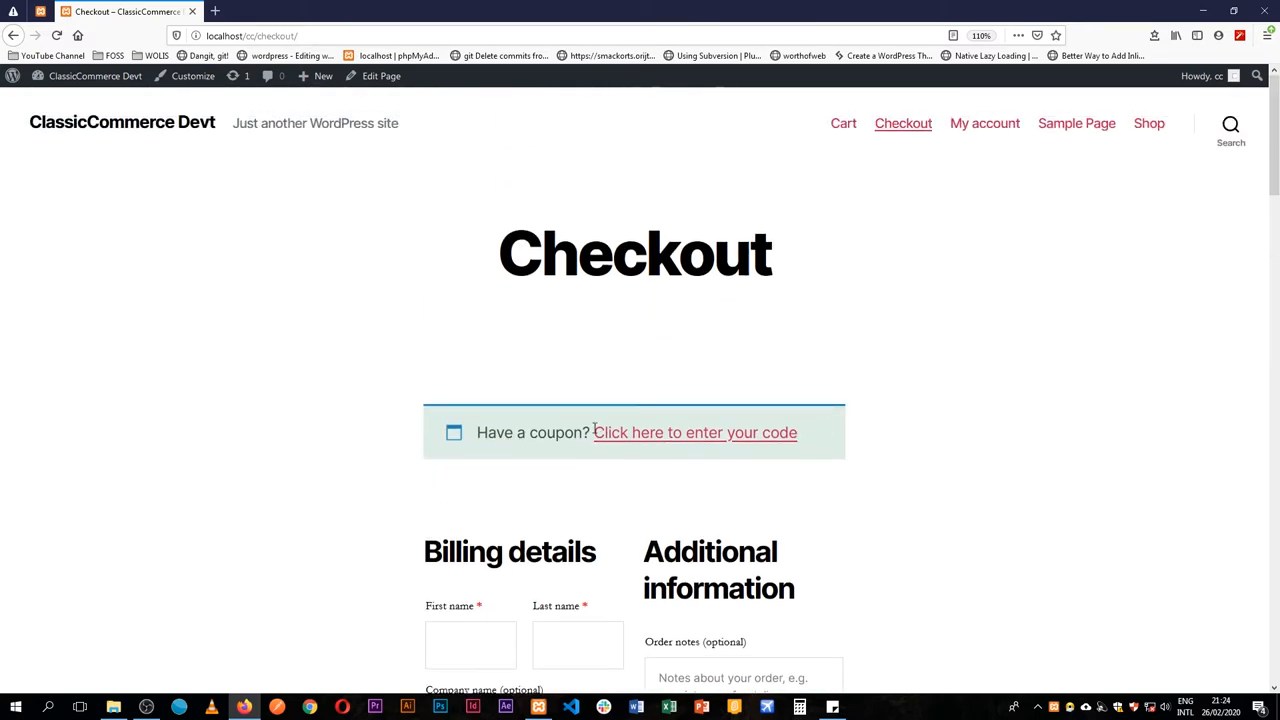
scroll("down", 3)
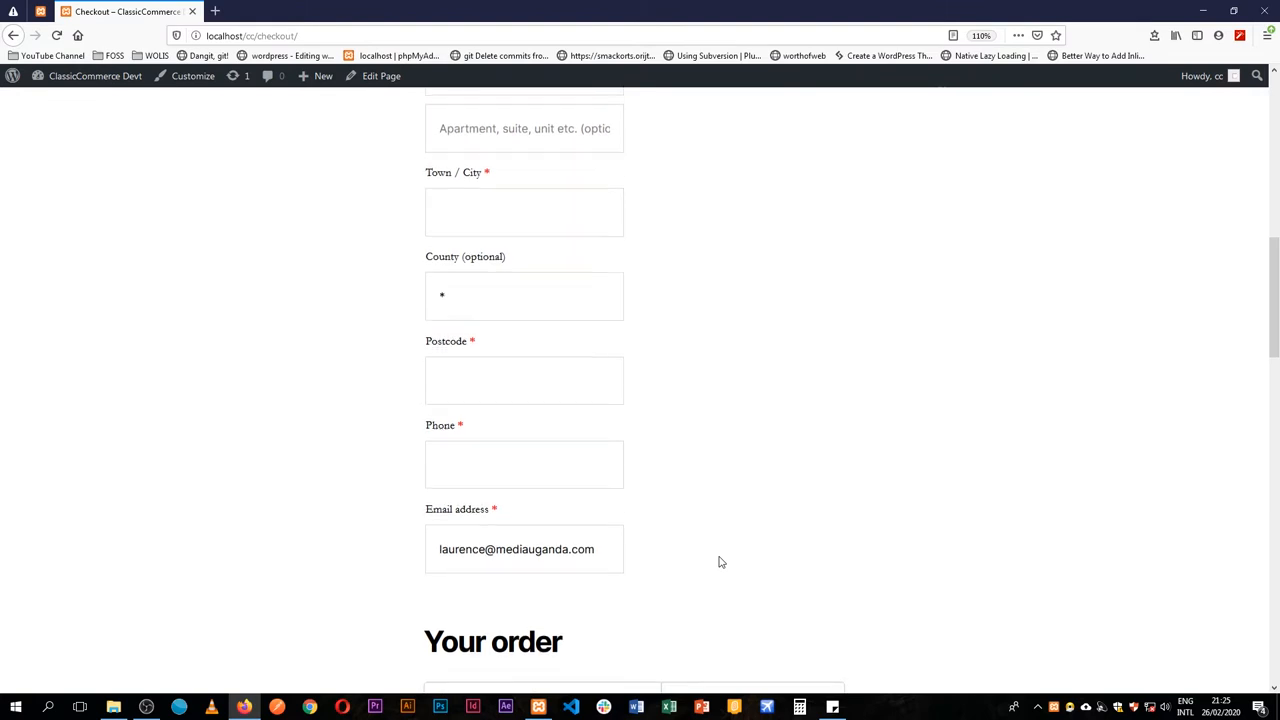
scroll("down", 3)
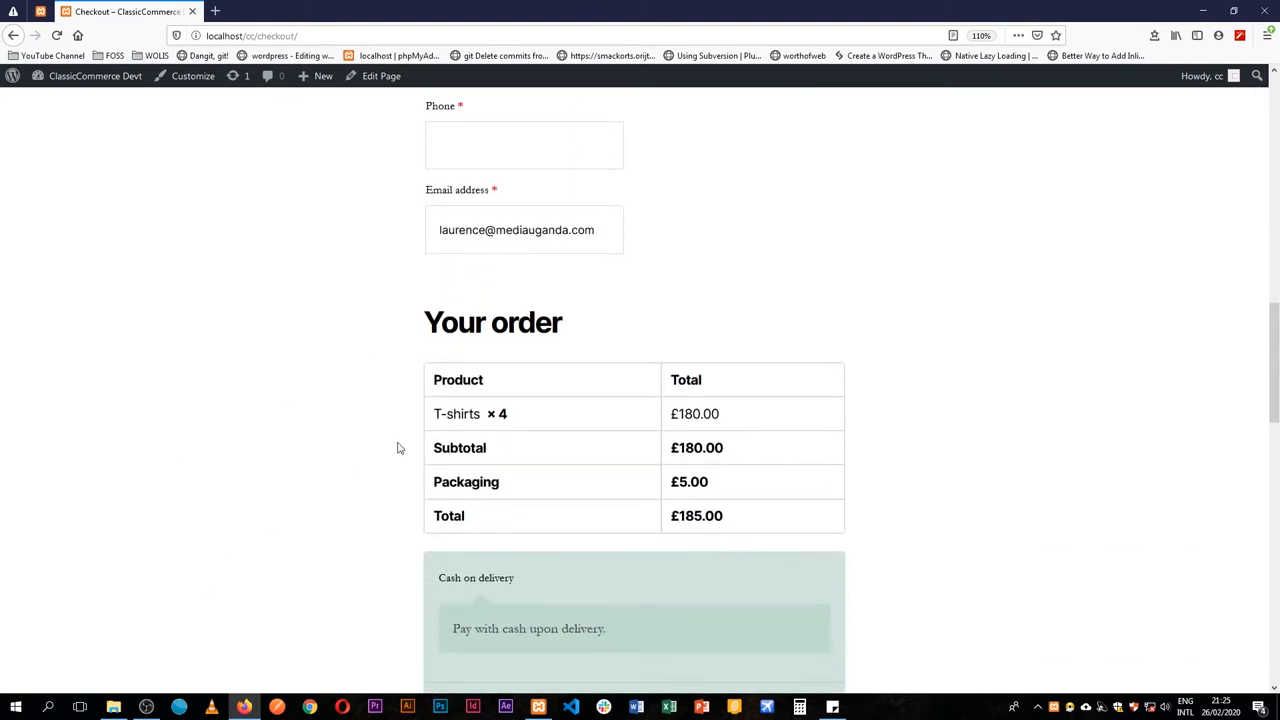
mouse_move(568, 142)
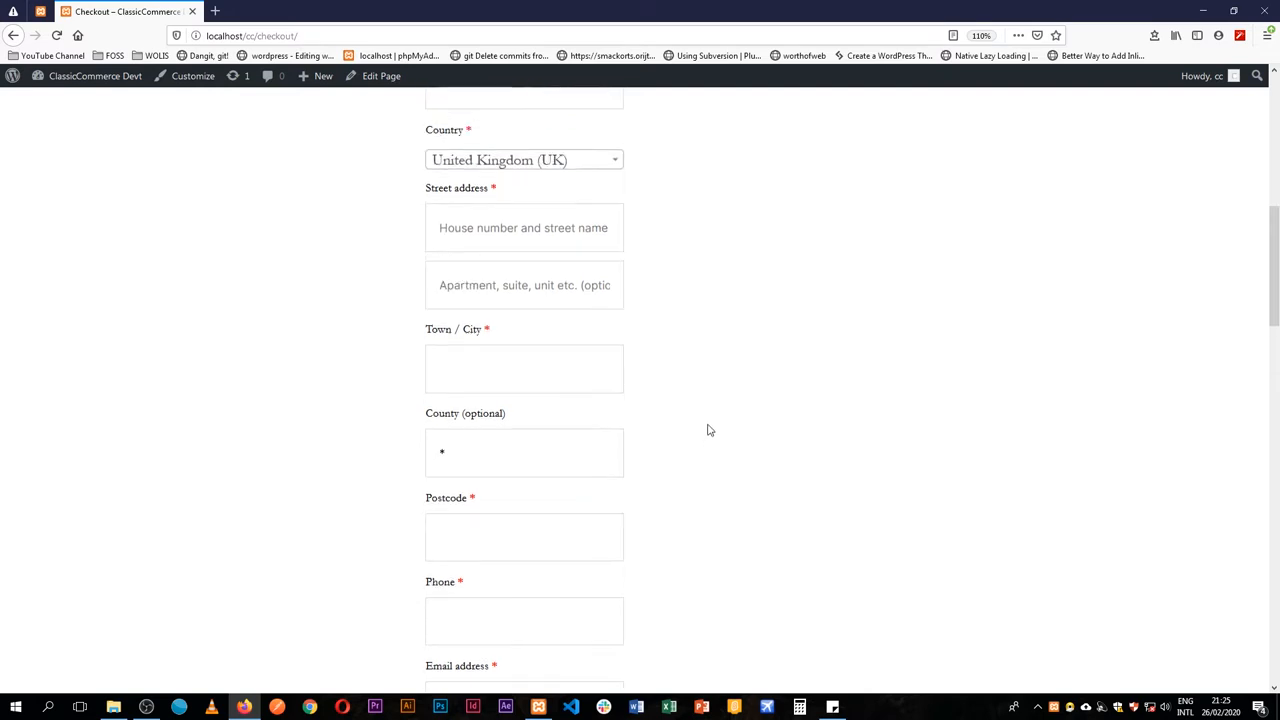
scroll("up", 3)
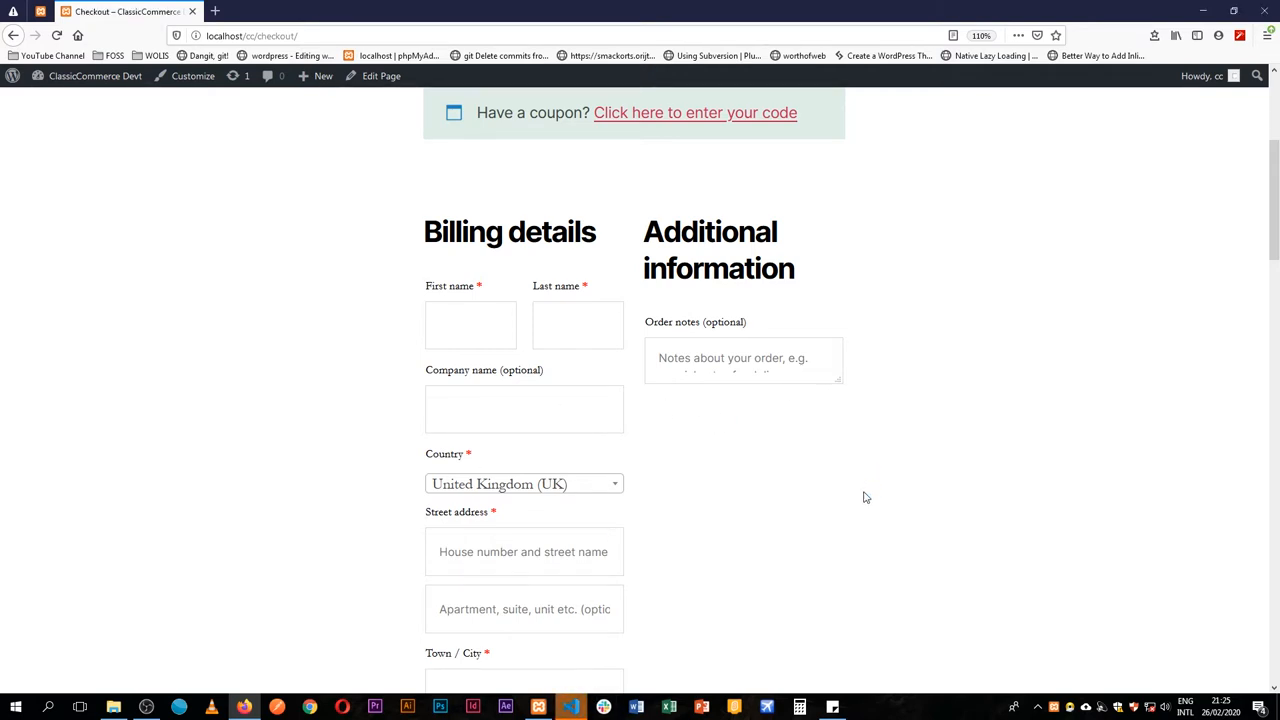
scroll("down", 3)
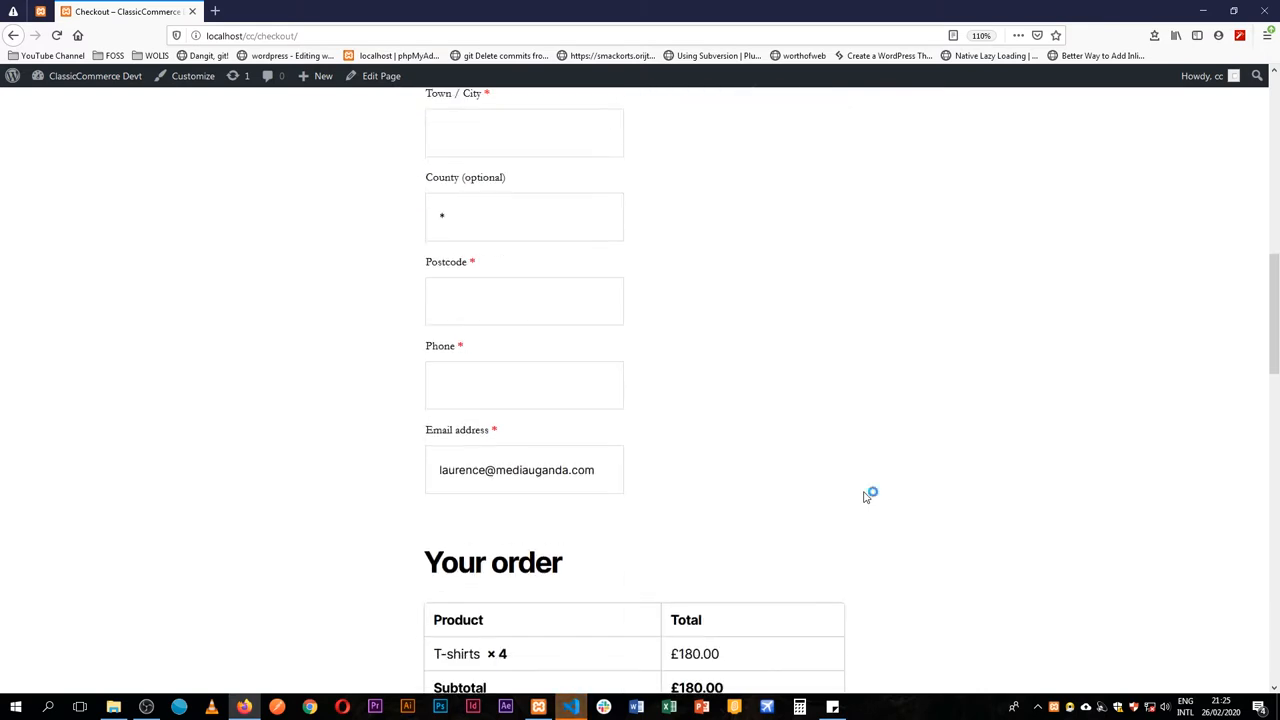
scroll("down", 3)
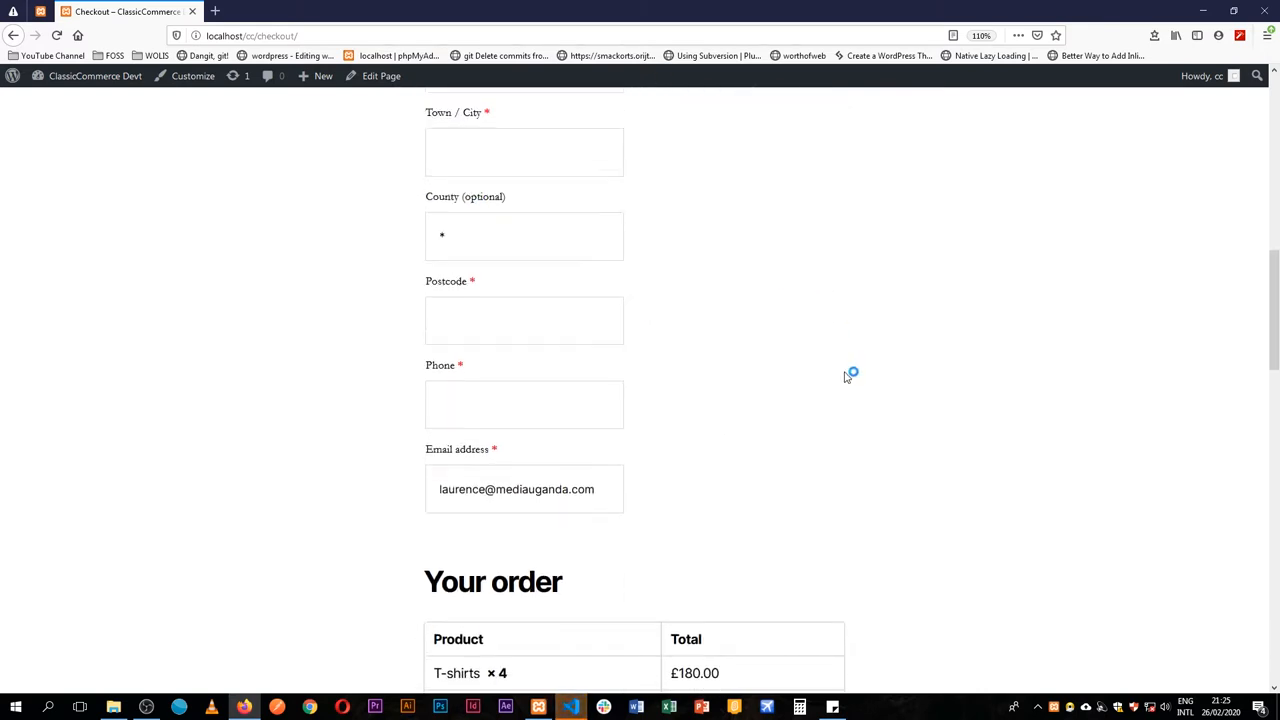
scroll("up", 3)
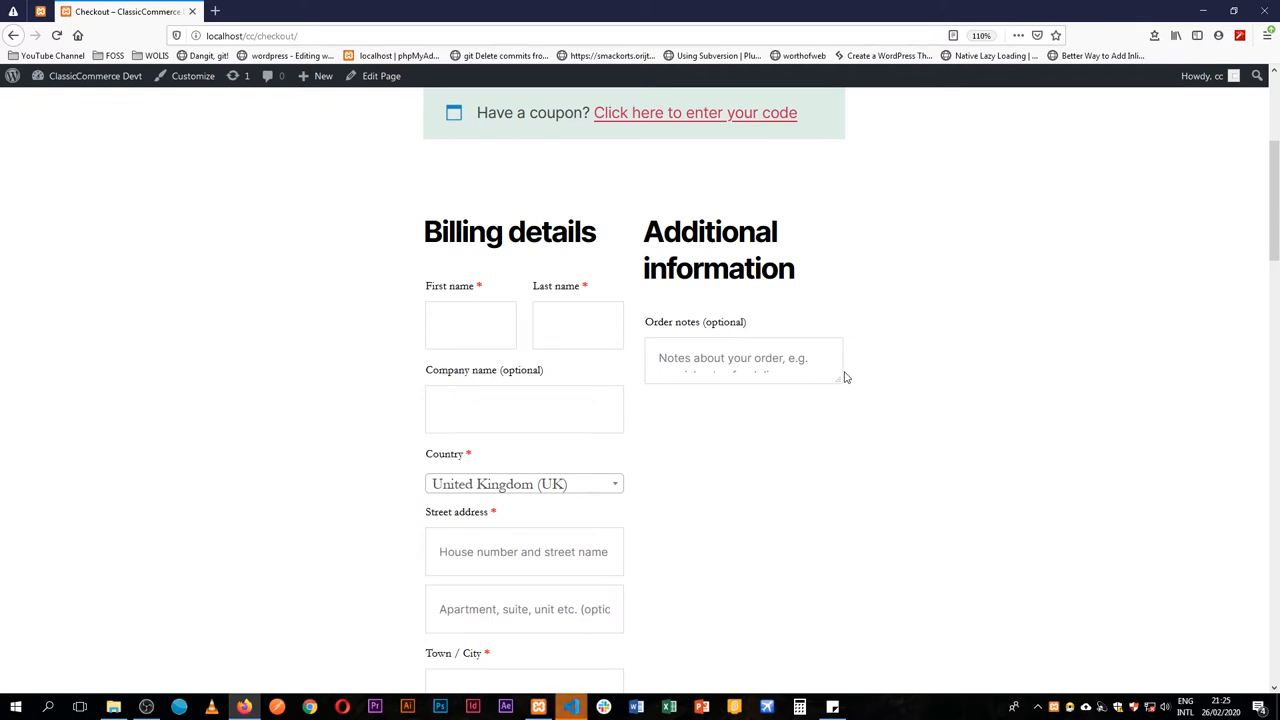
mouse_move(572, 708)
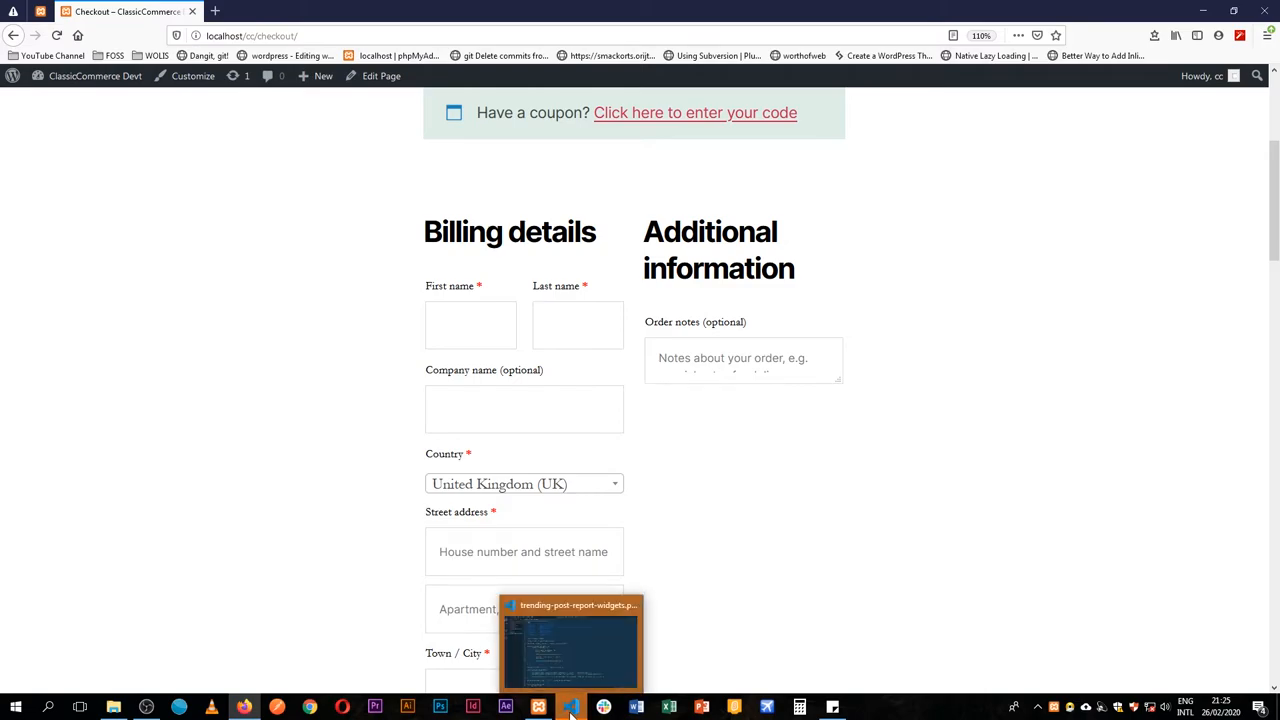
left_click(570, 708)
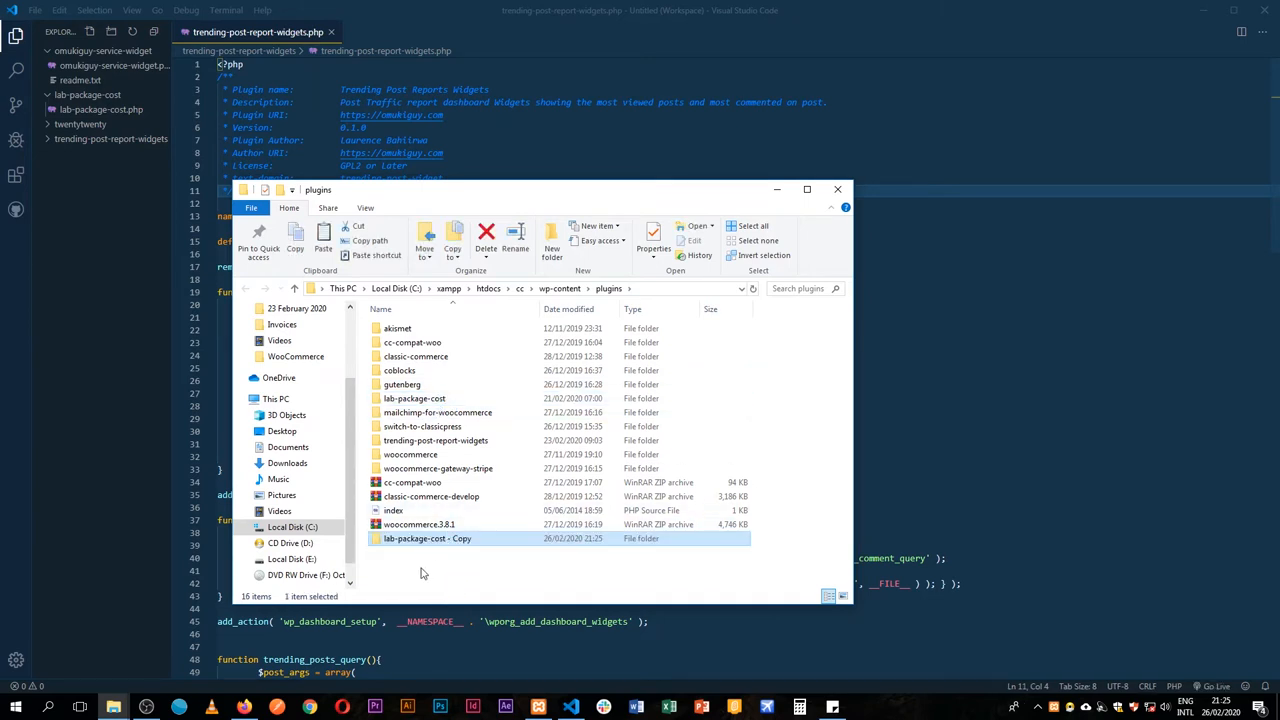
Rename the copied plugin folder to lab-slim-checkout and its PHP file to lab-slim-checkout.php
double_click(428, 538)
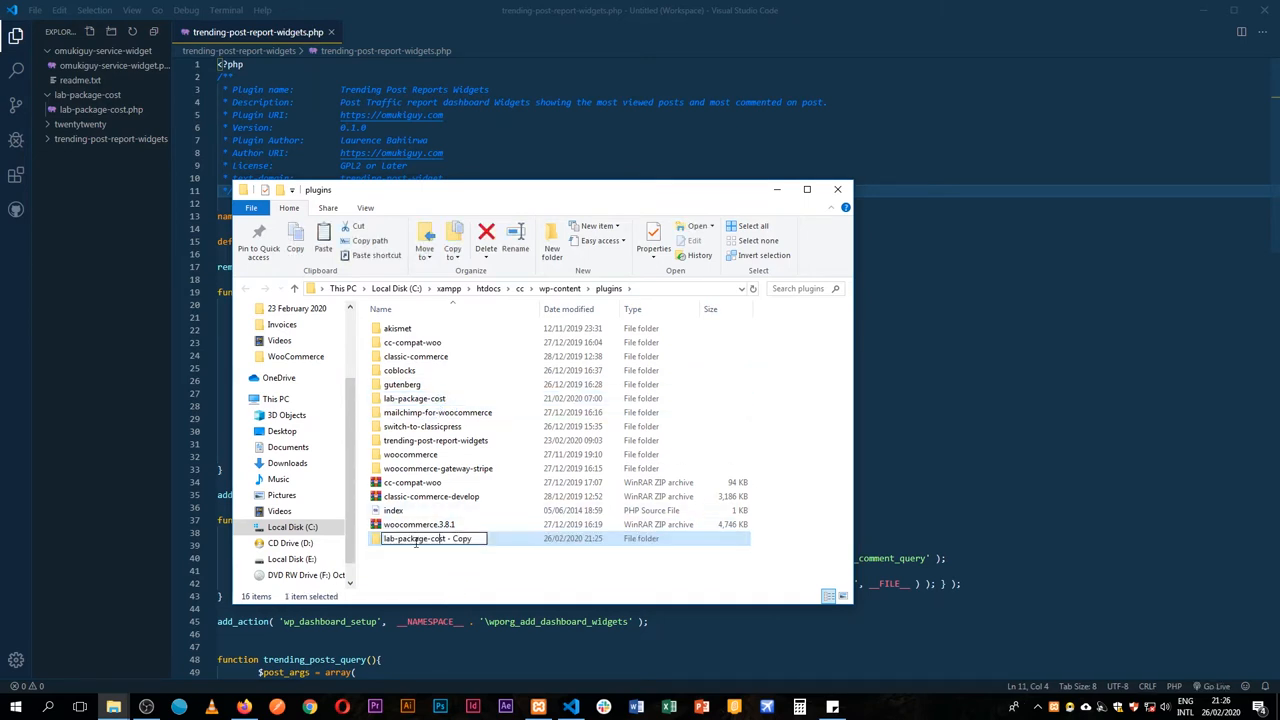
type("lab-slim-checkout")
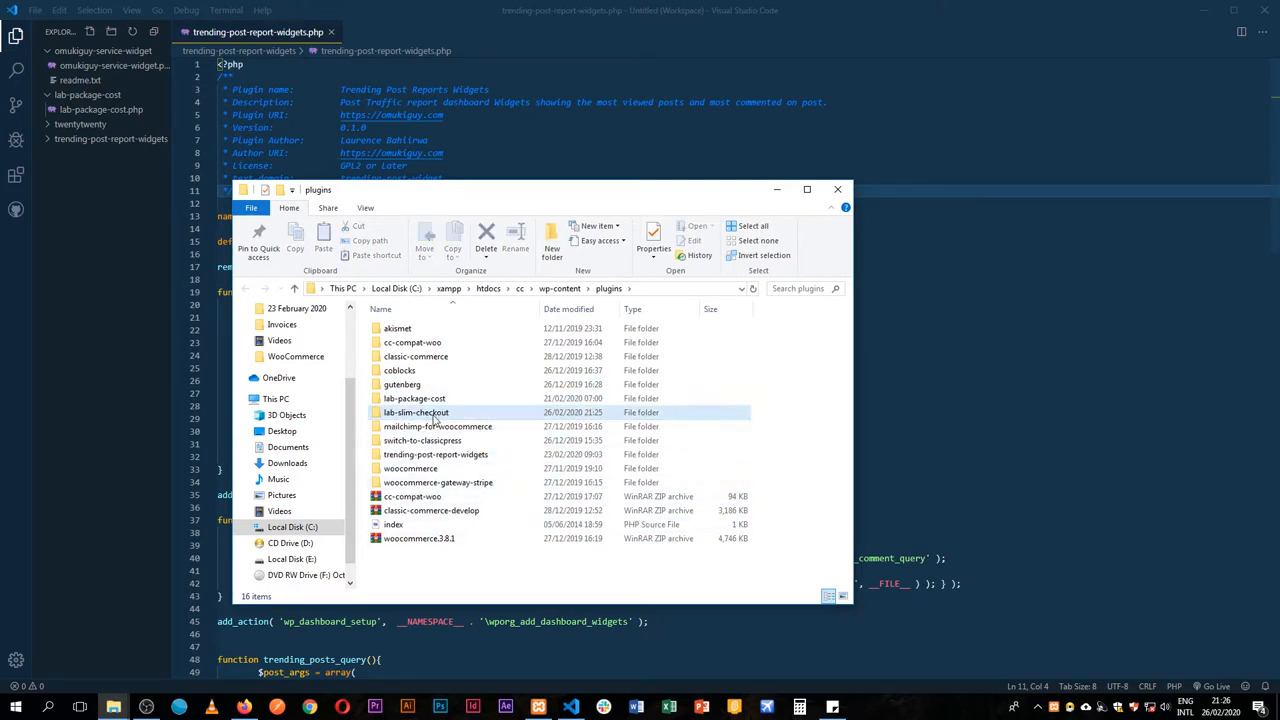
double_click(416, 412)
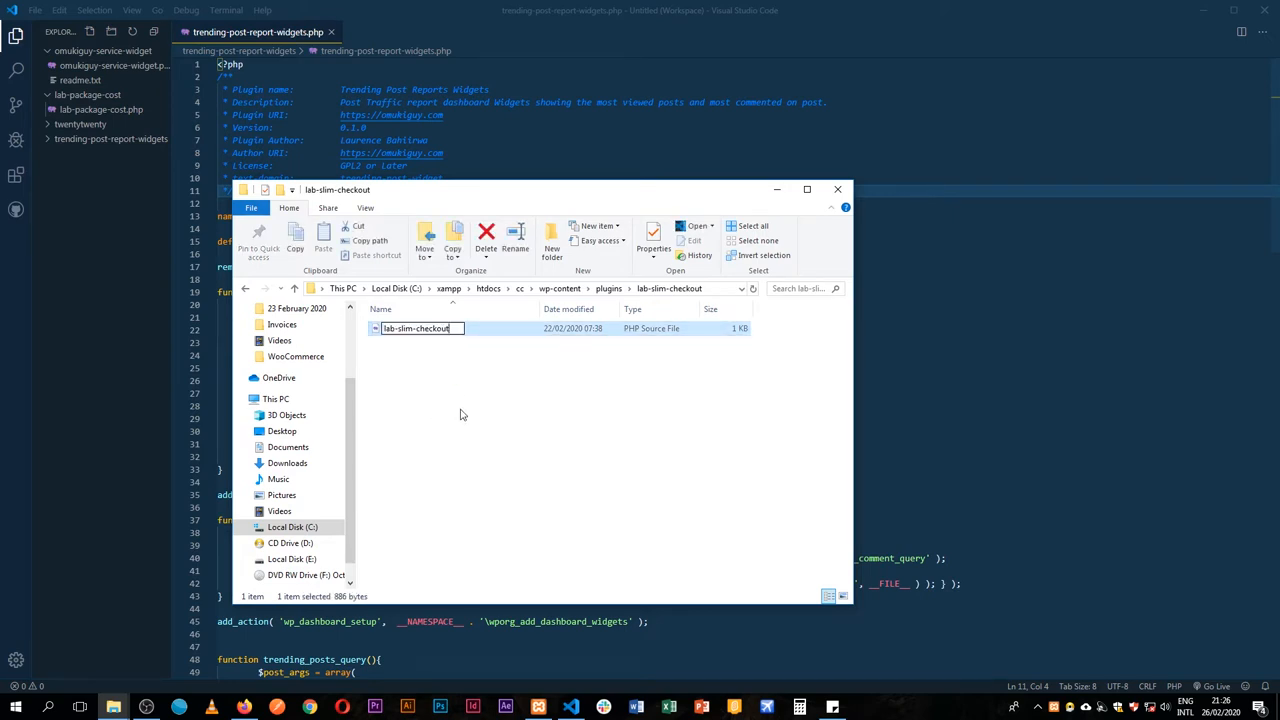
key("Enter")
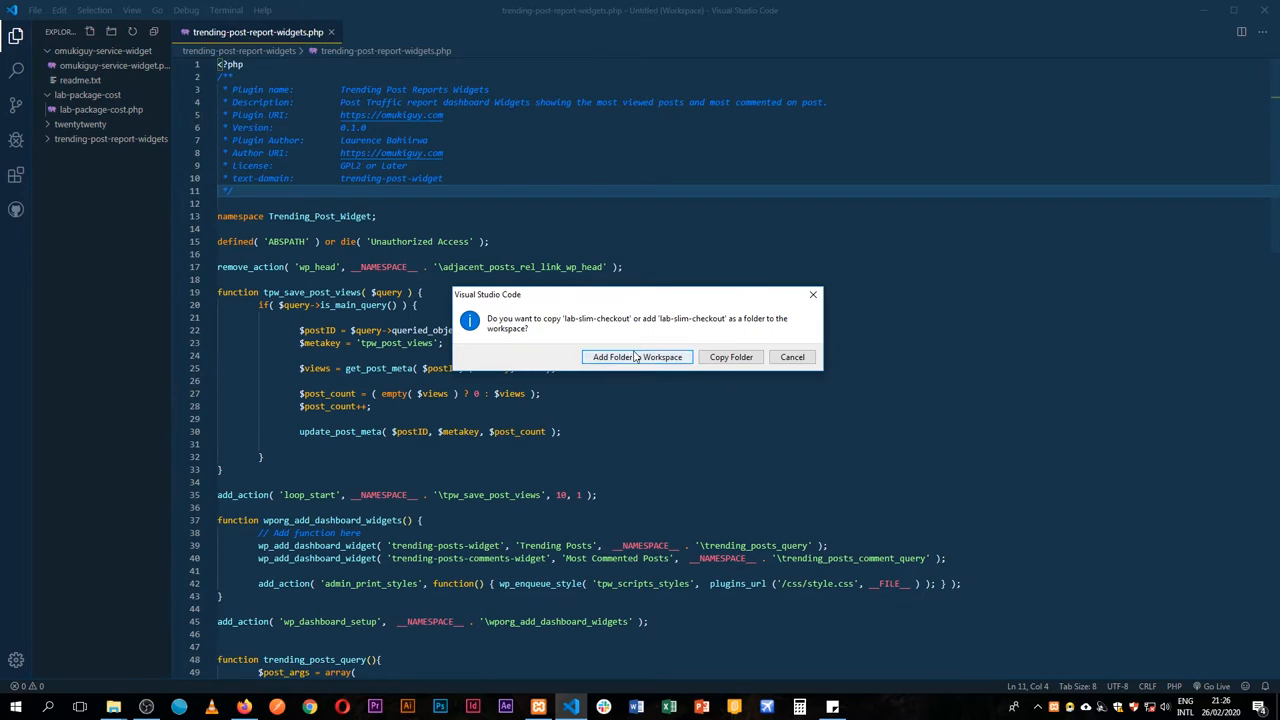
Add the folder to the workspace and write the Lab Slim Checkout Process plugin header
left_click(636, 356)
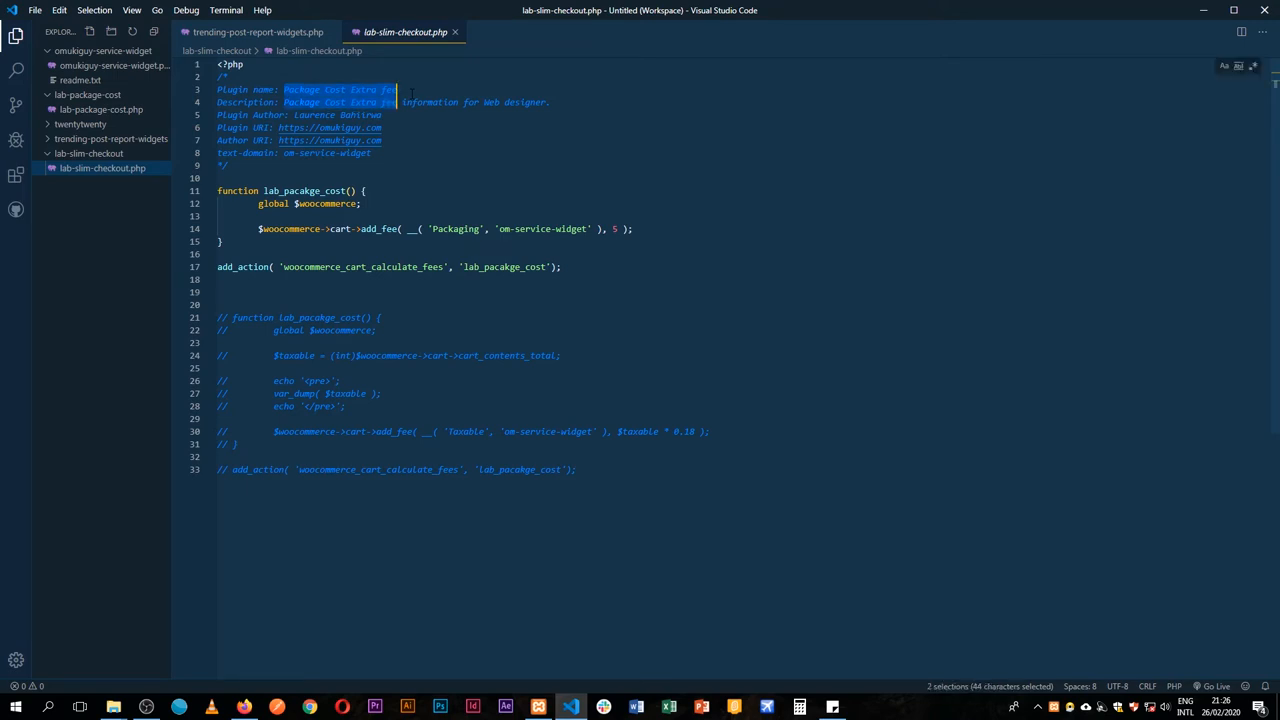
type("la")
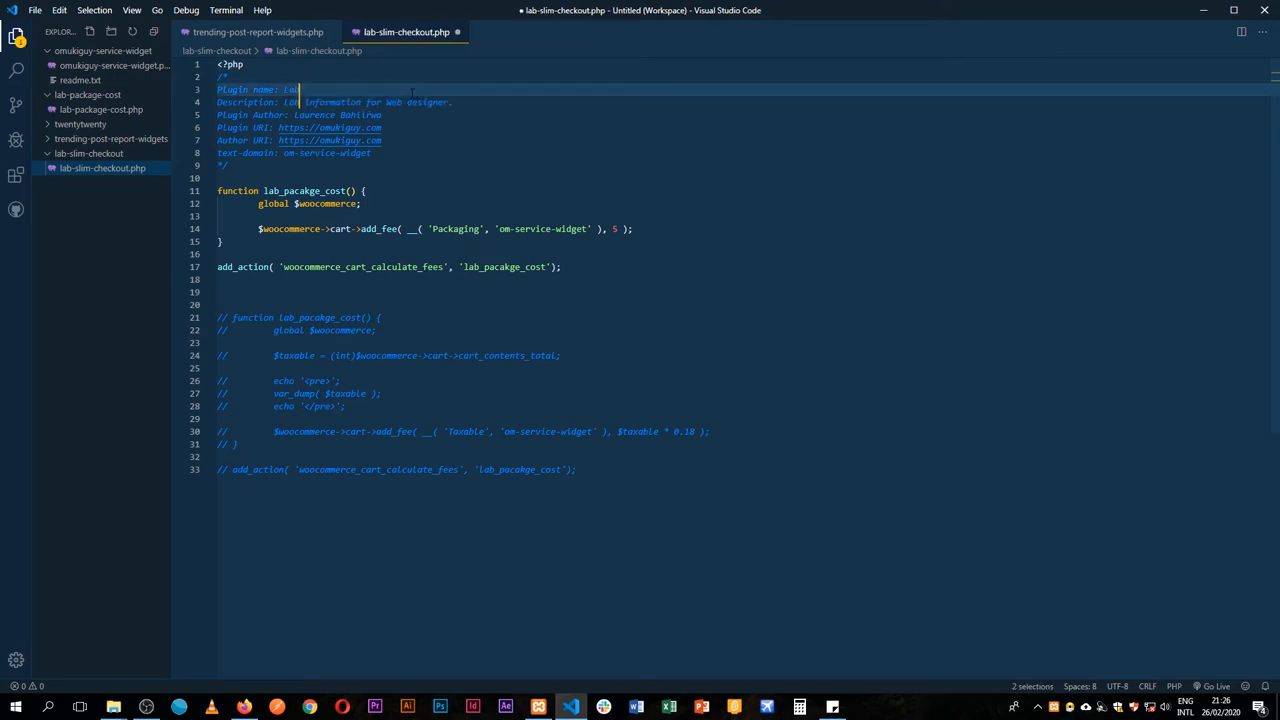
type("Lab Slim C")
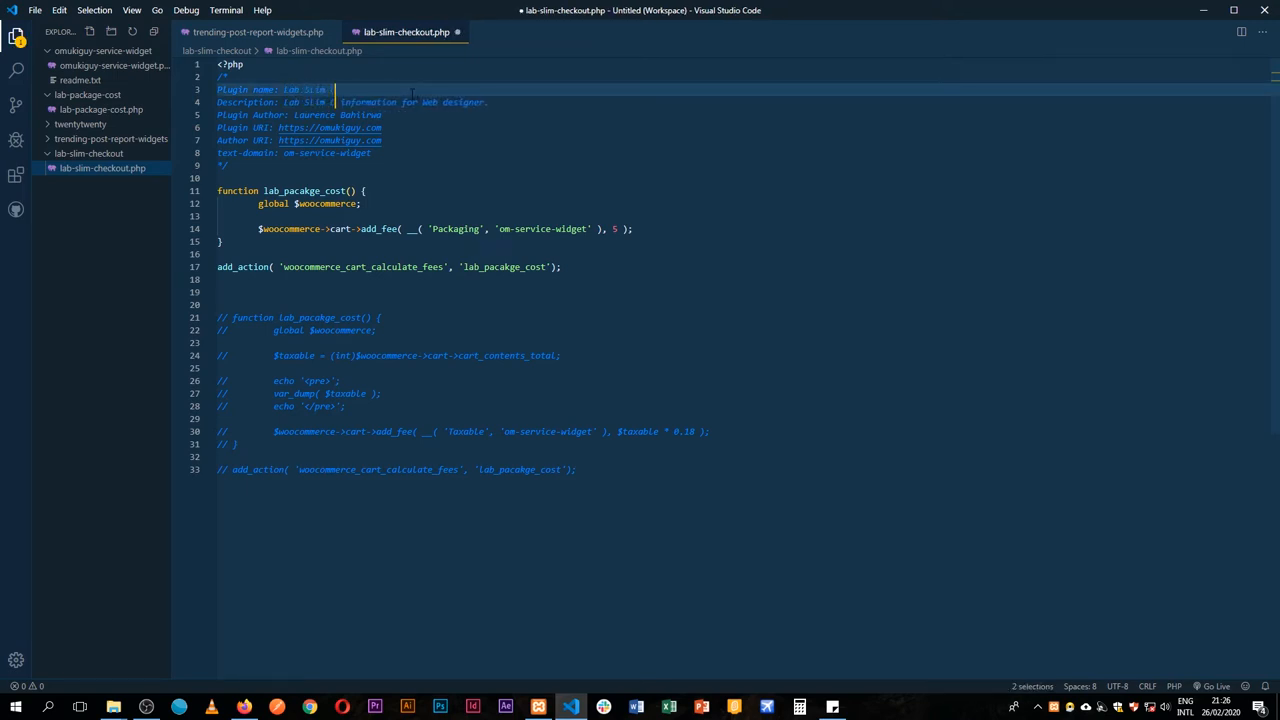
type("Checkout")
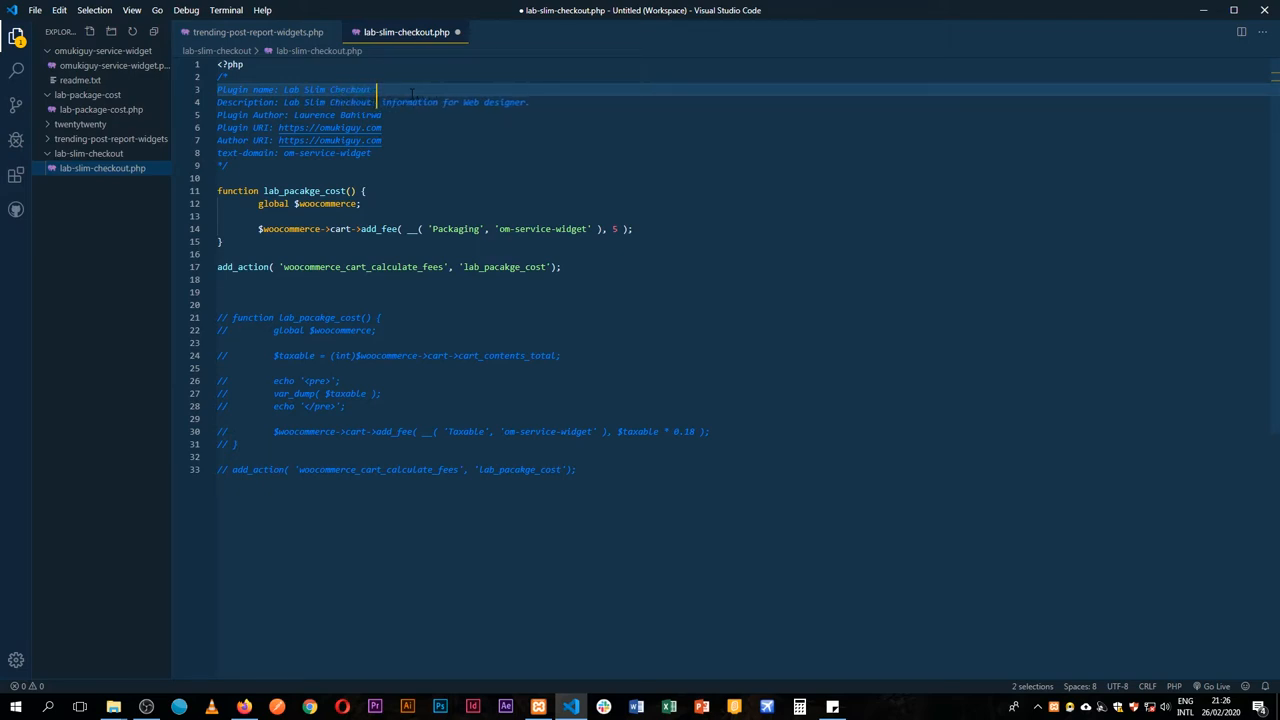
type("Process")
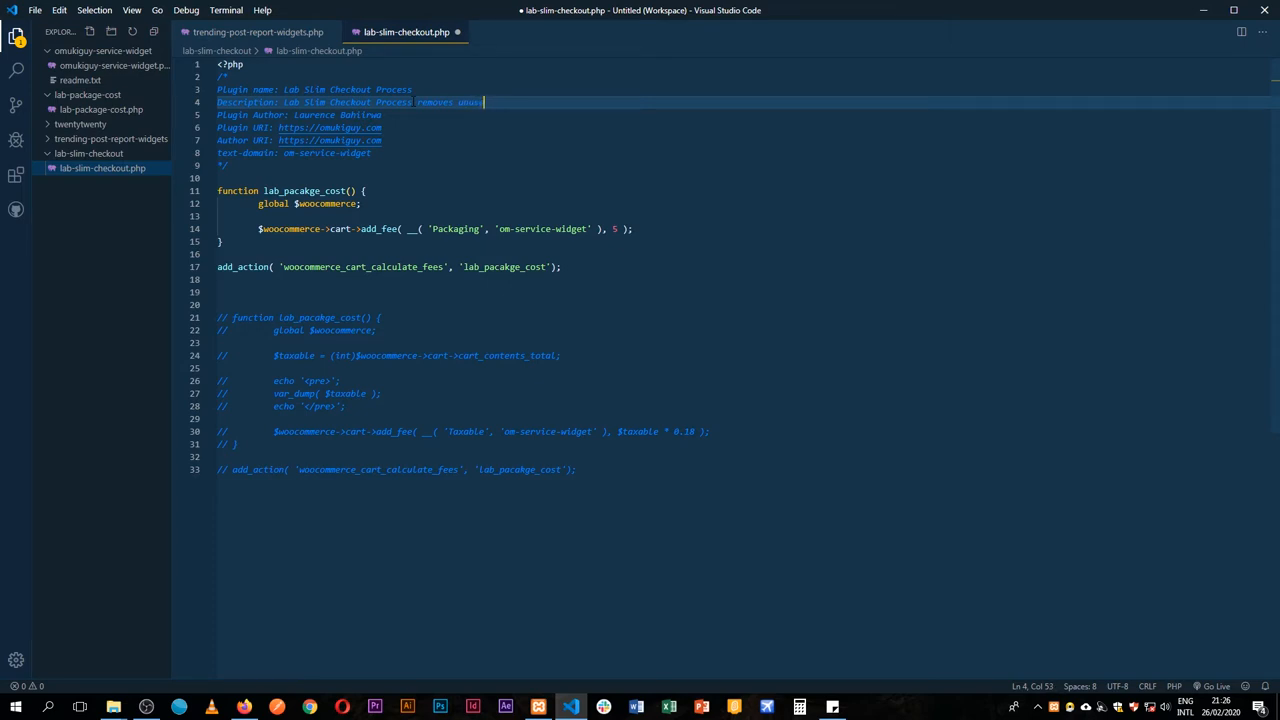
type("fields on checkout page.")
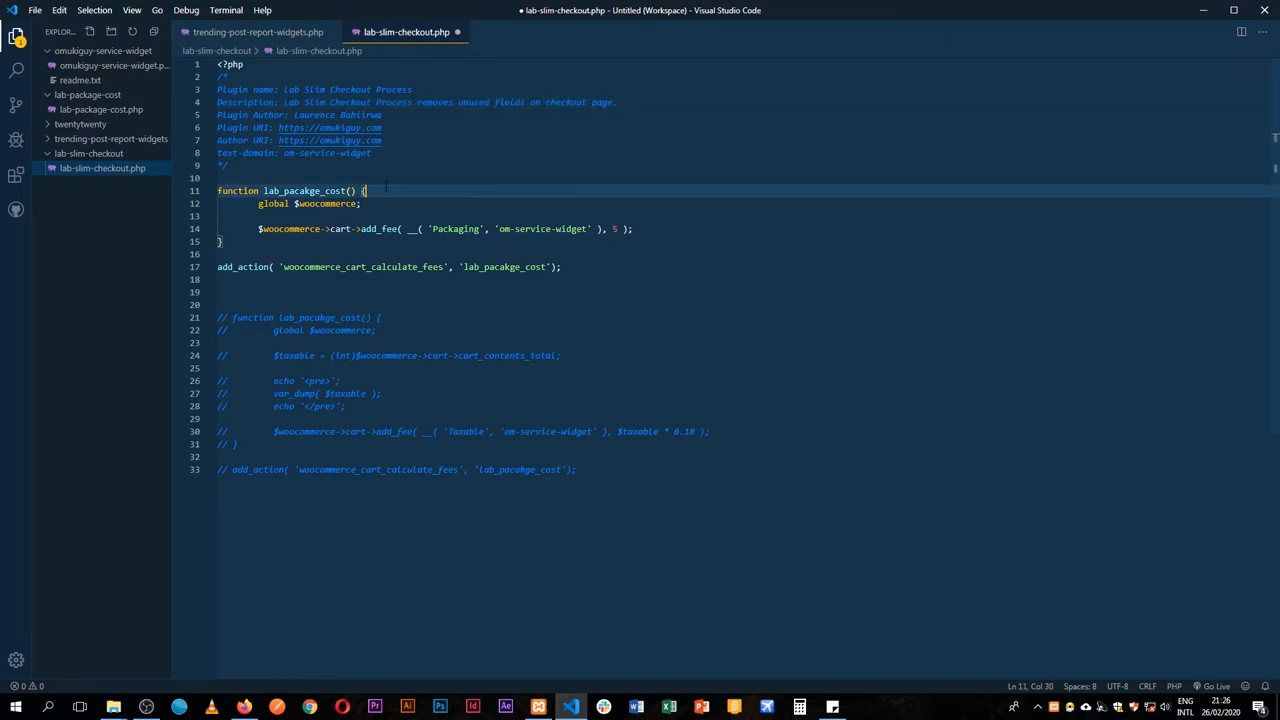
Change the text domain to lab-slim-checkout, delete the old fee code, and activate the plugin
double_click(326, 152)
type("lab-sli")
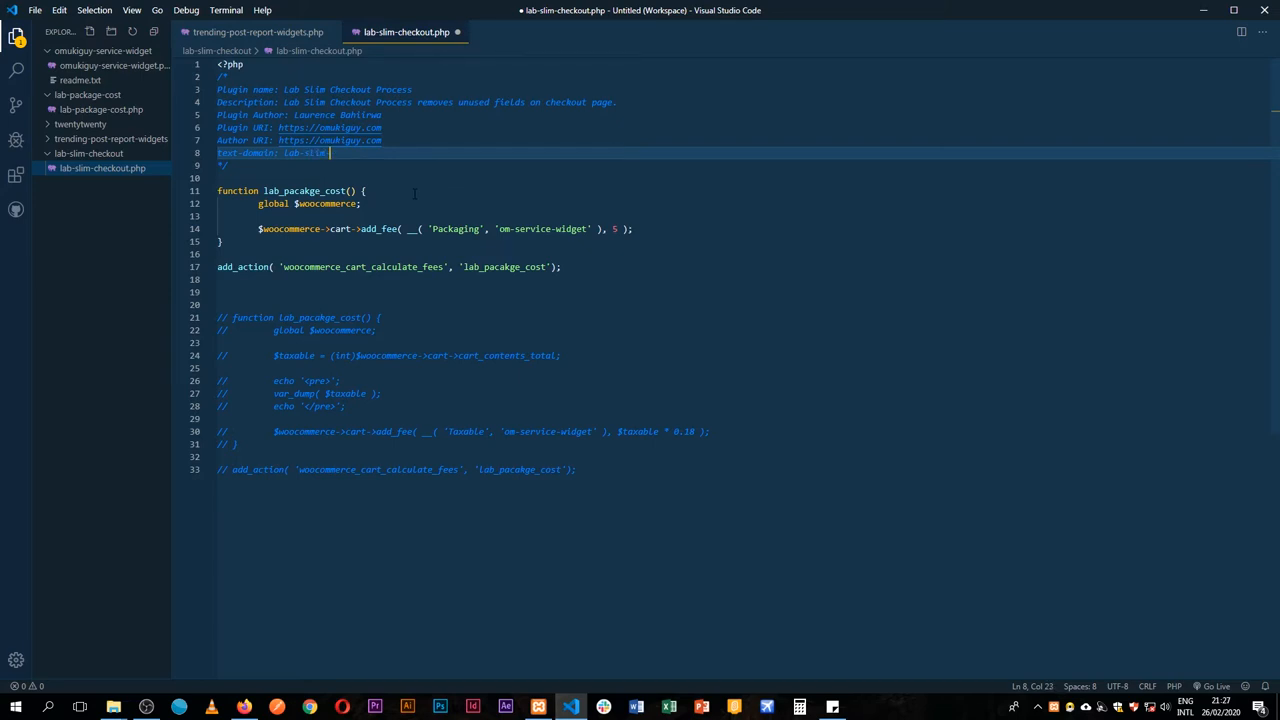
type("-checkout")
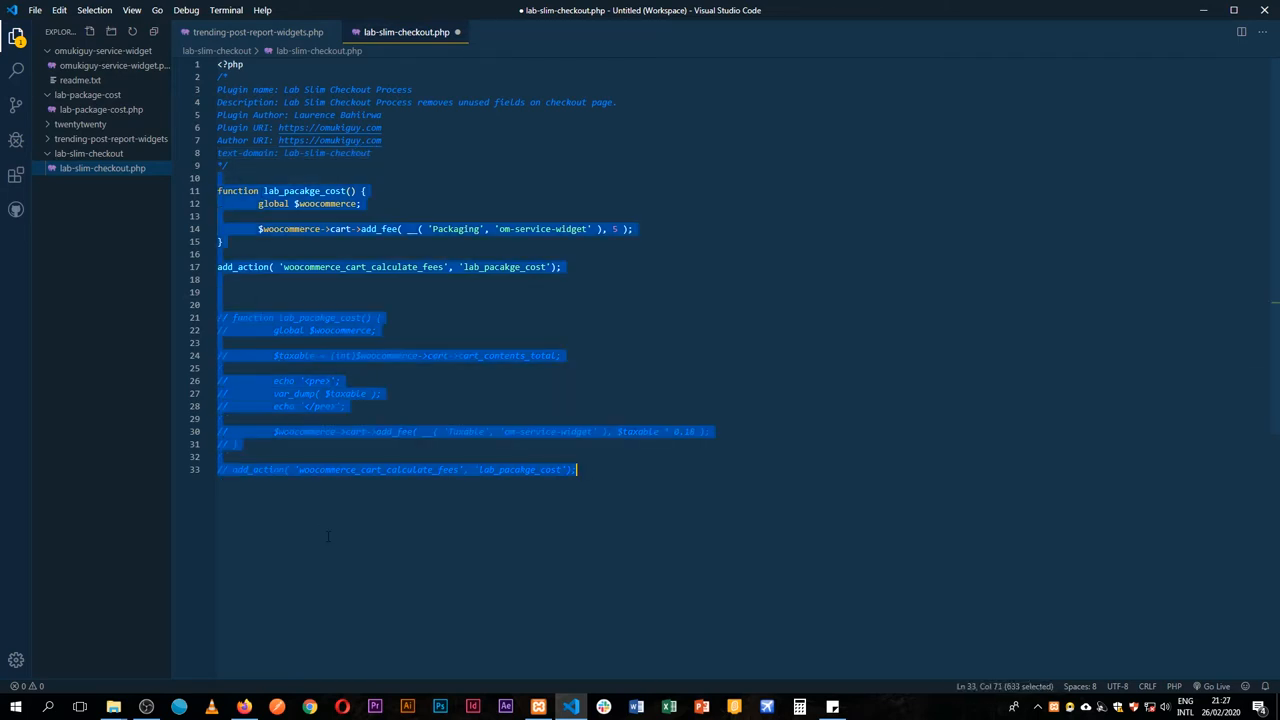
key("Delete")
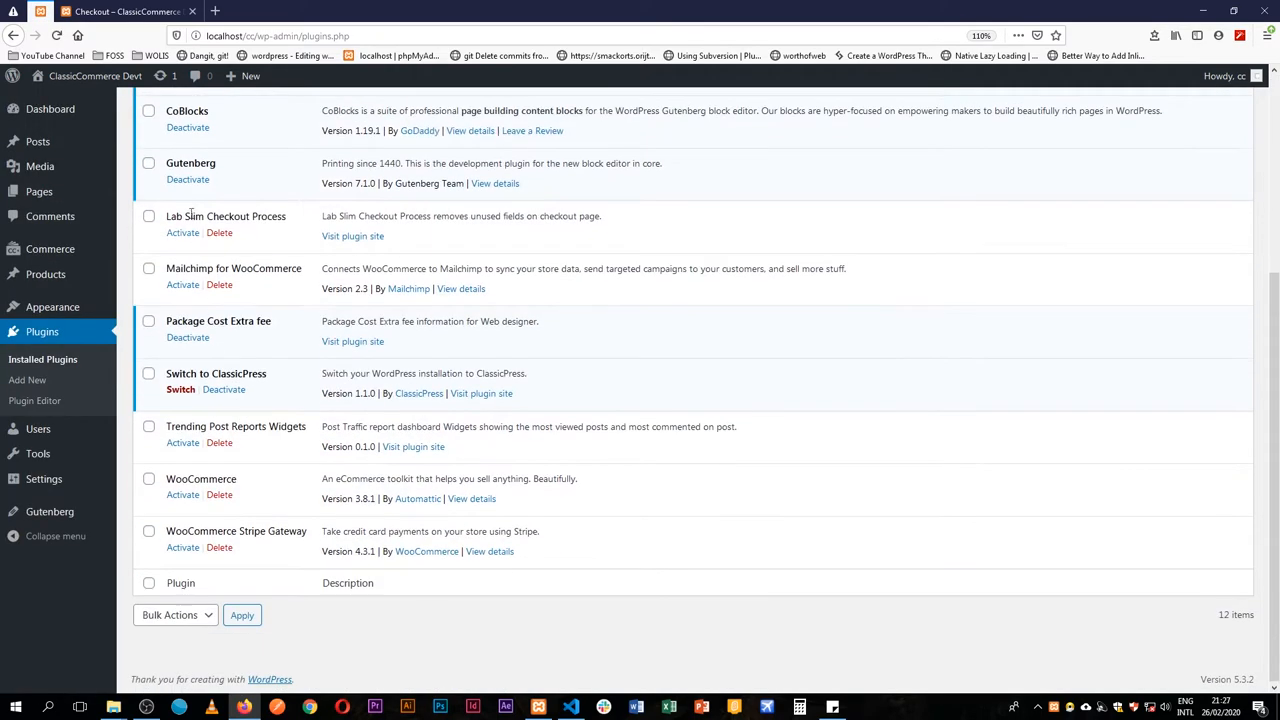
left_click(184, 232)
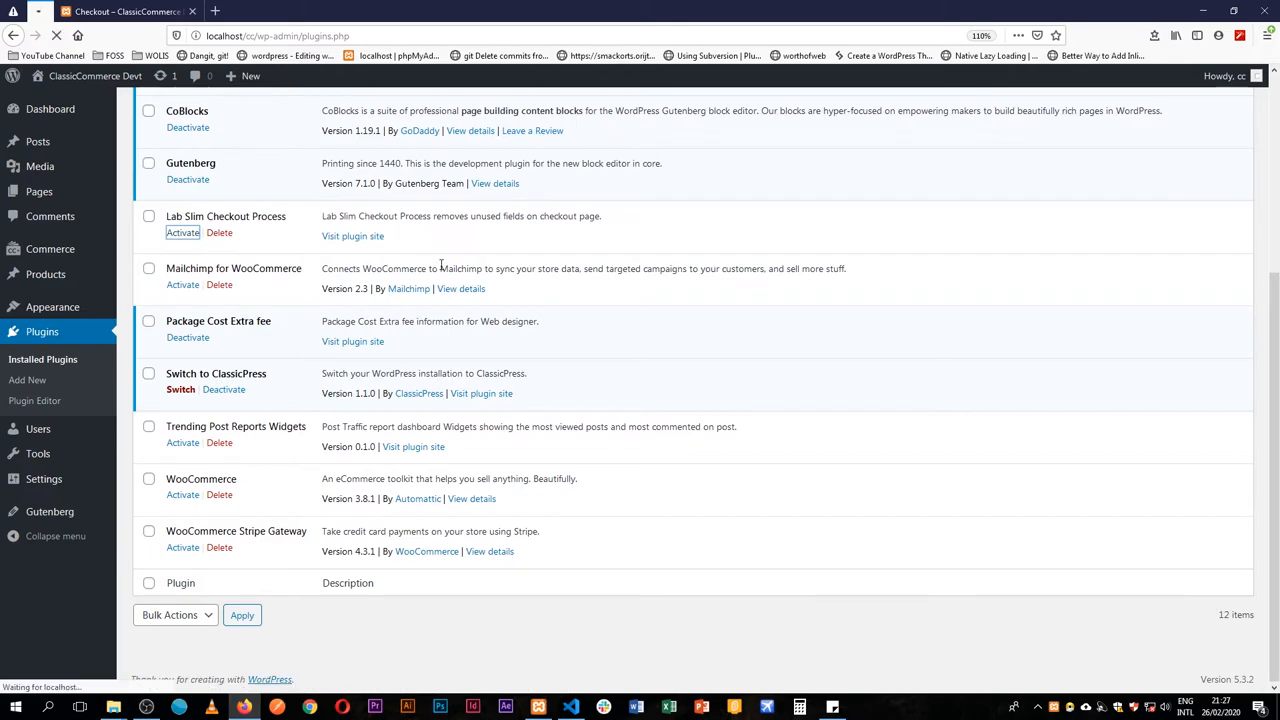
left_click(182, 232)
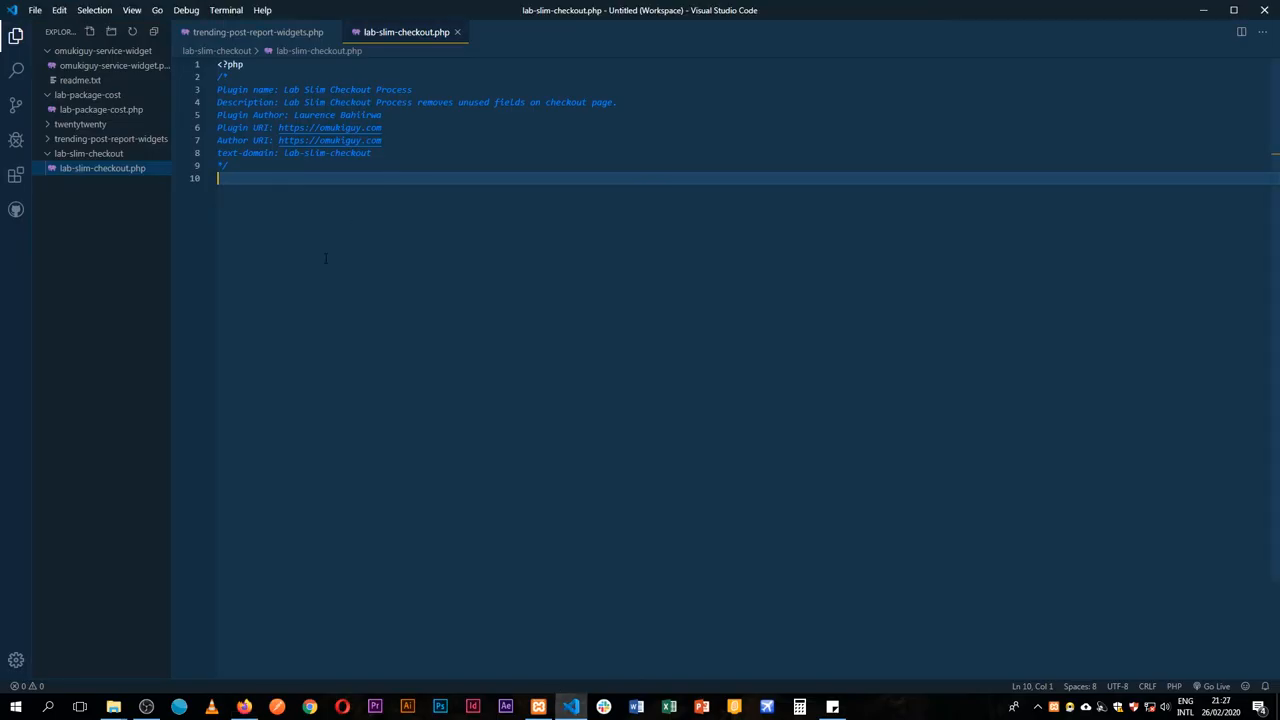
Write add_filter( 'woocommerce_checkout_fields', 'simplify_checkout_process' ); below the header
key("enter")
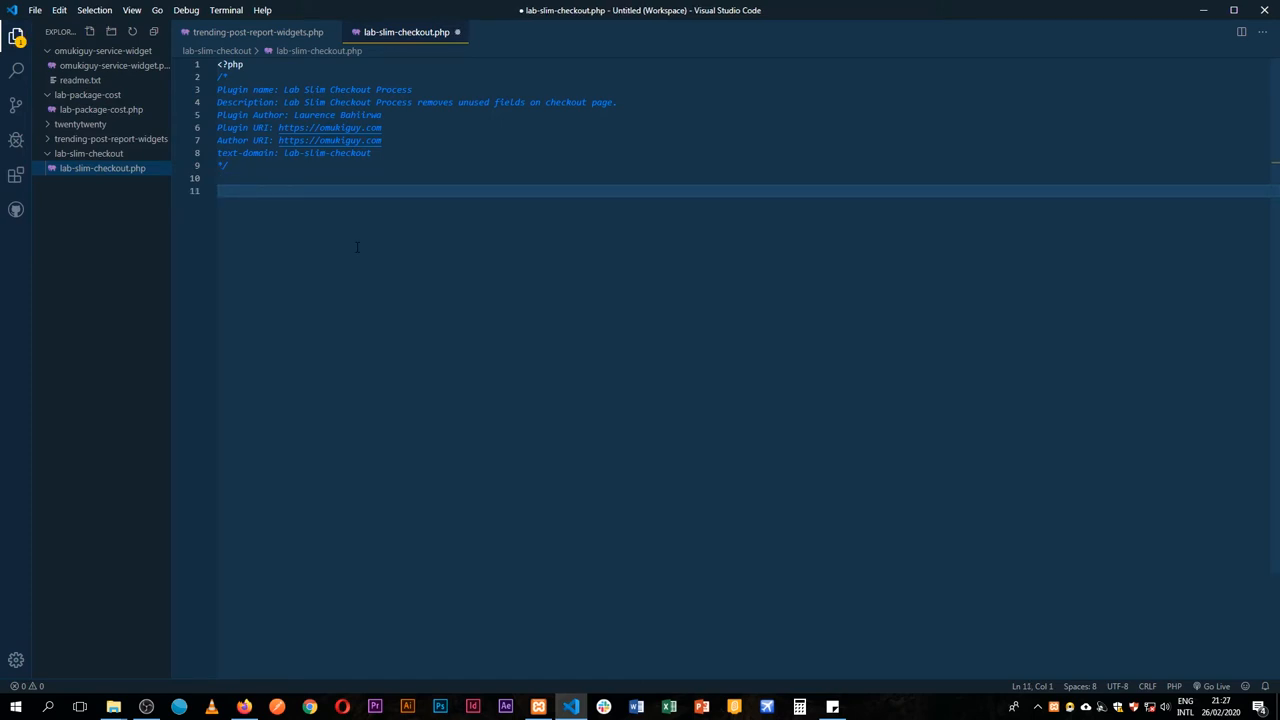
type("add_f")
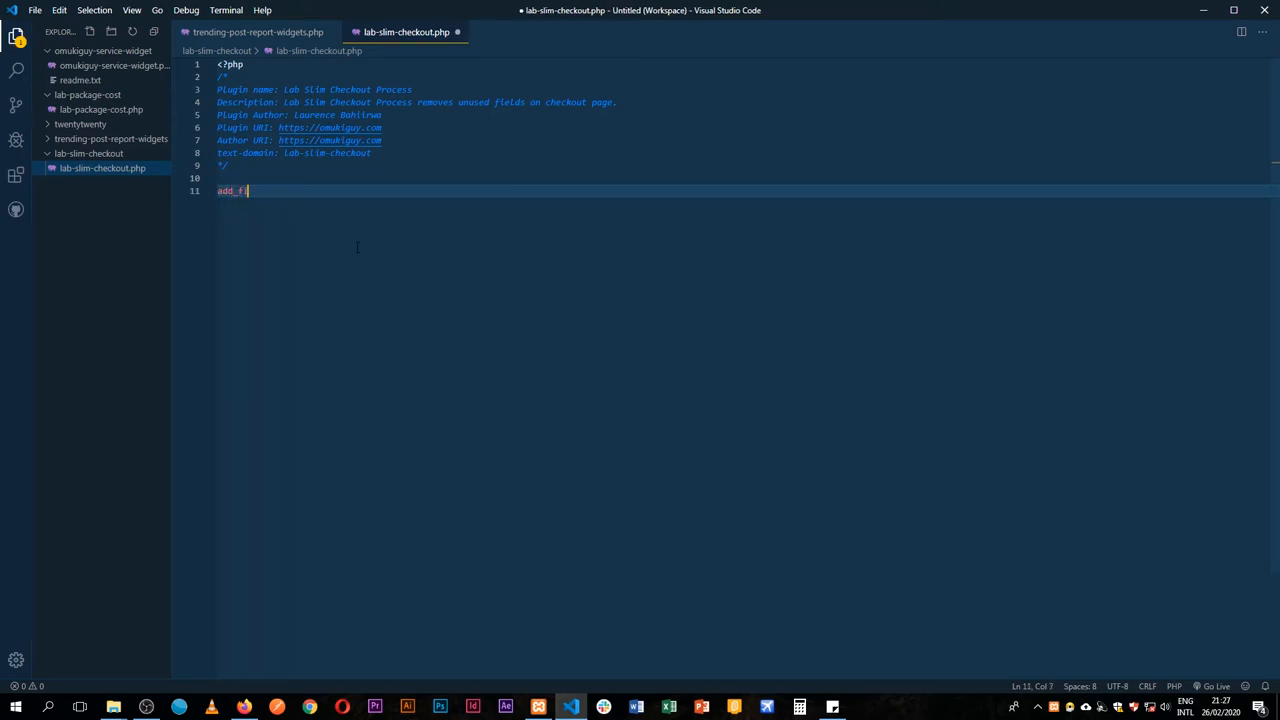
type("ilter()")
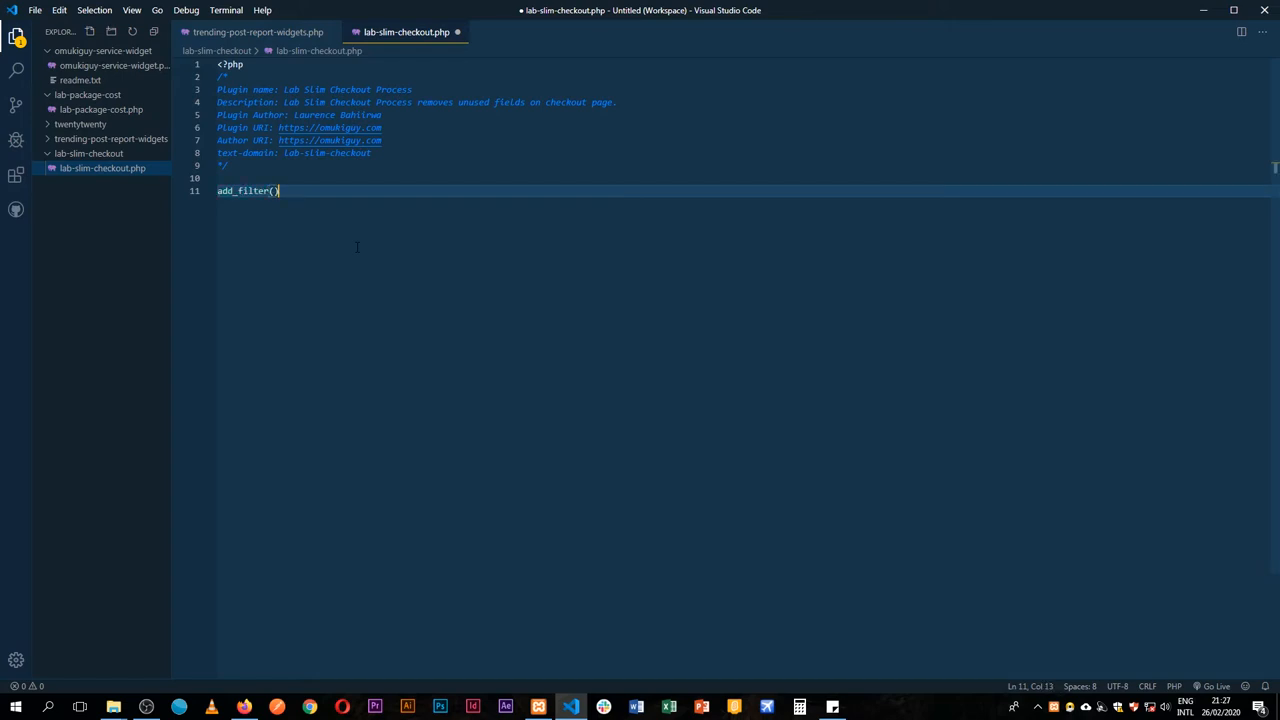
type(";")
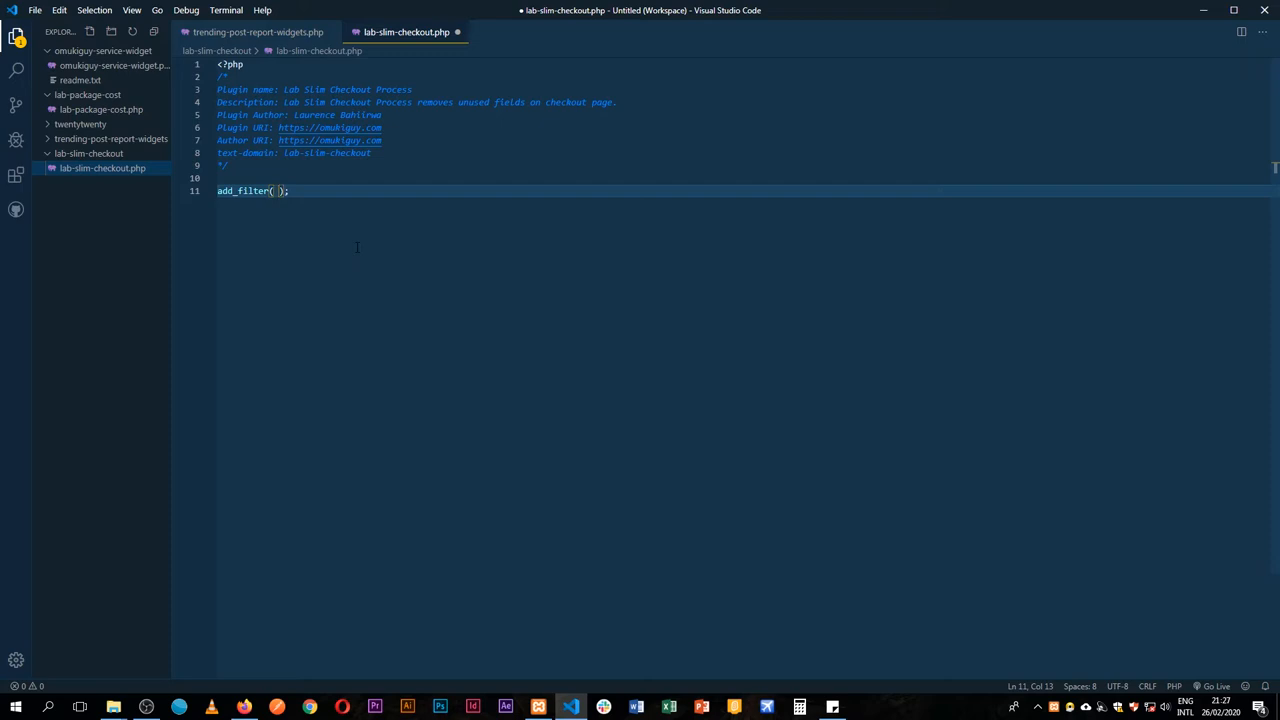
type("'',")
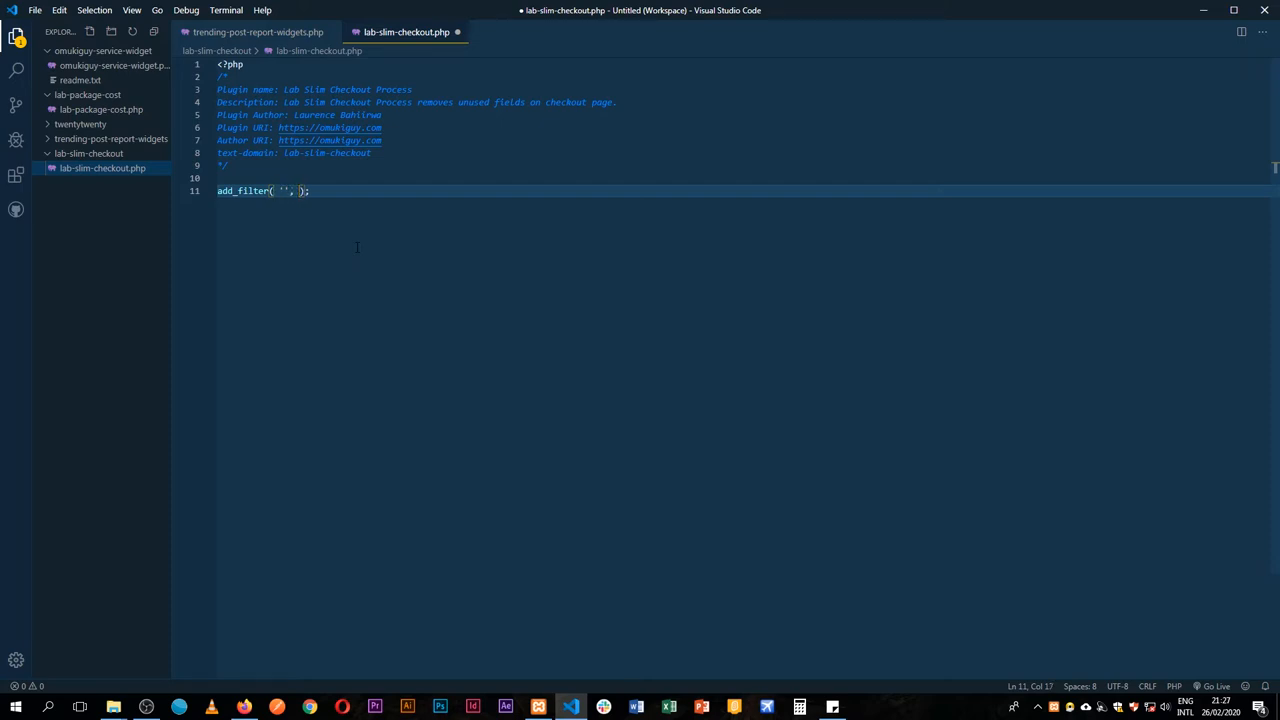
type("$")
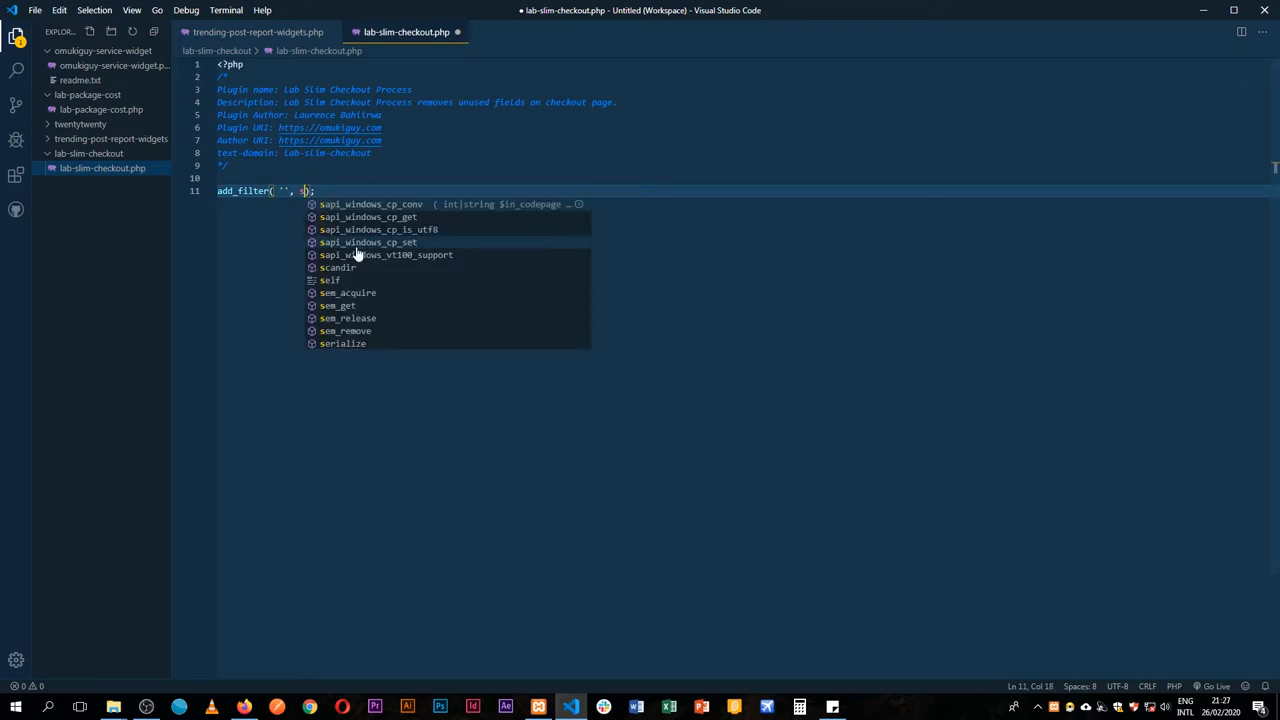
type("implify")
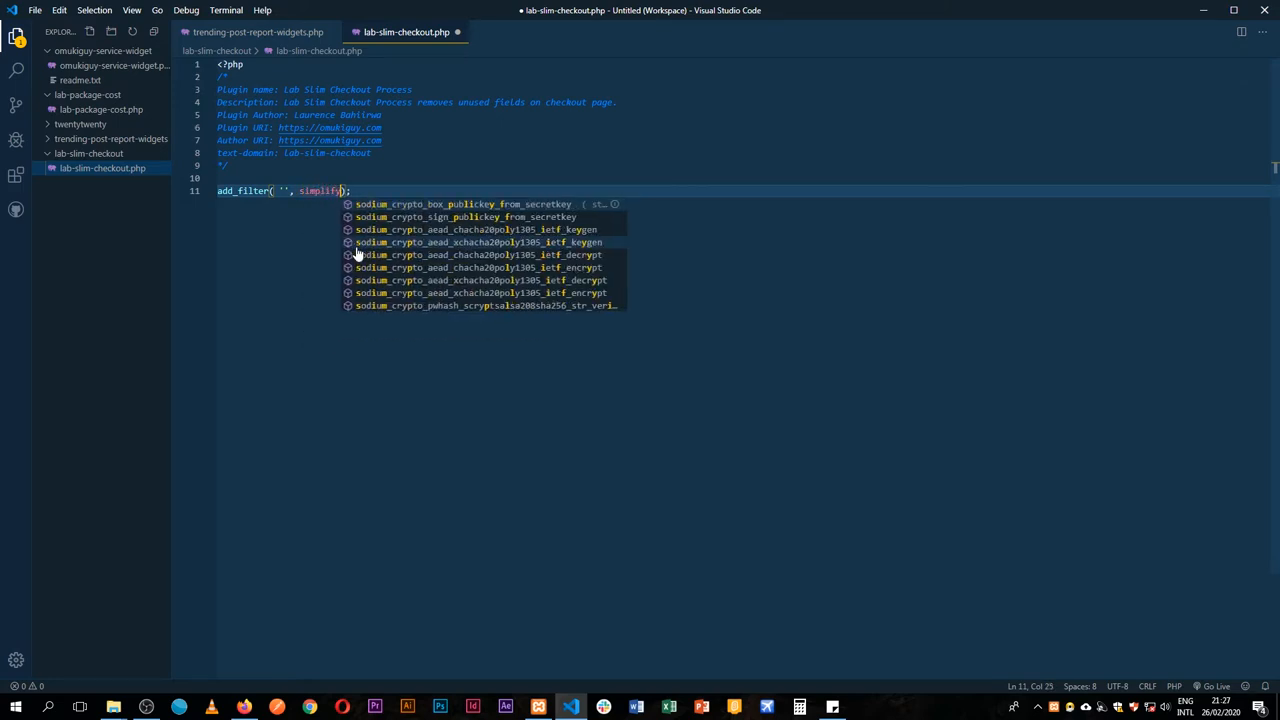
type("_checkout_process'")
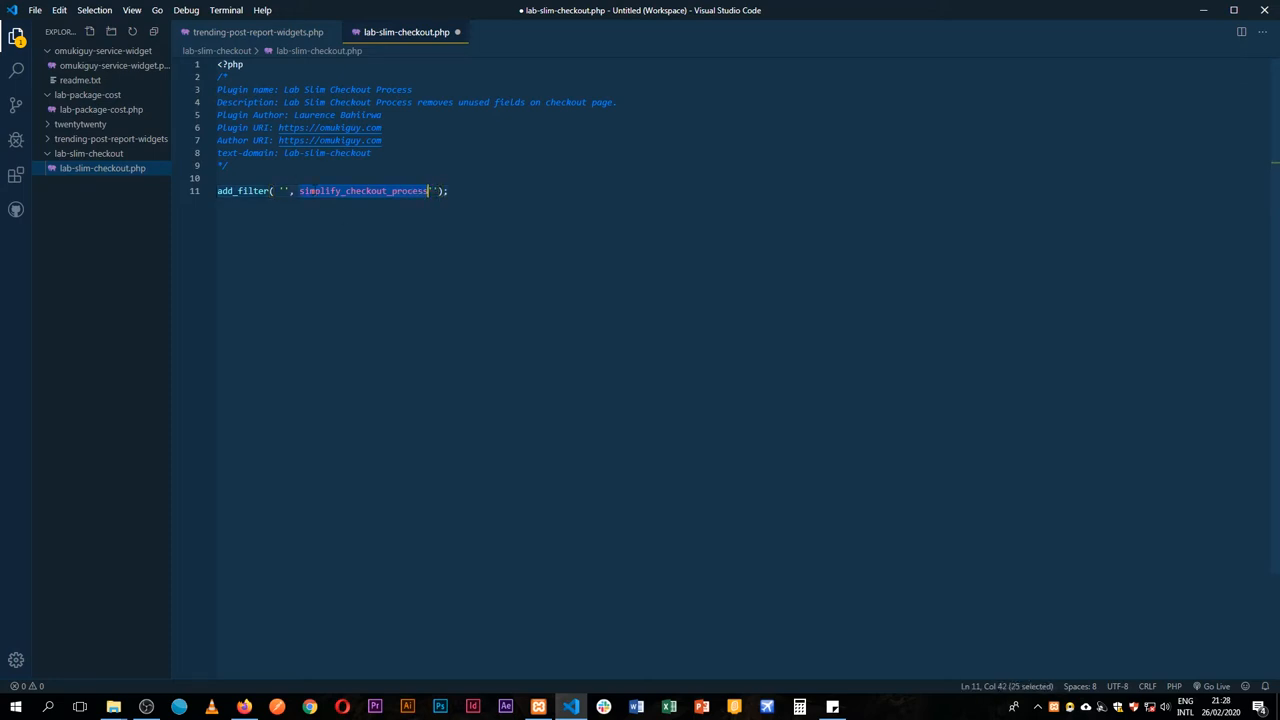
key("Delete")
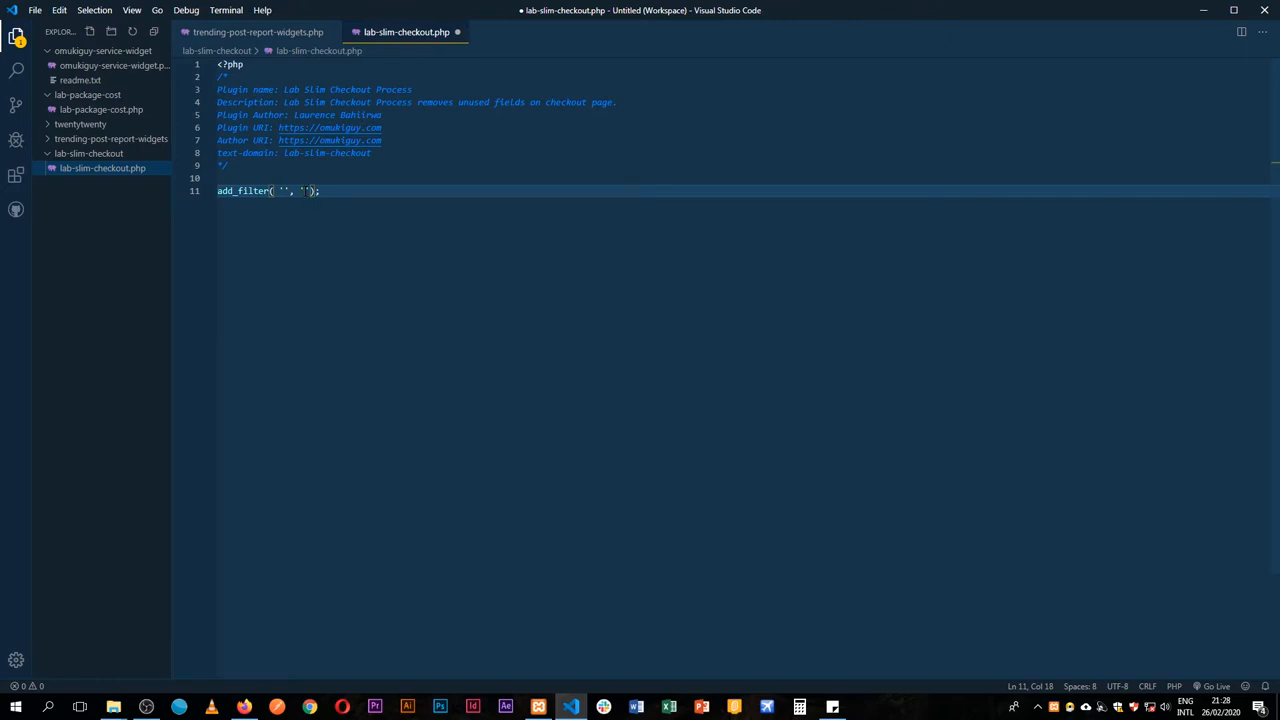
type("simplify_checkout_process")
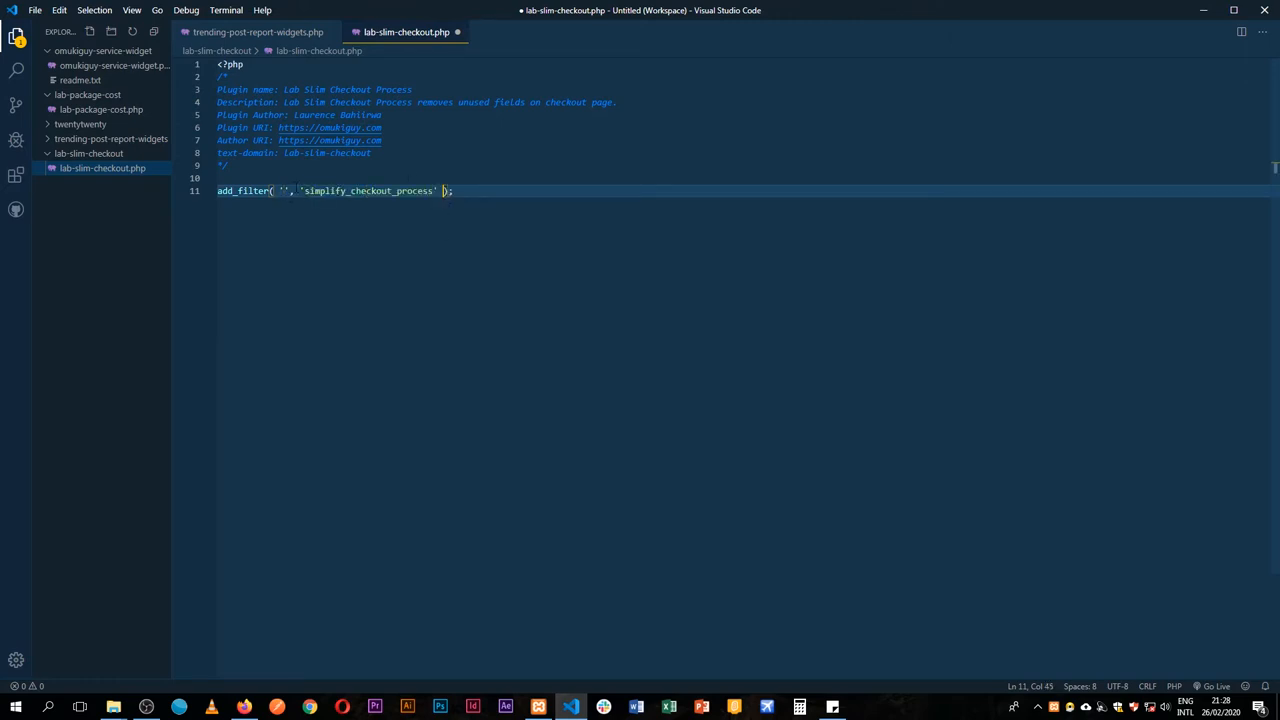
type("woocommerce")
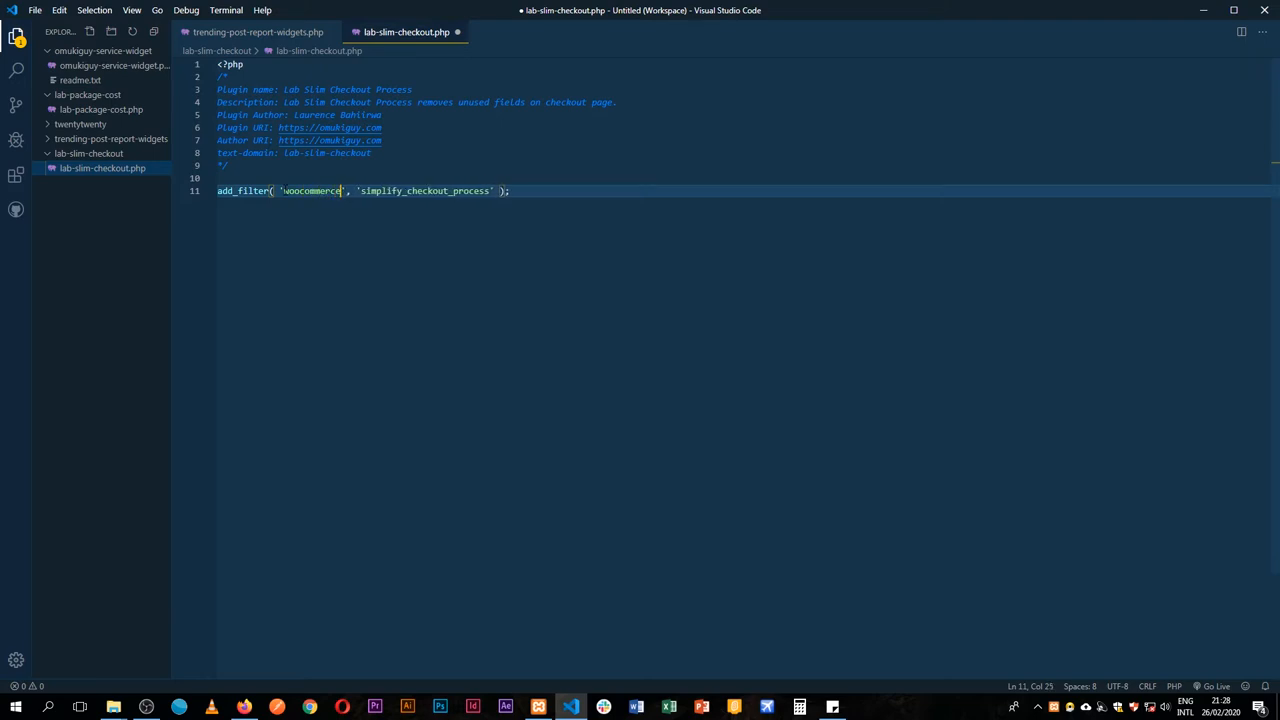
type("_checkout")
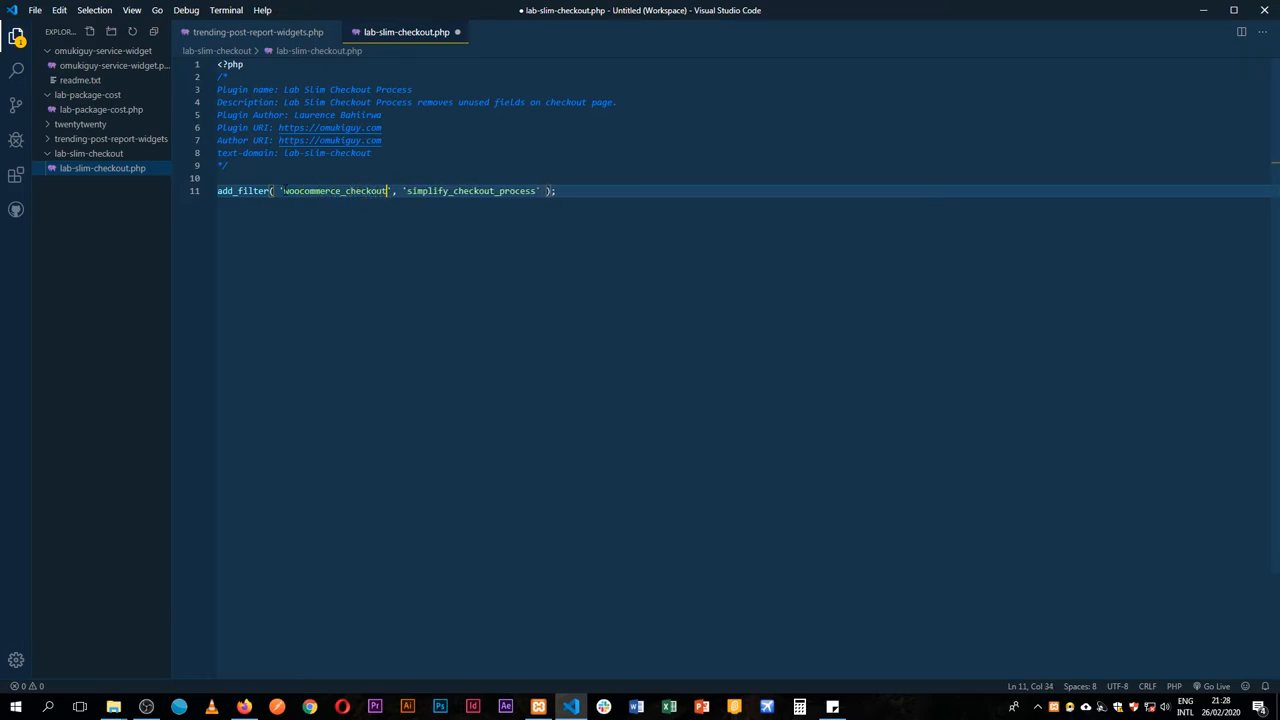
type("_fields")
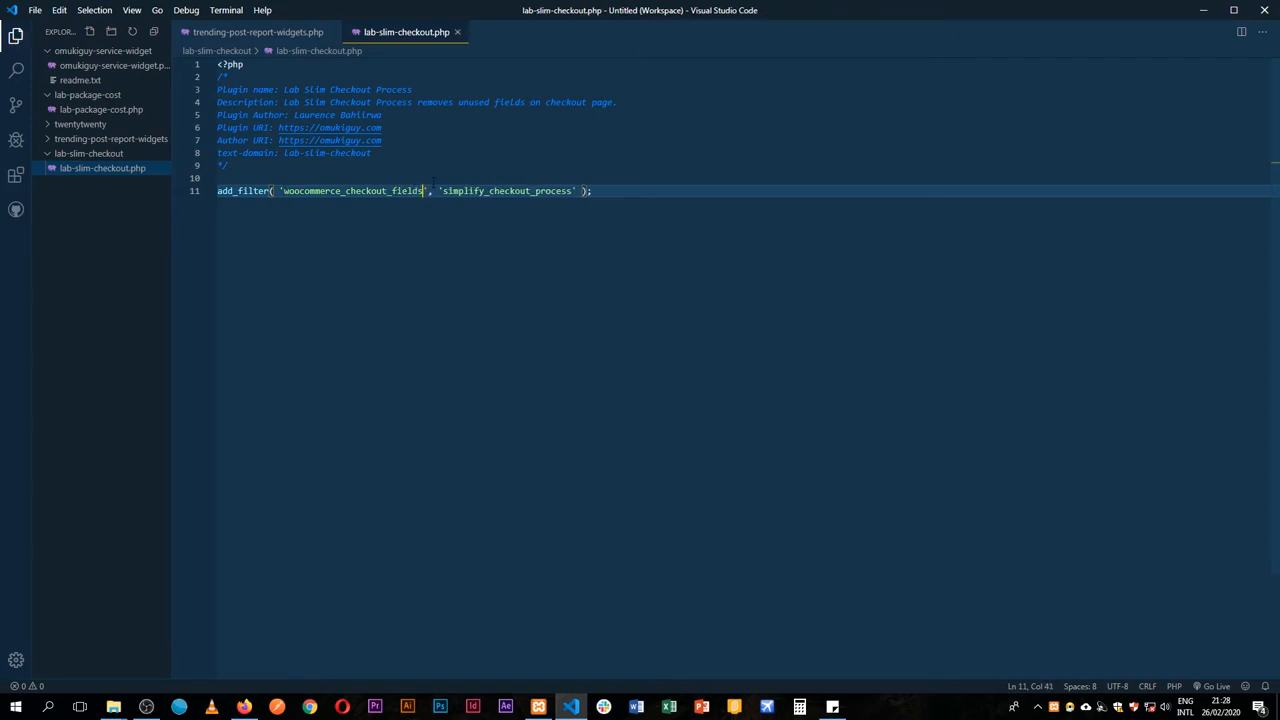
Define function simplify_checkout_process() { echo 'Hello'; } after the add_filter line
double_click(508, 192)
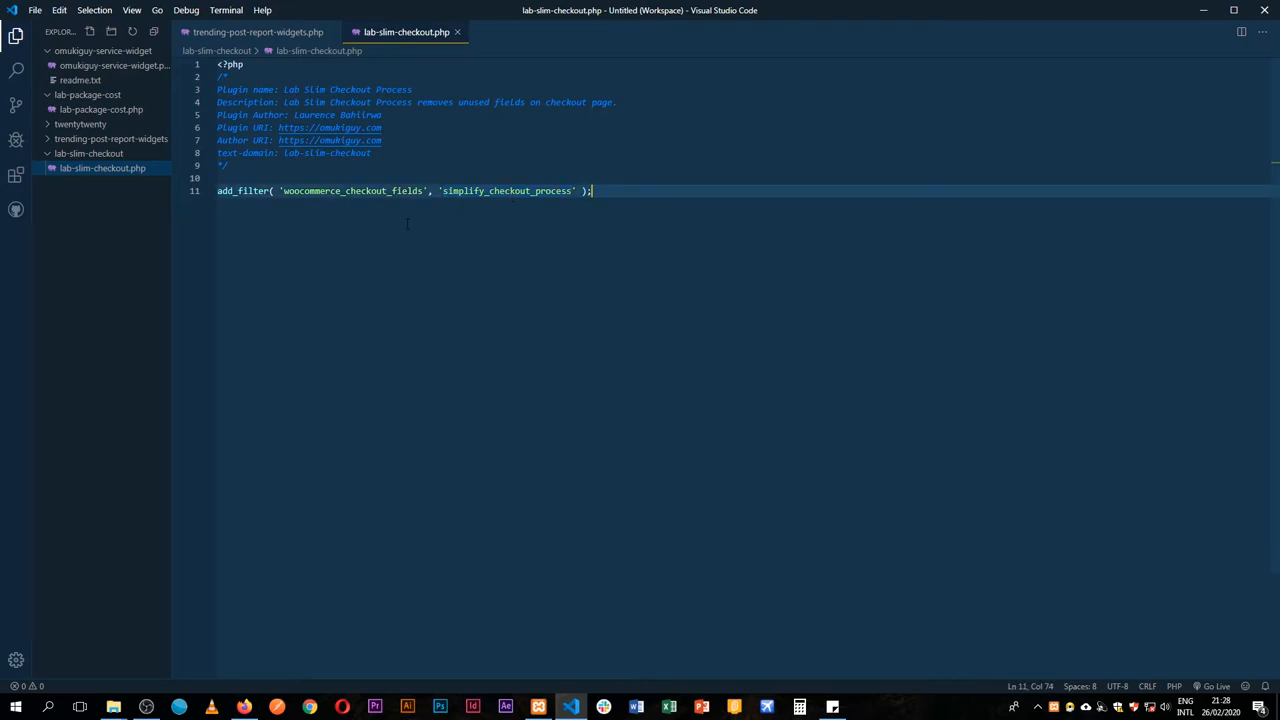
type("function simplify_checkout_process")
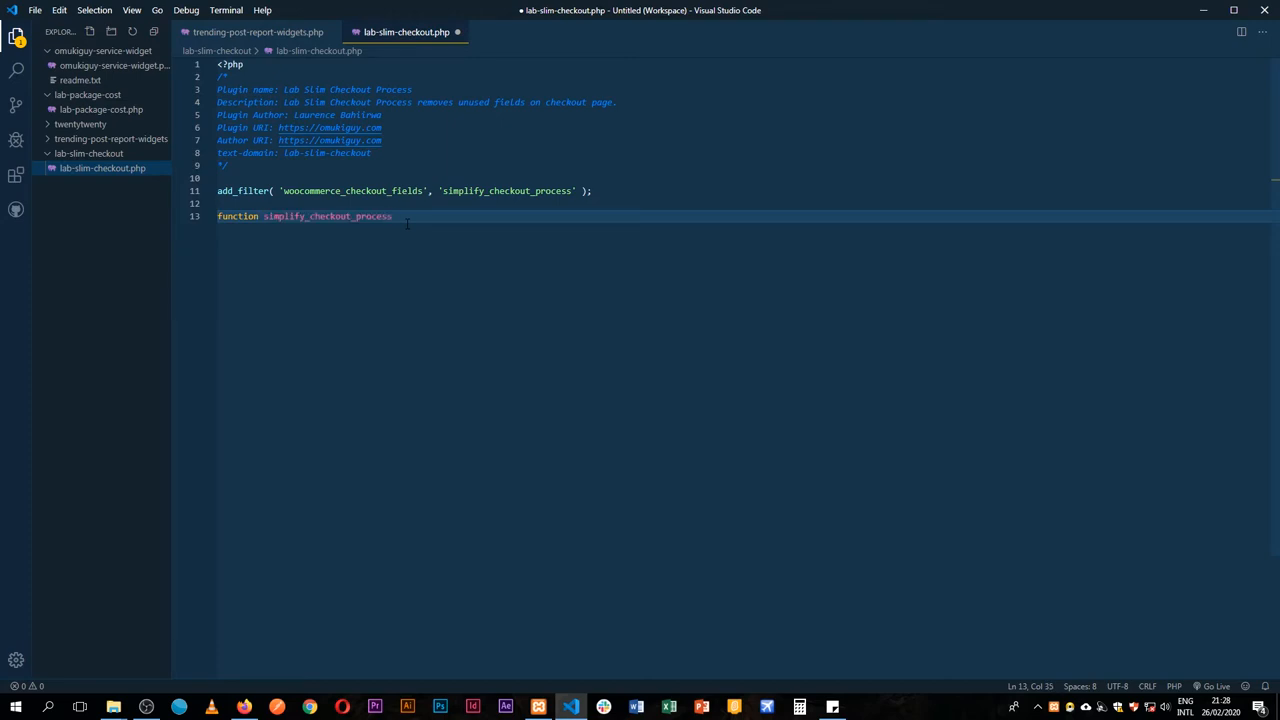
type("() {}")
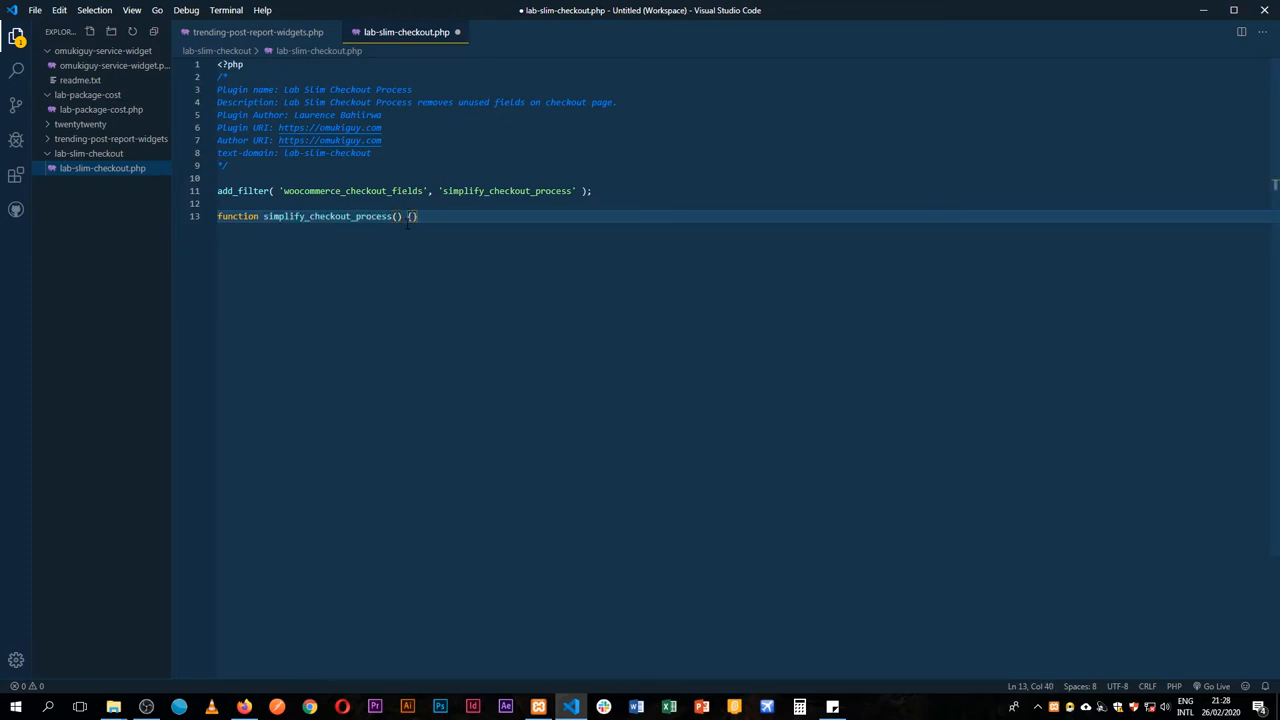
key("Enter")
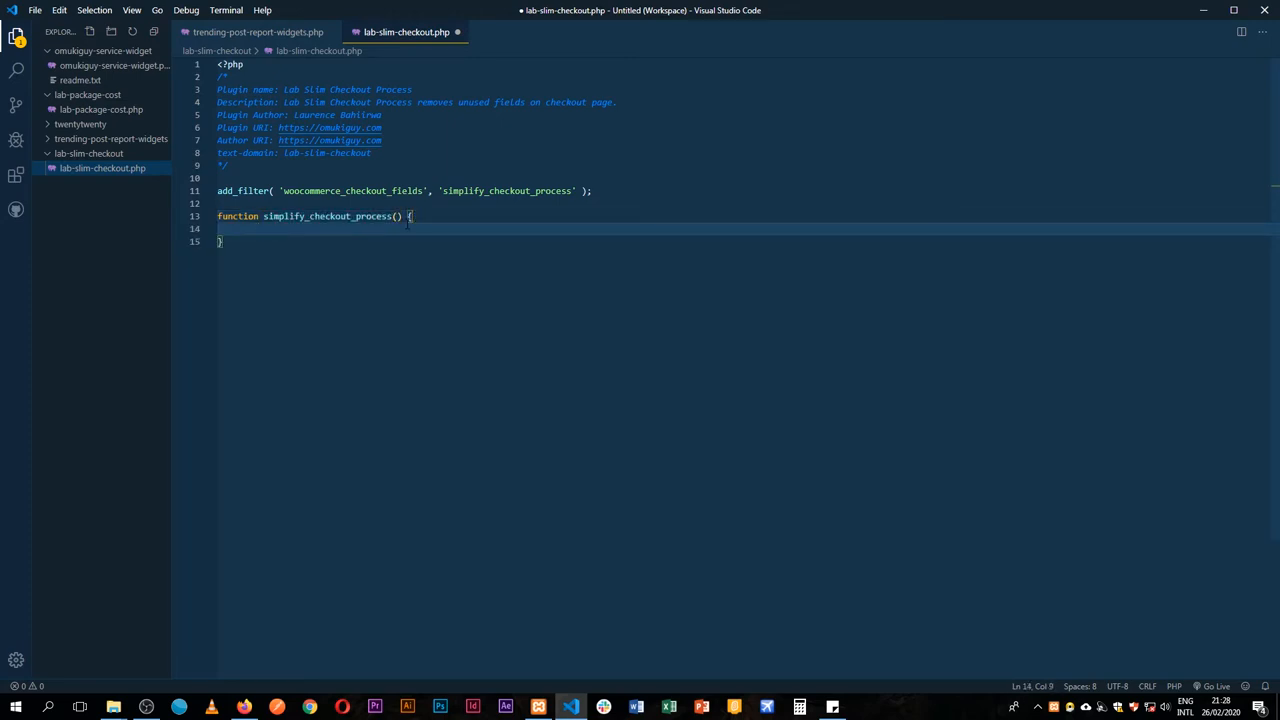
type("echo")
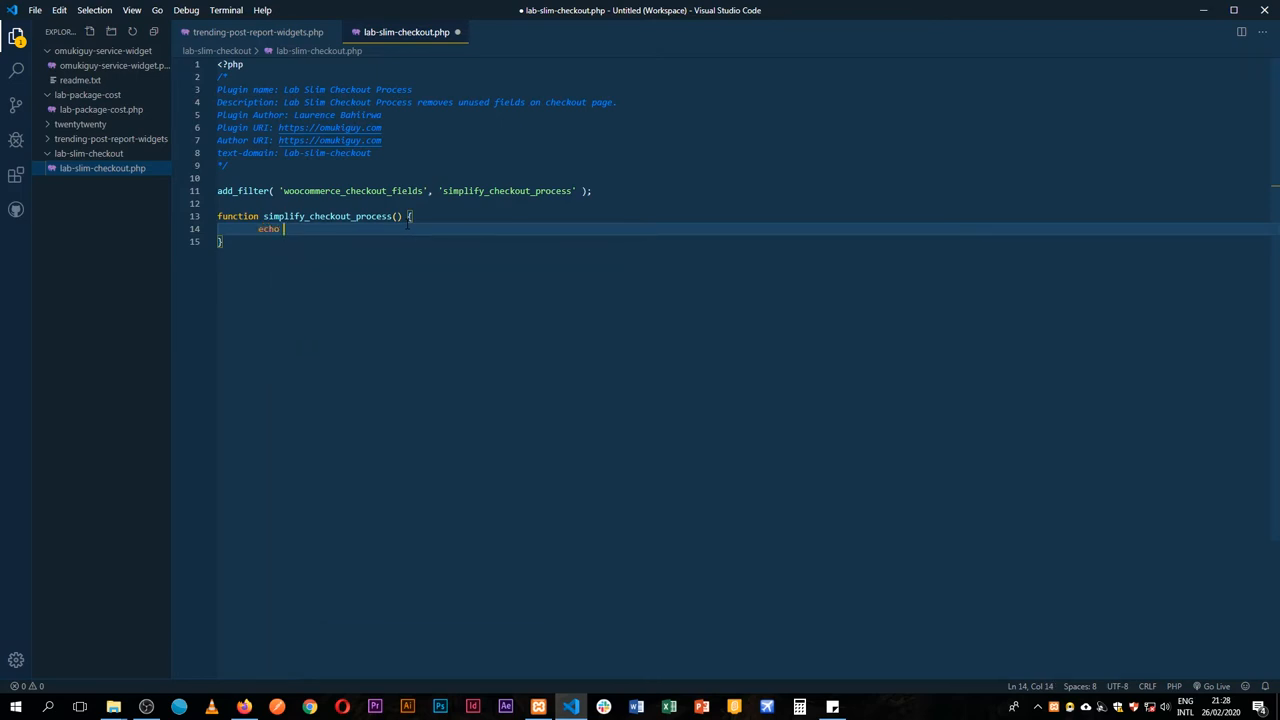
type("''")
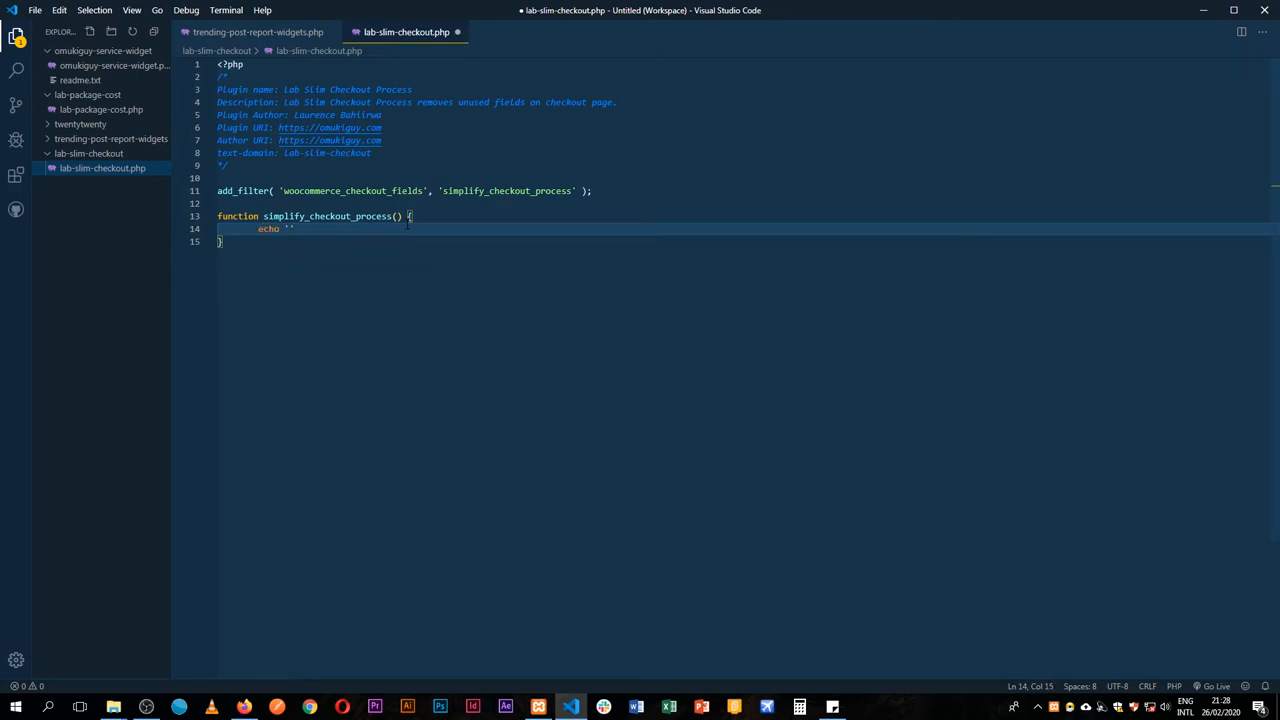
type("Hello")
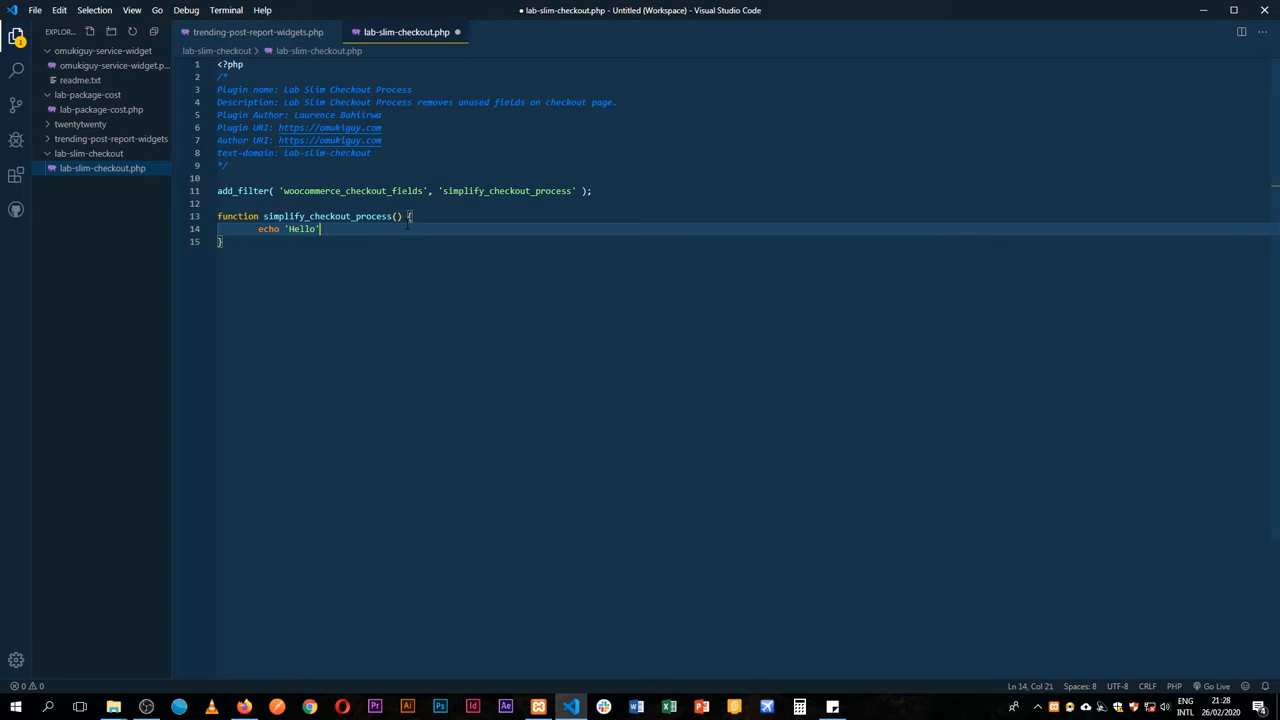
type(";")
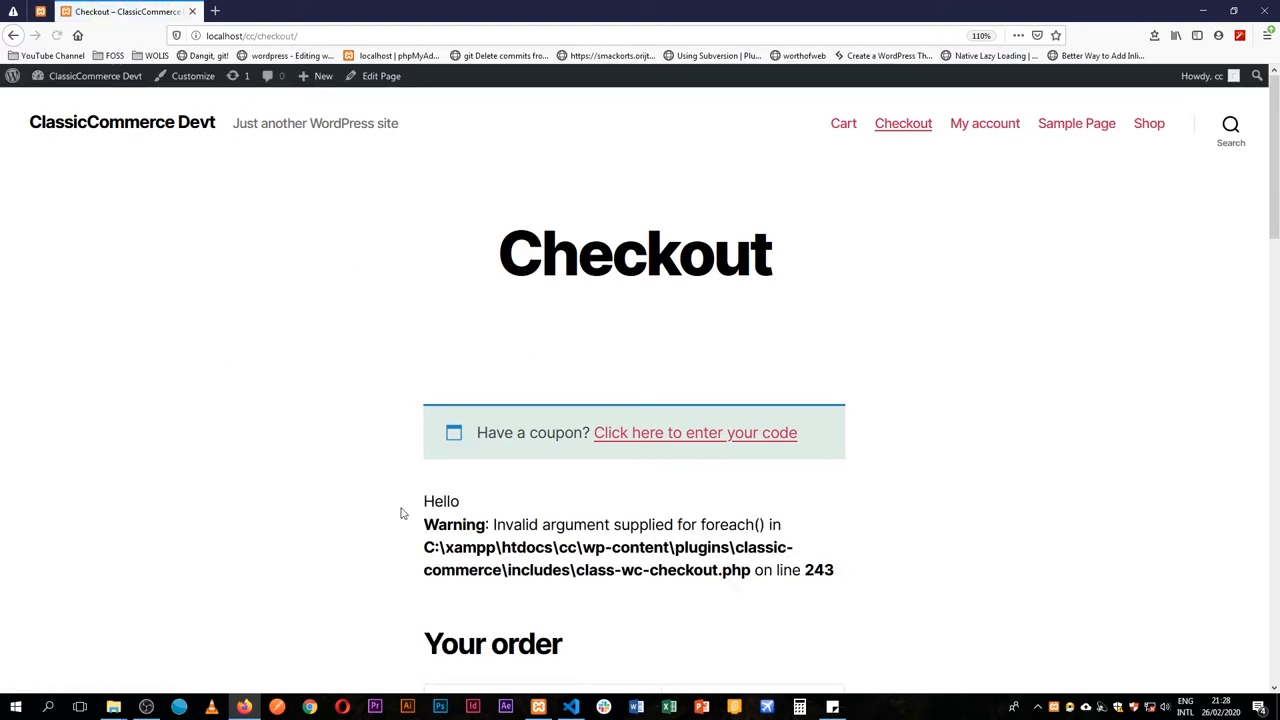
Review the invalid foreach() warning on the checkout page, then return to the editor
double_click(440, 500)
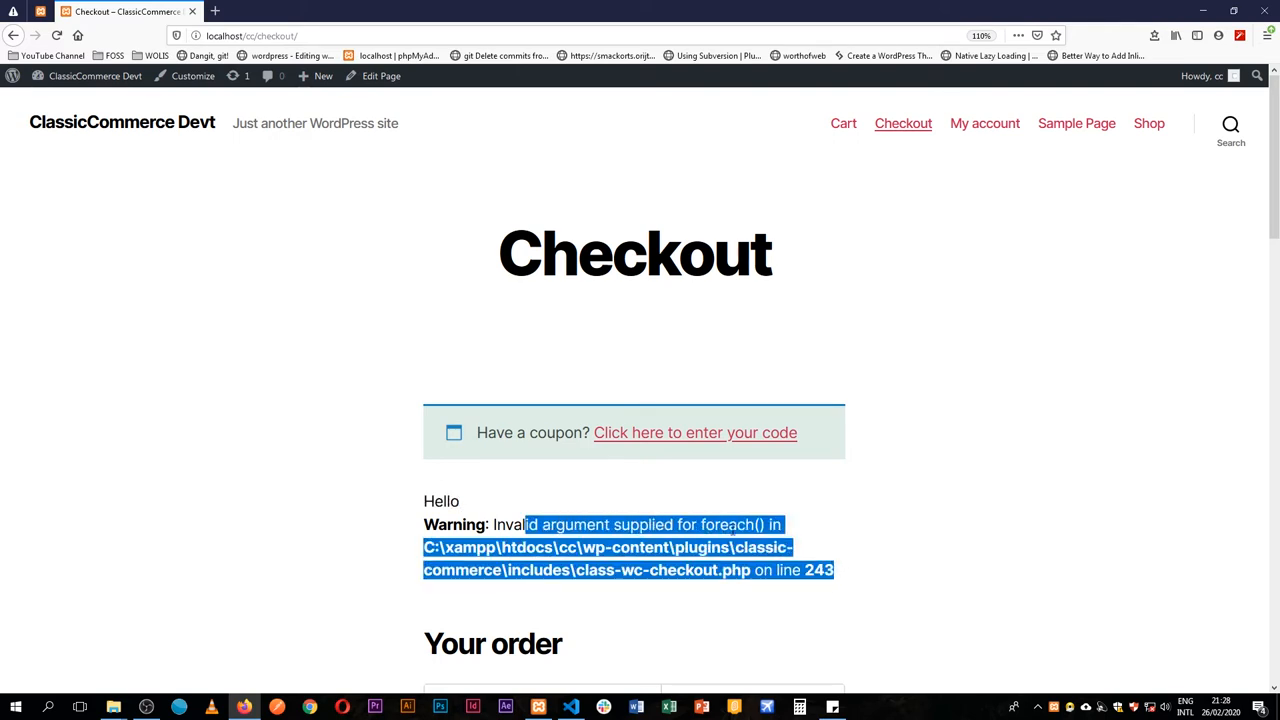
left_click(684, 508)
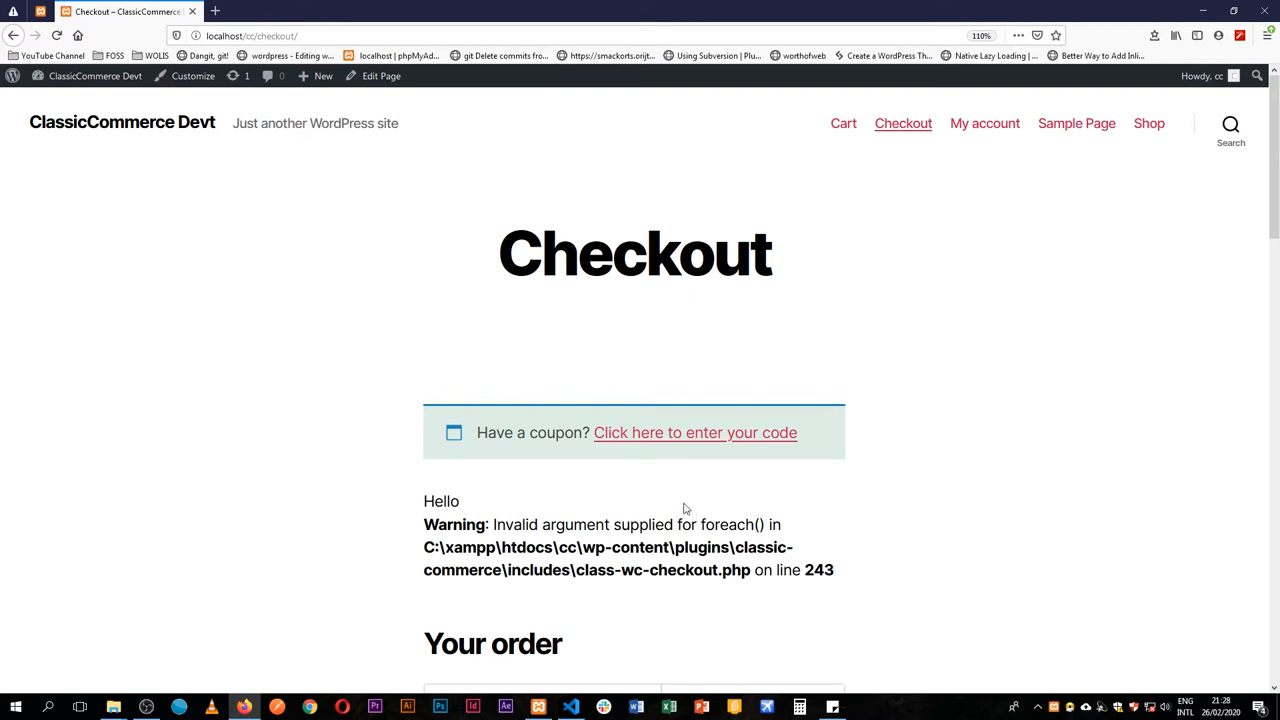
scroll("down", 3)
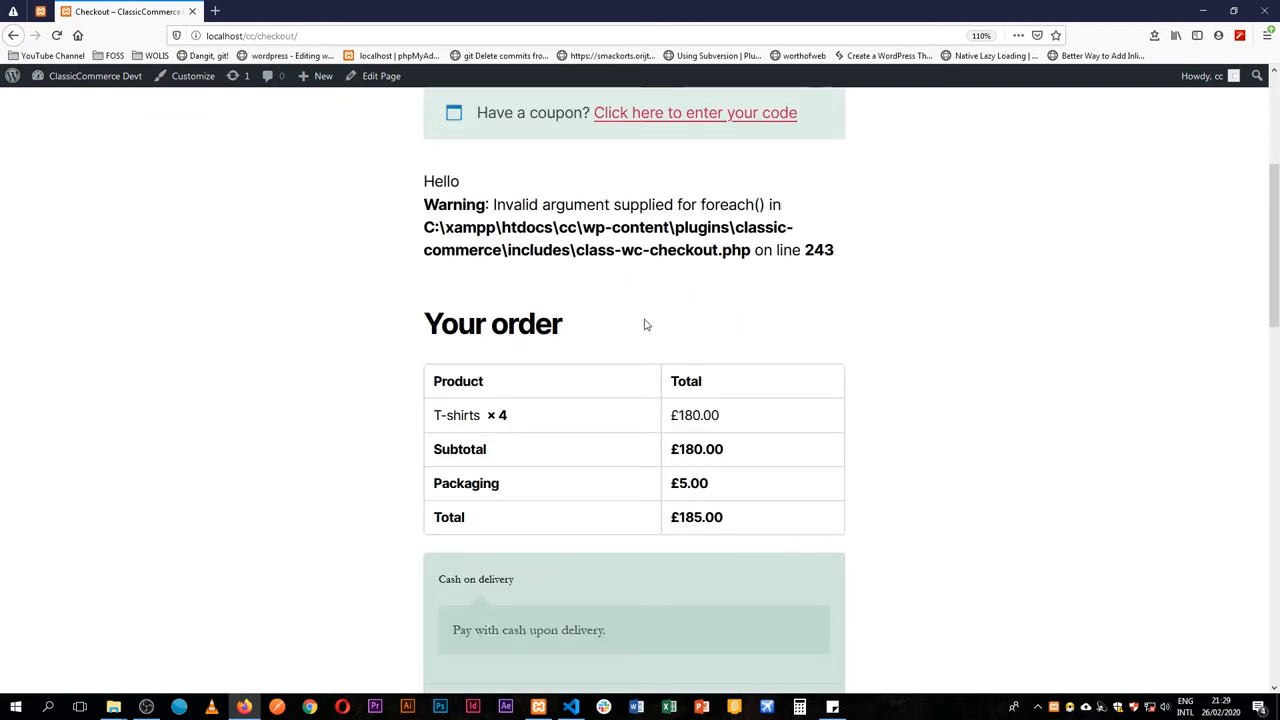
left_click_drag(424, 204, 564, 340)
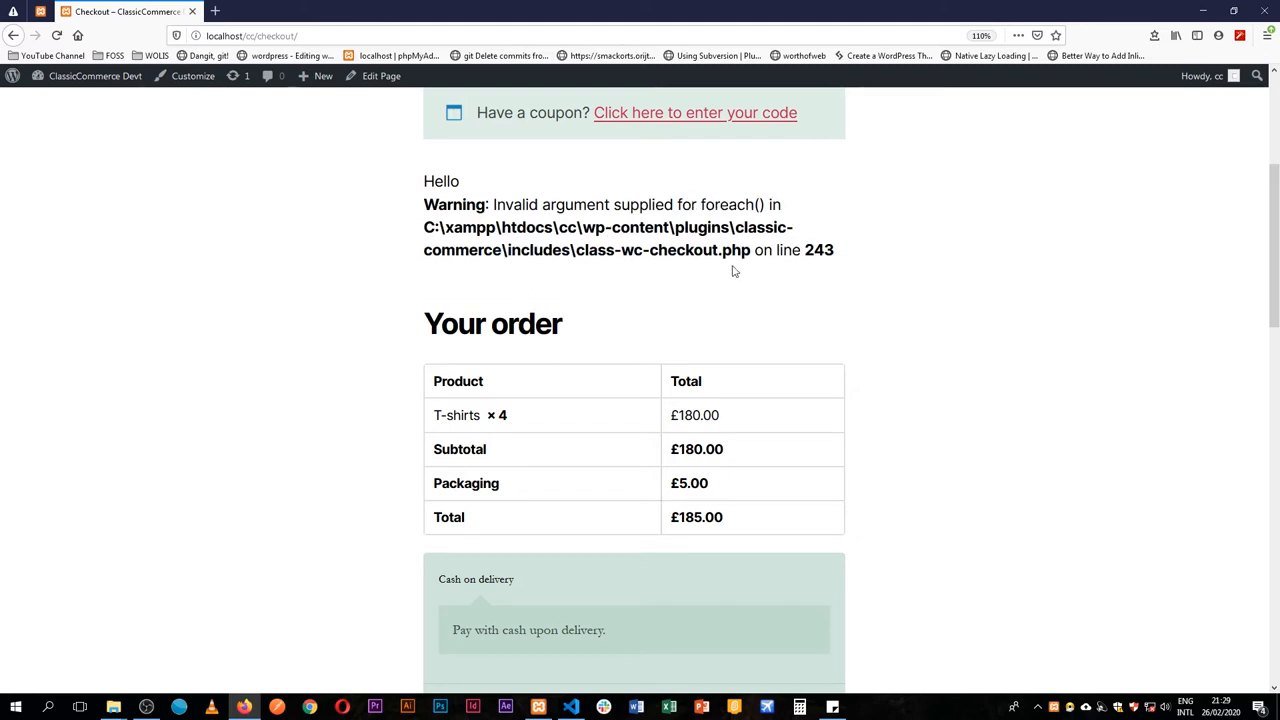
left_click(570, 708)
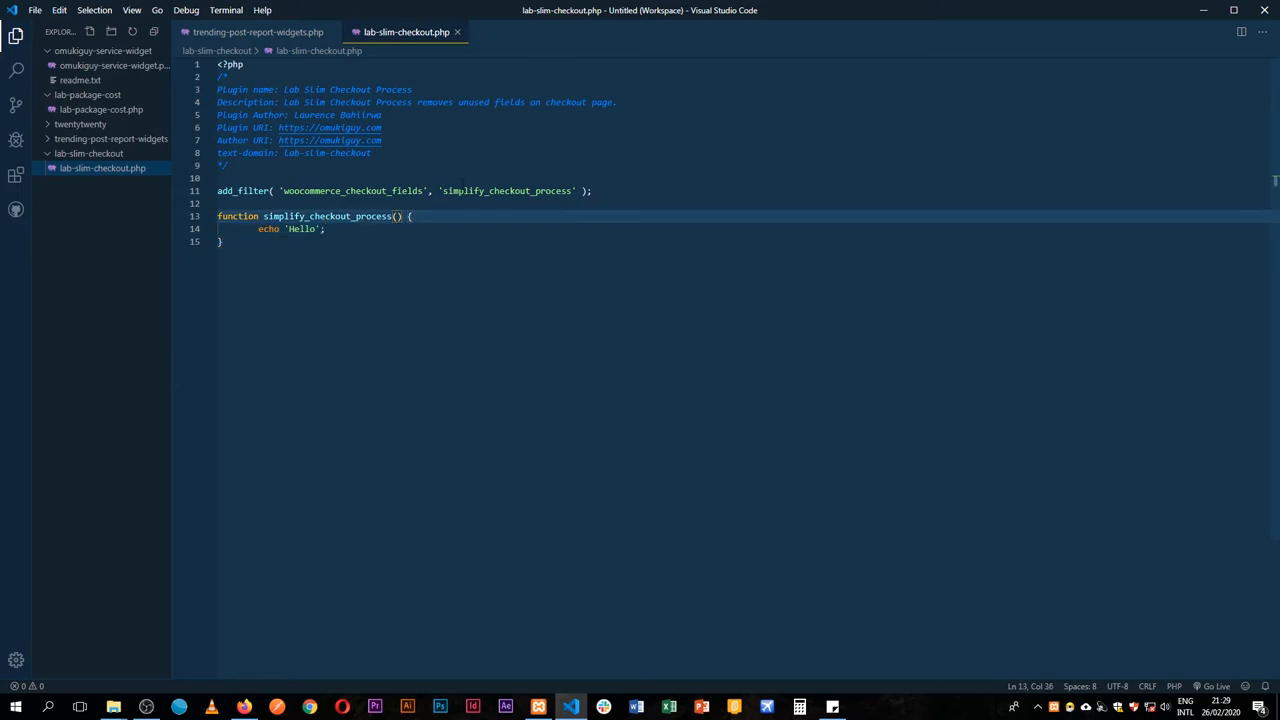
Give simplify_checkout_process a $fields parameter and return $fields after the echo
type("$fie")
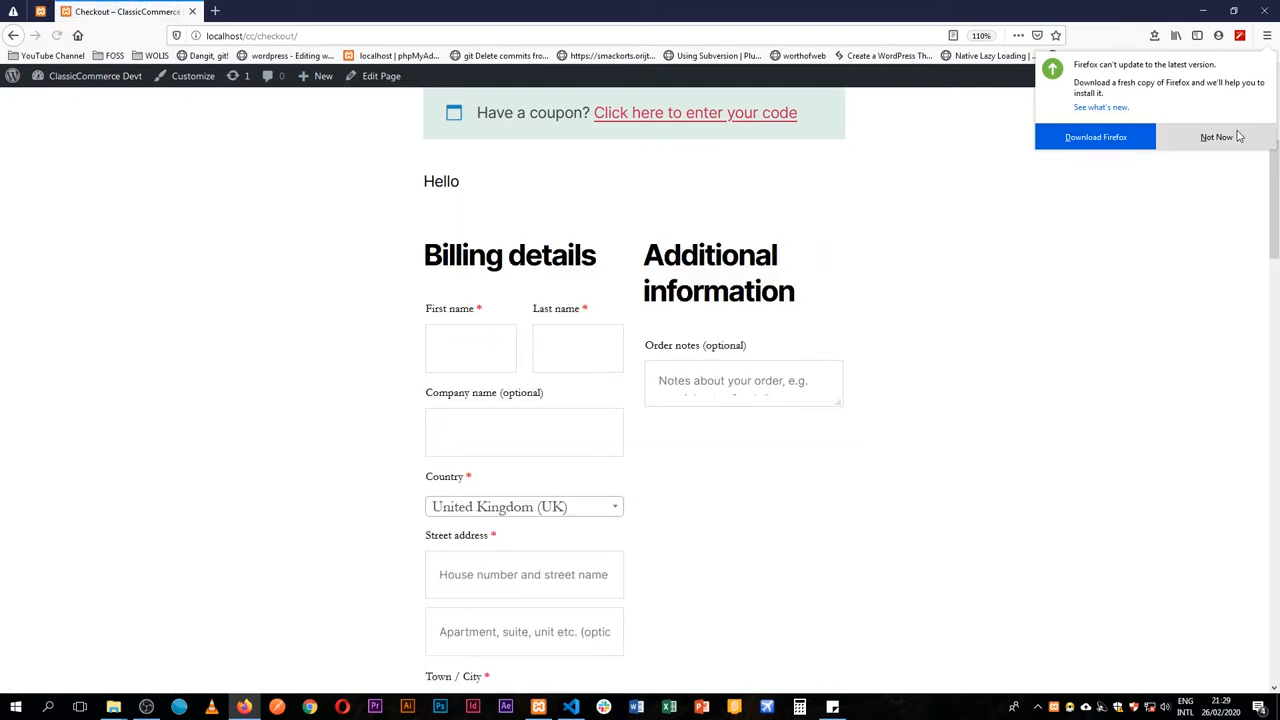
scroll("down", 3)
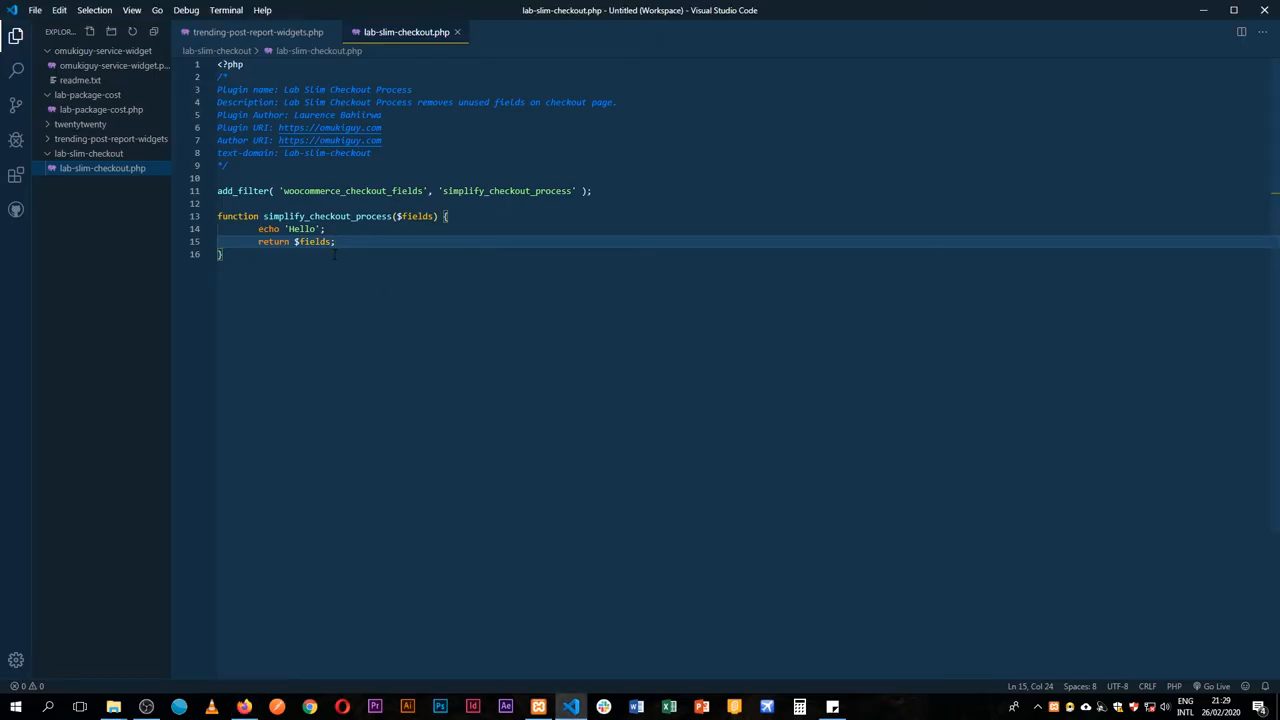
Replace the echo line with unset( $fields['billing']['billing_company'] ); above the return
double_click(300, 228)
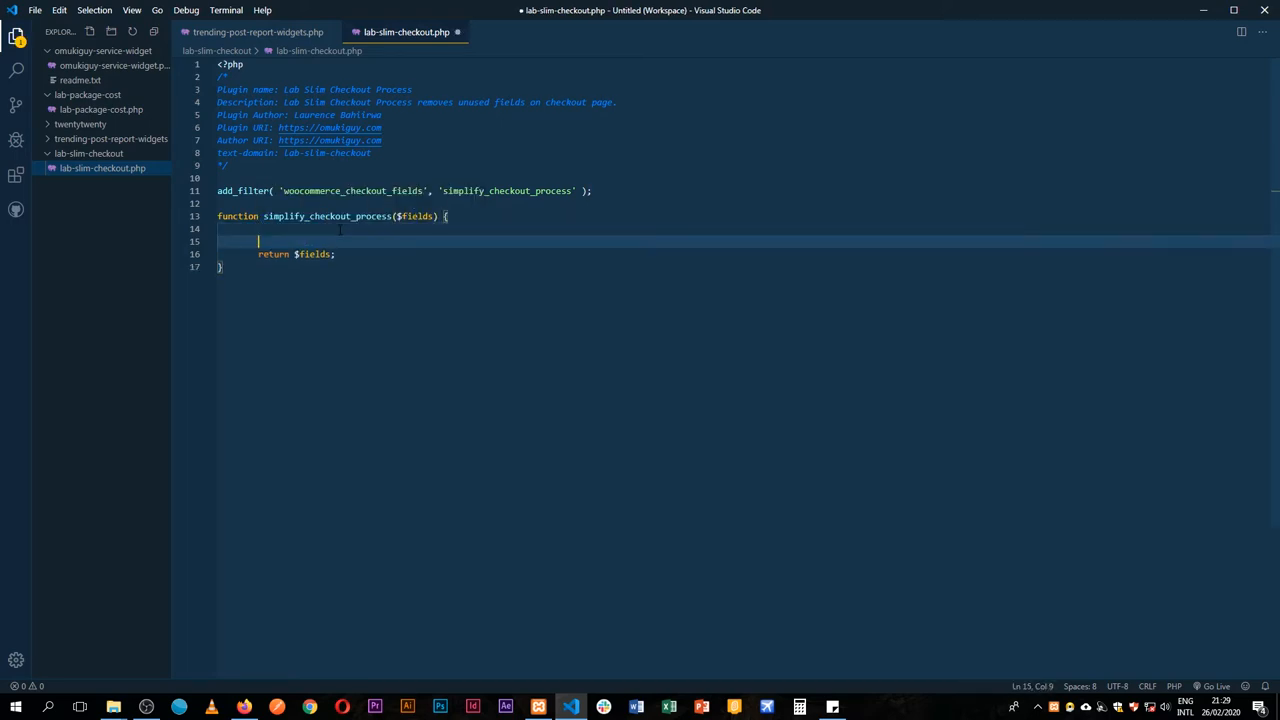
key("Enter")
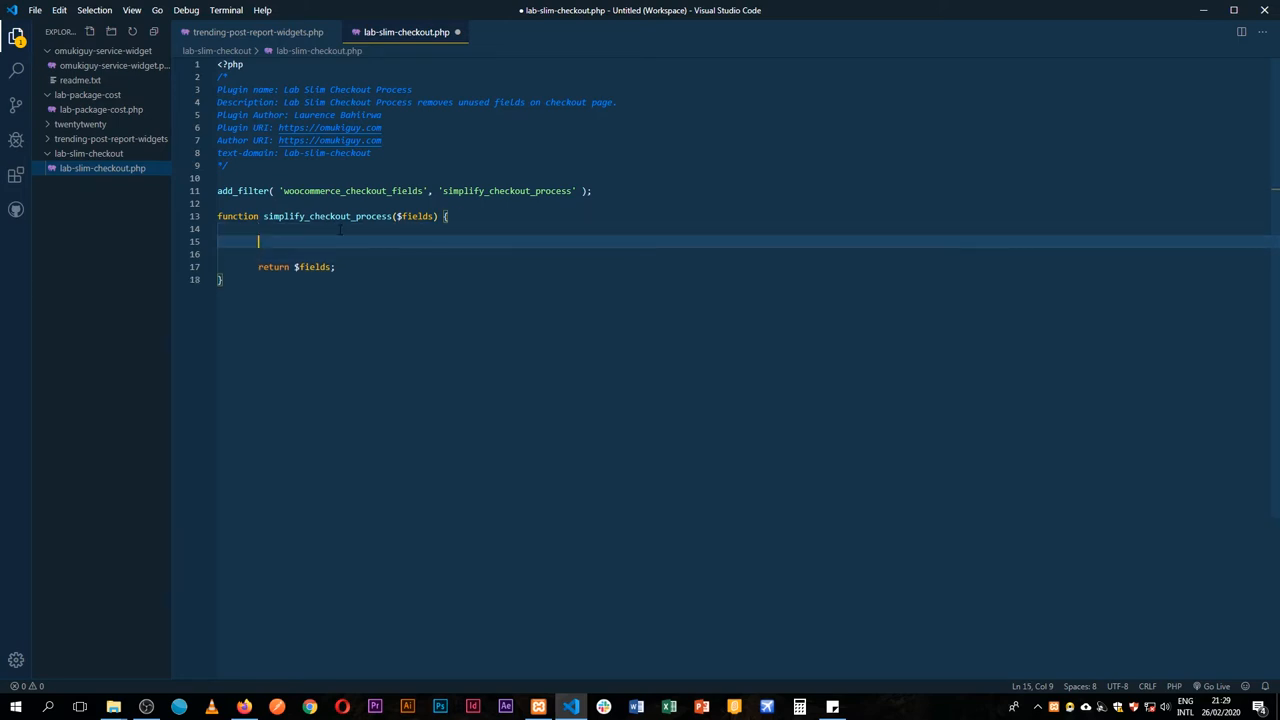
type("unset")
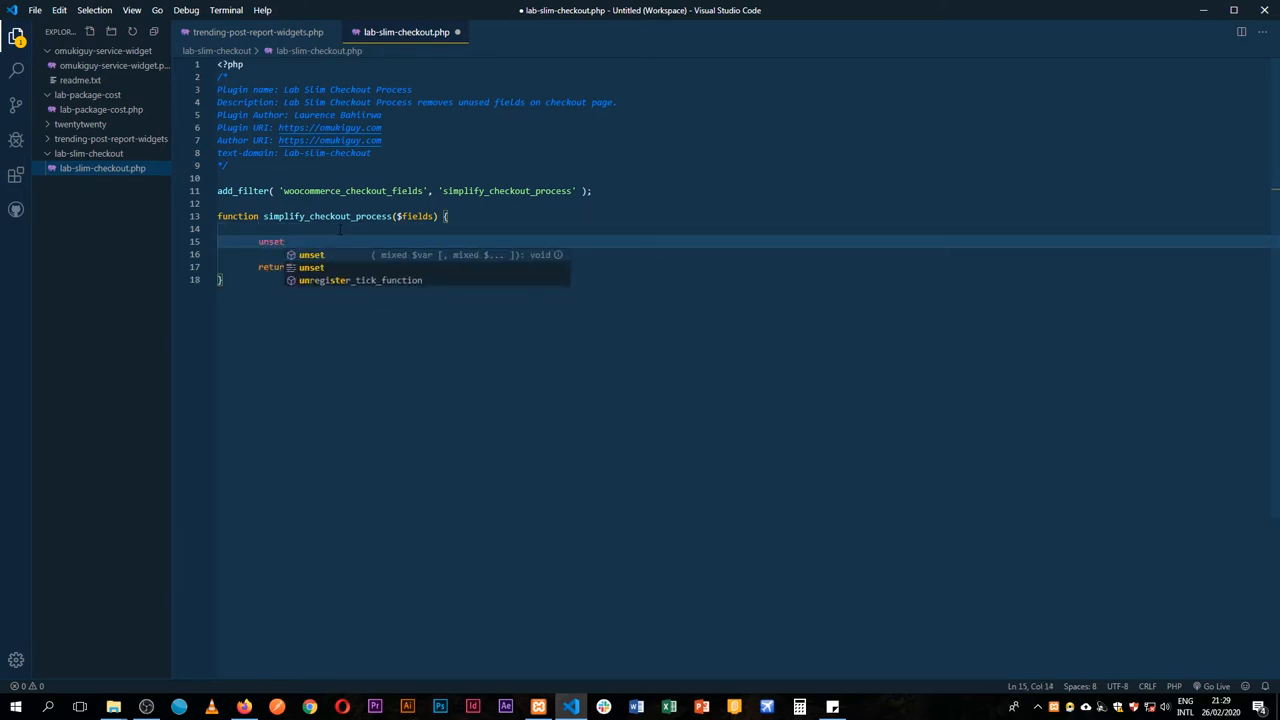
type("();")
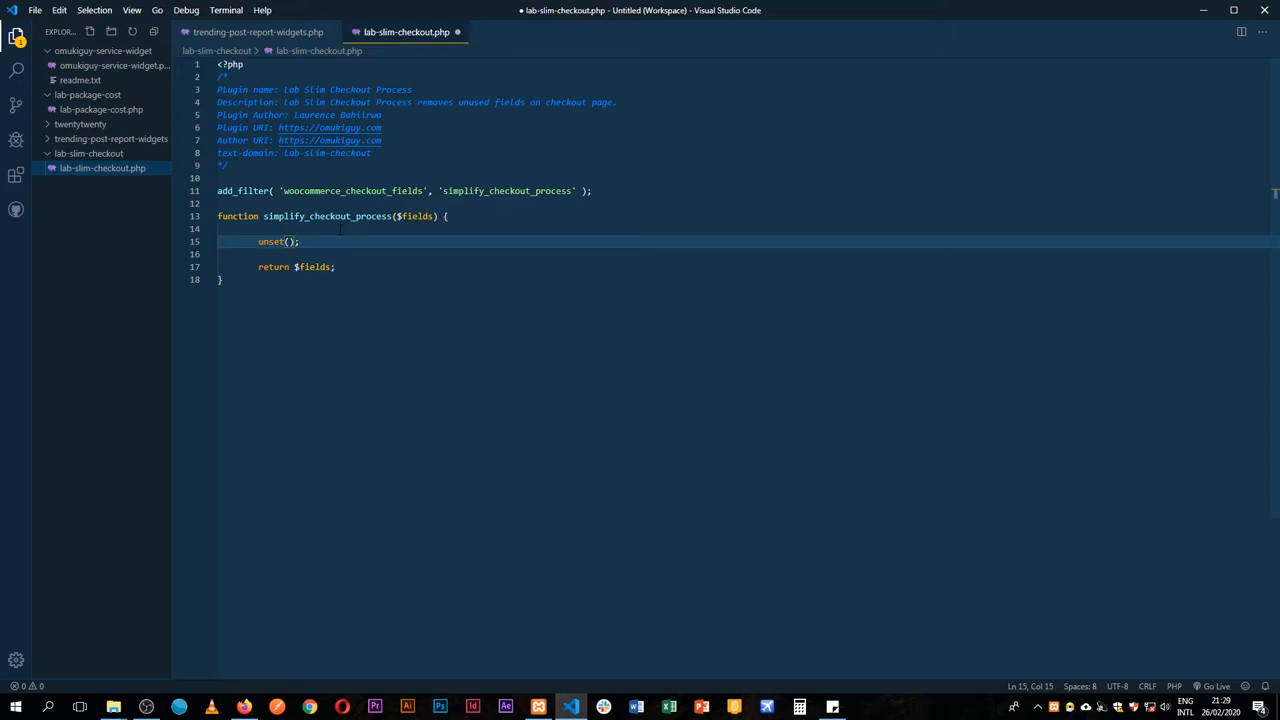
type("$")
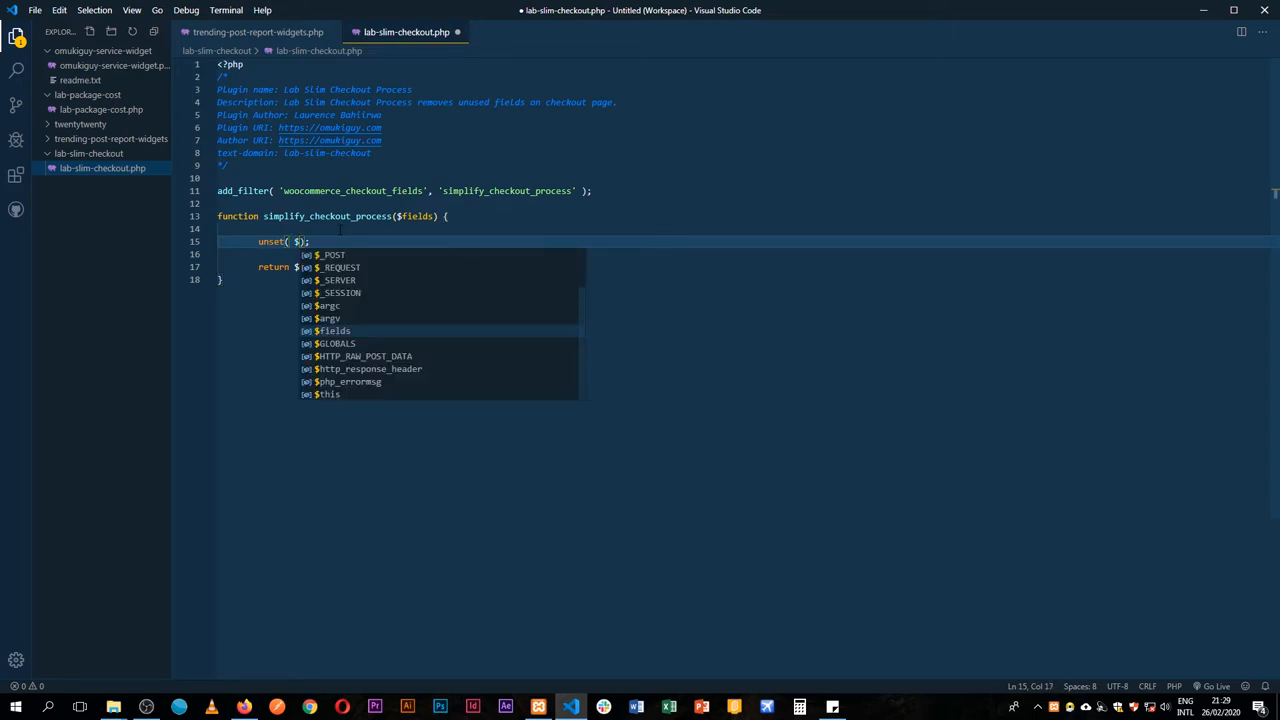
type("fields")
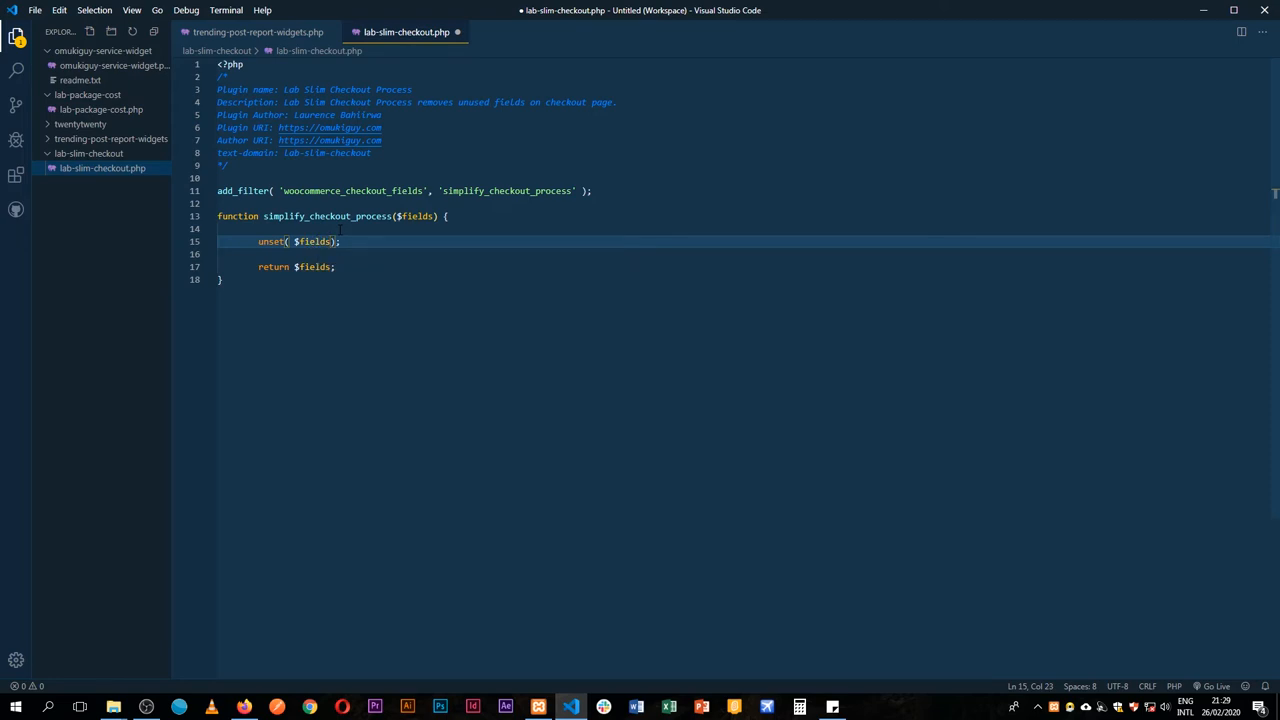
type("[")
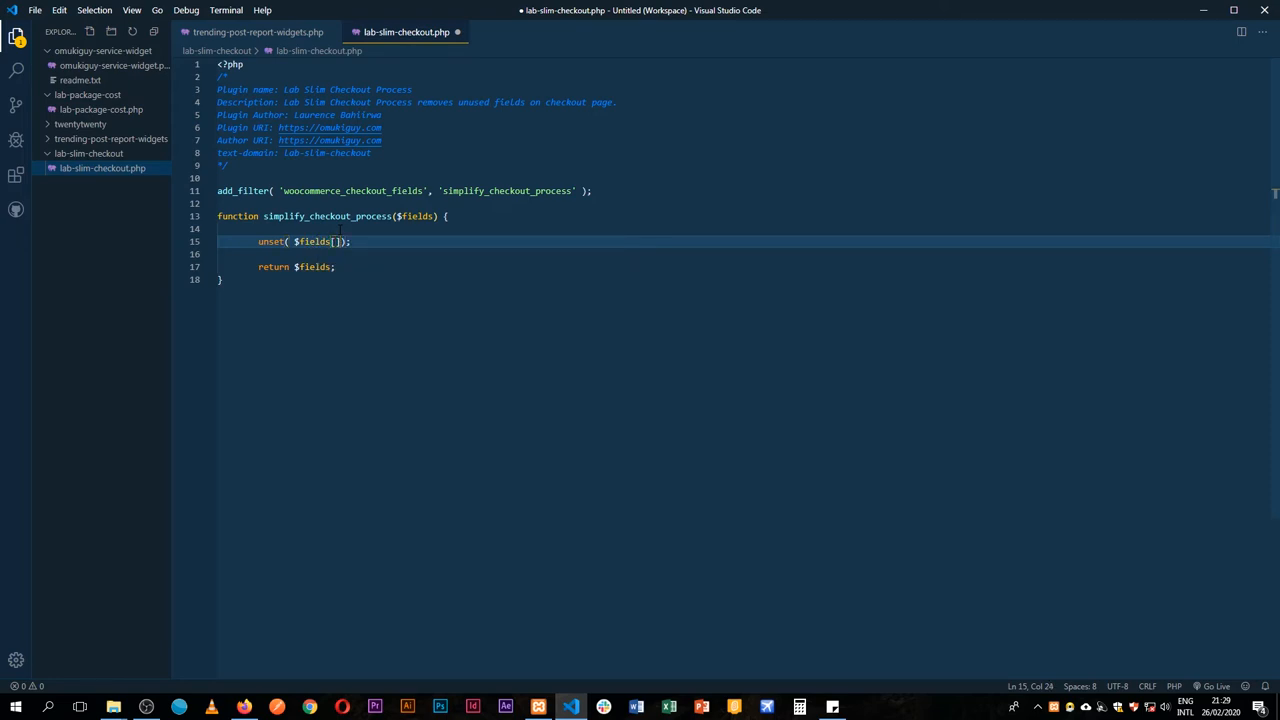
type("'")
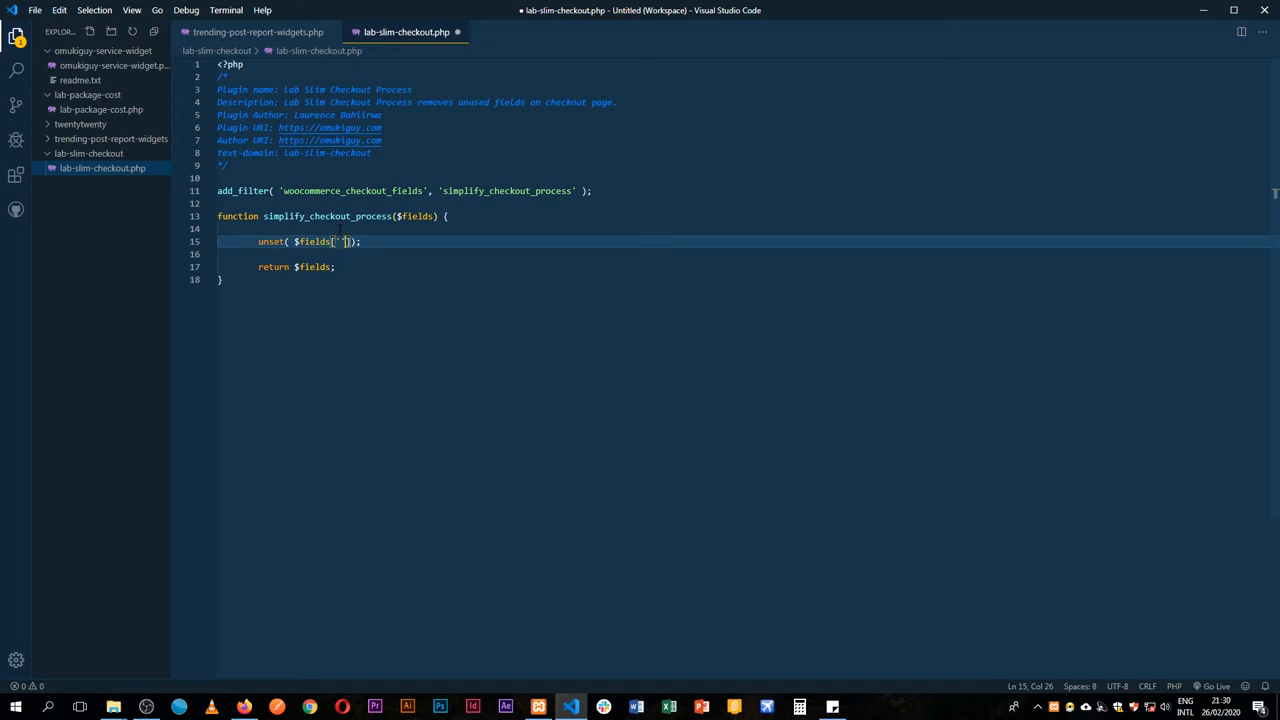
type("bill")
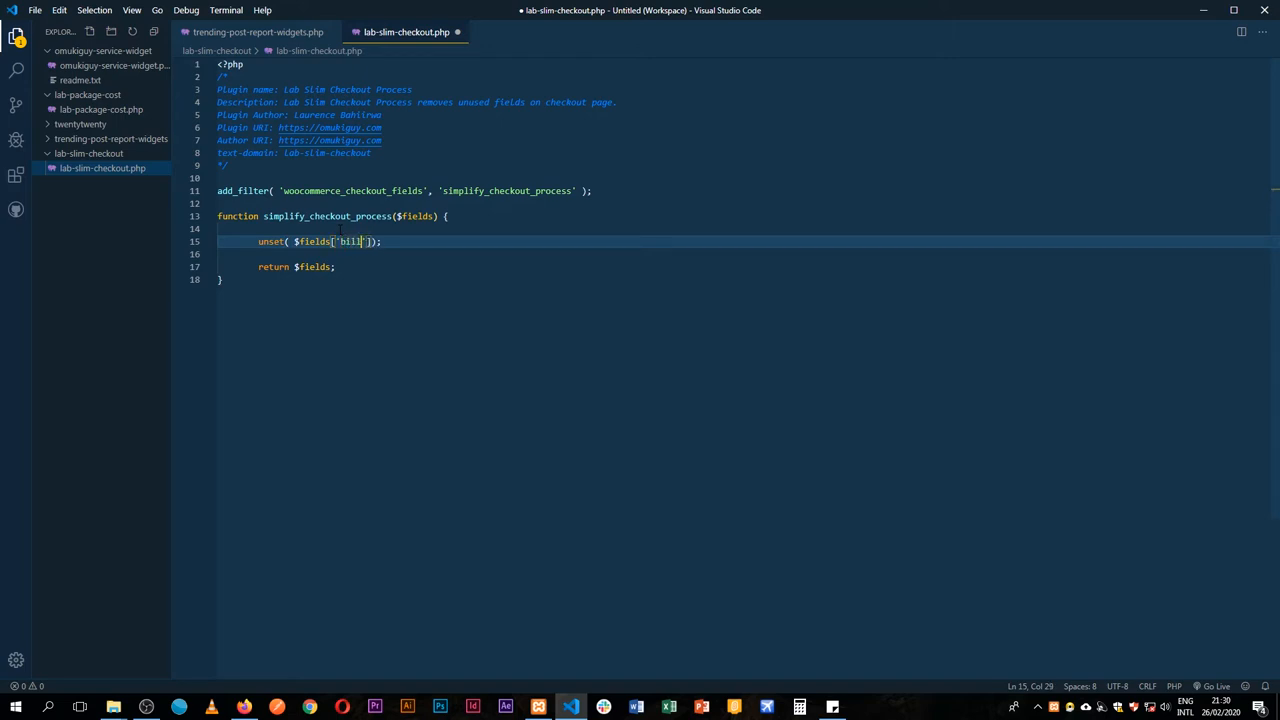
type("ing")
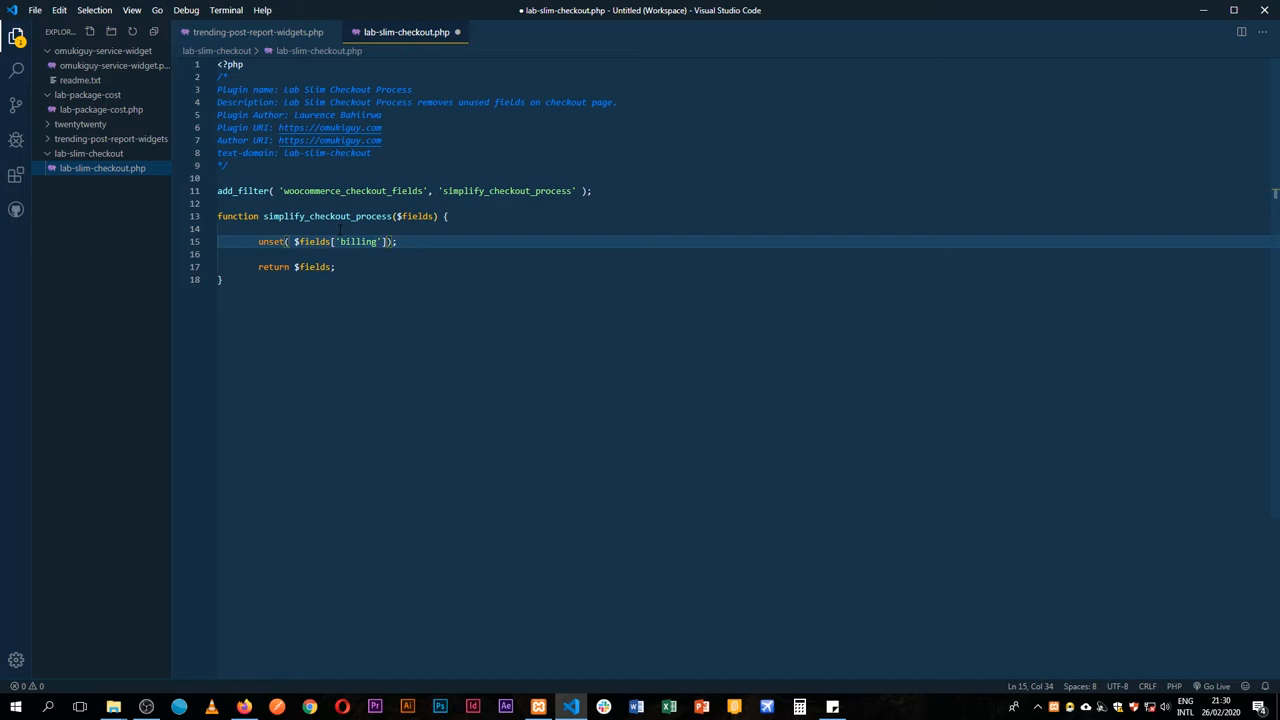
type("[]")
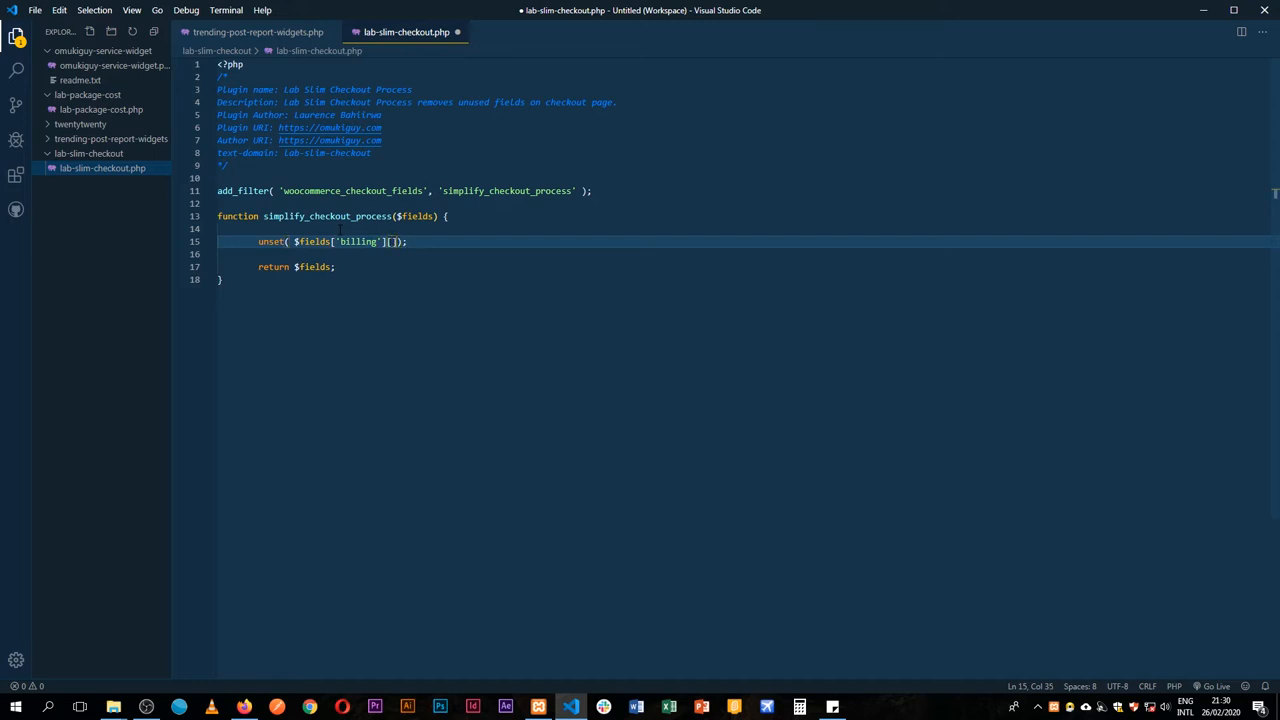
type("'b'")
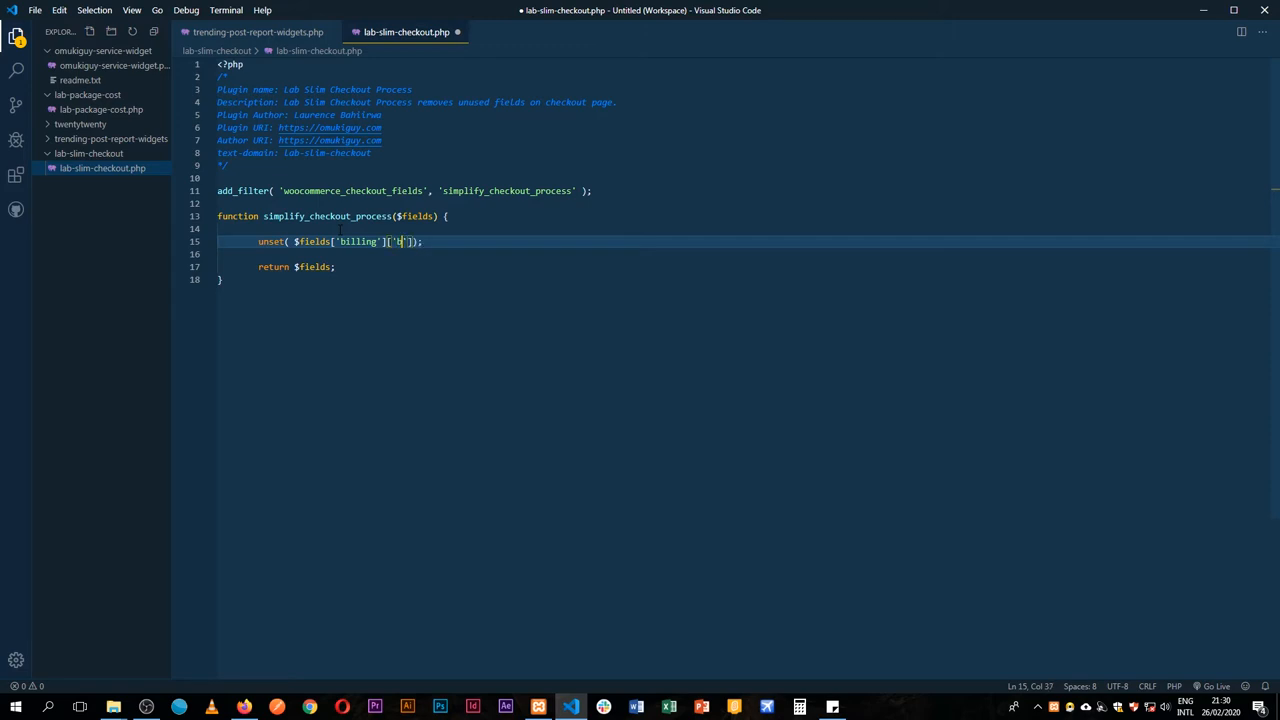
type("illing_compan")
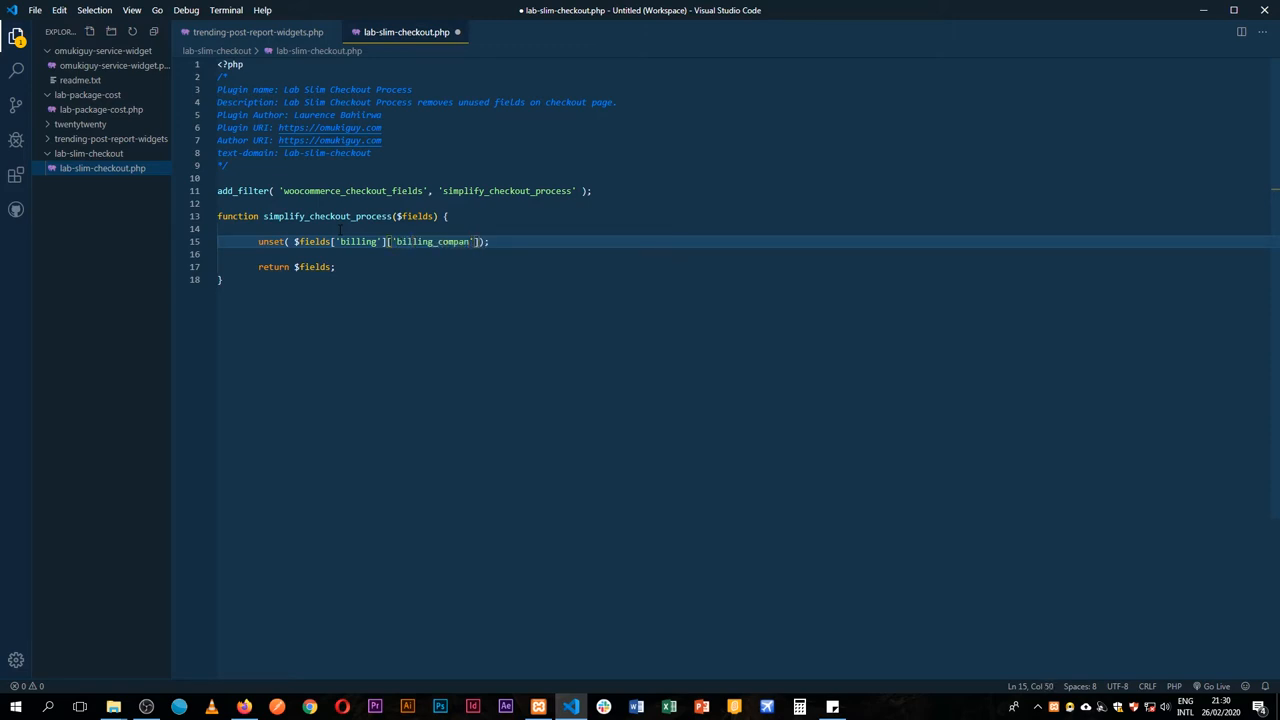
type("y")
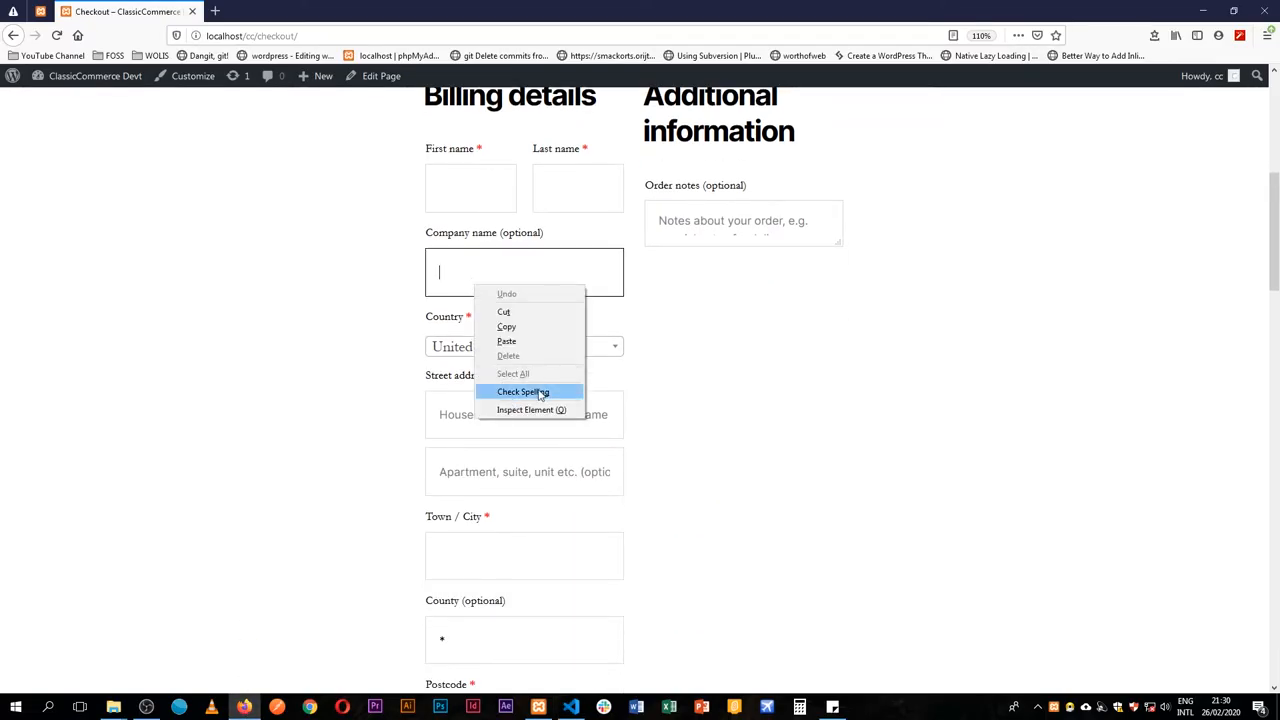
Inspect the Company name field's markup and look at the billing_address_1 input
left_click(530, 408)
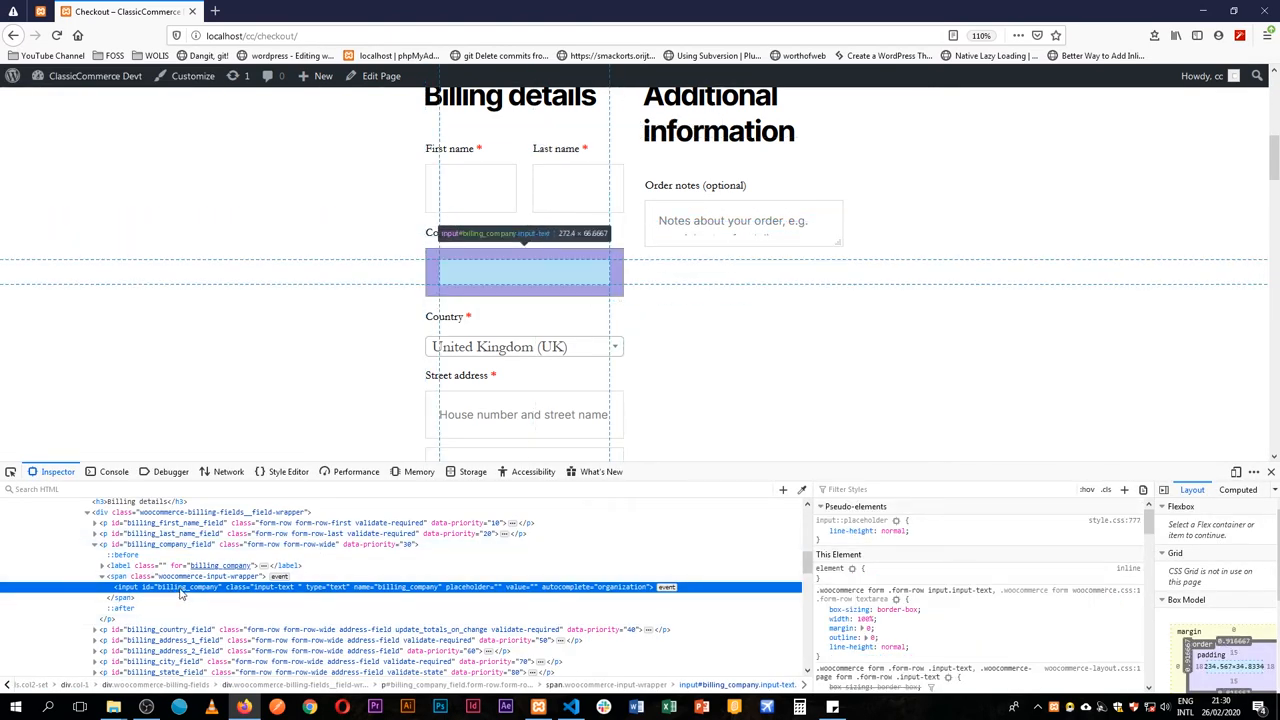
scroll("down", 3)
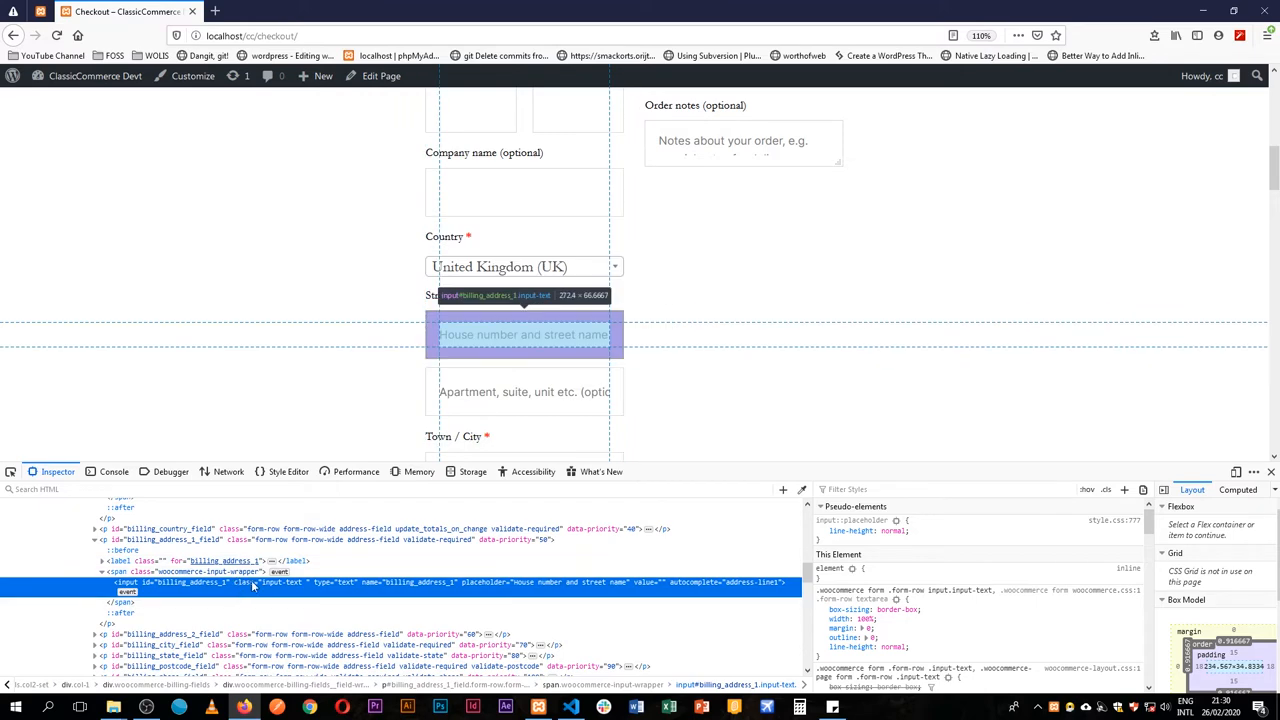
mouse_move(330, 512)
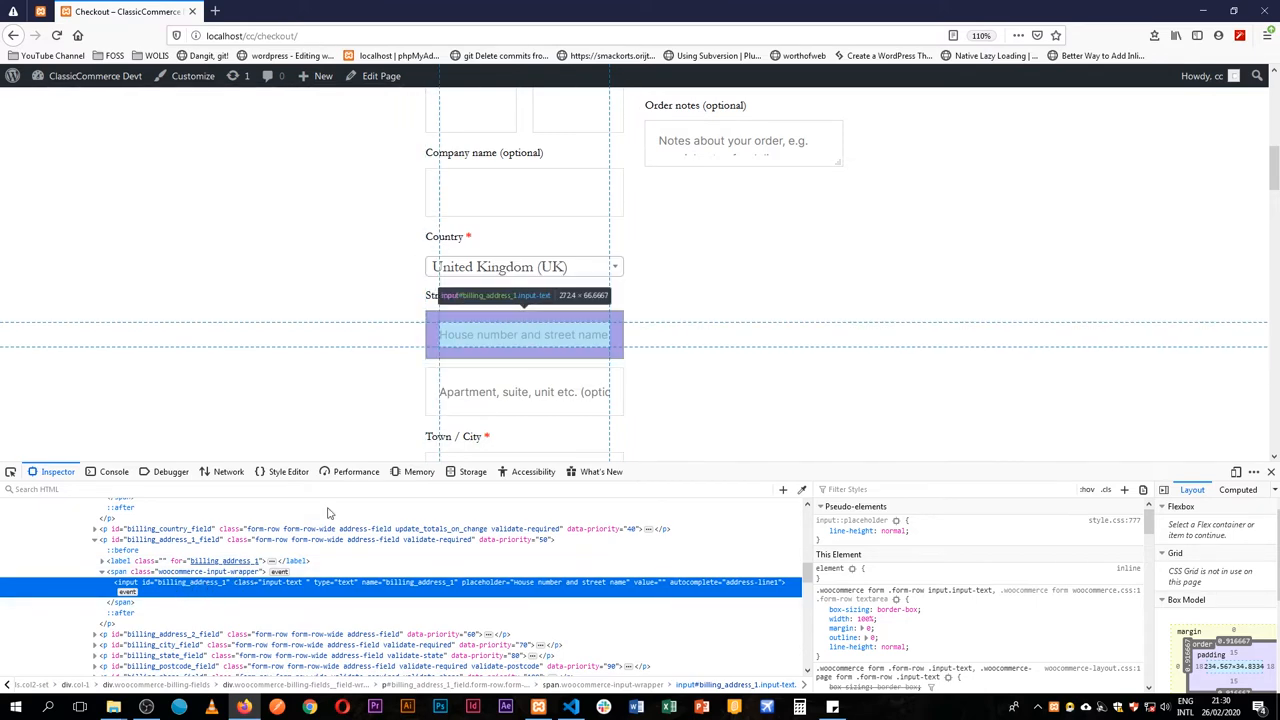
mouse_move(540, 518)
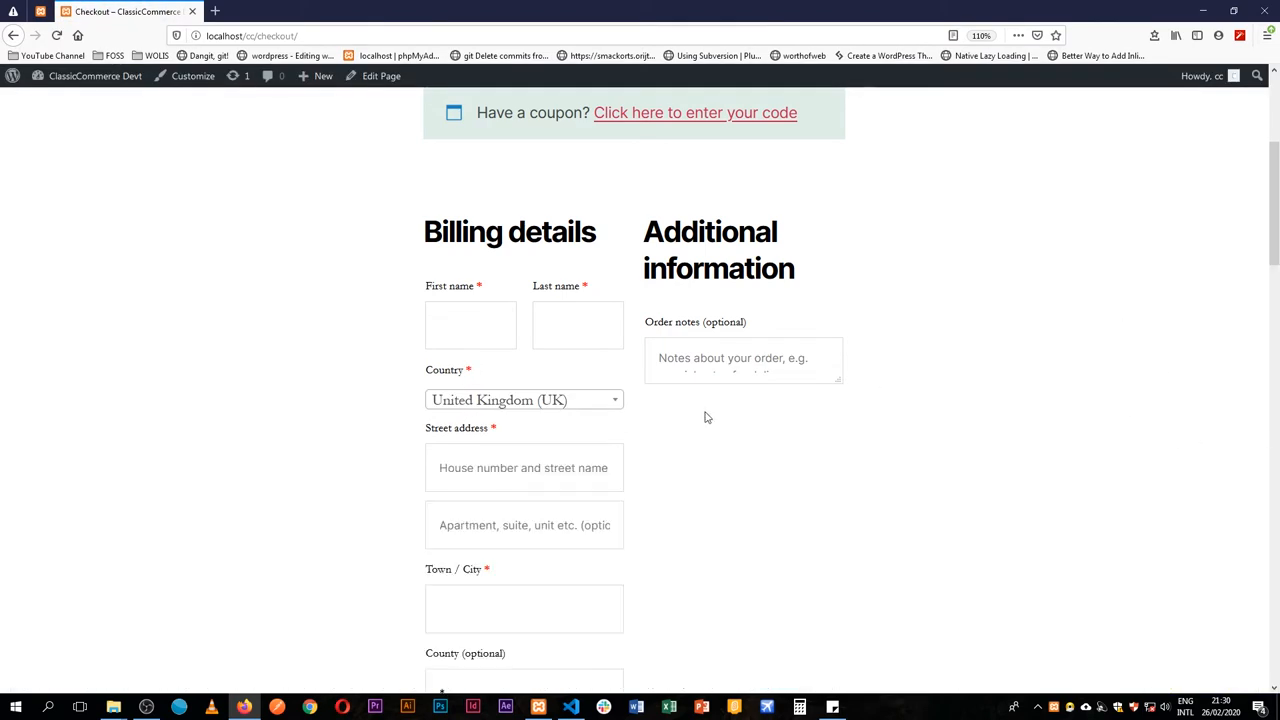
mouse_move(512, 384)
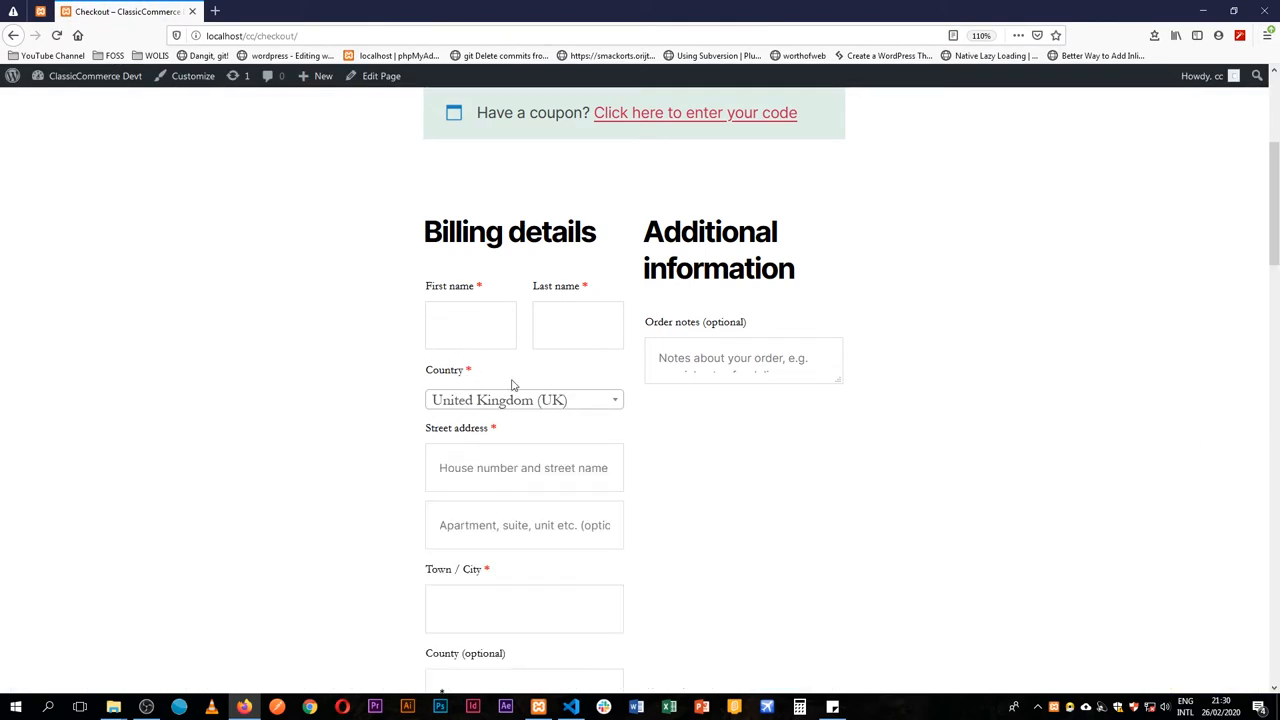
Scroll the reloaded billing form to confirm Company name is gone
scroll("down", 3)
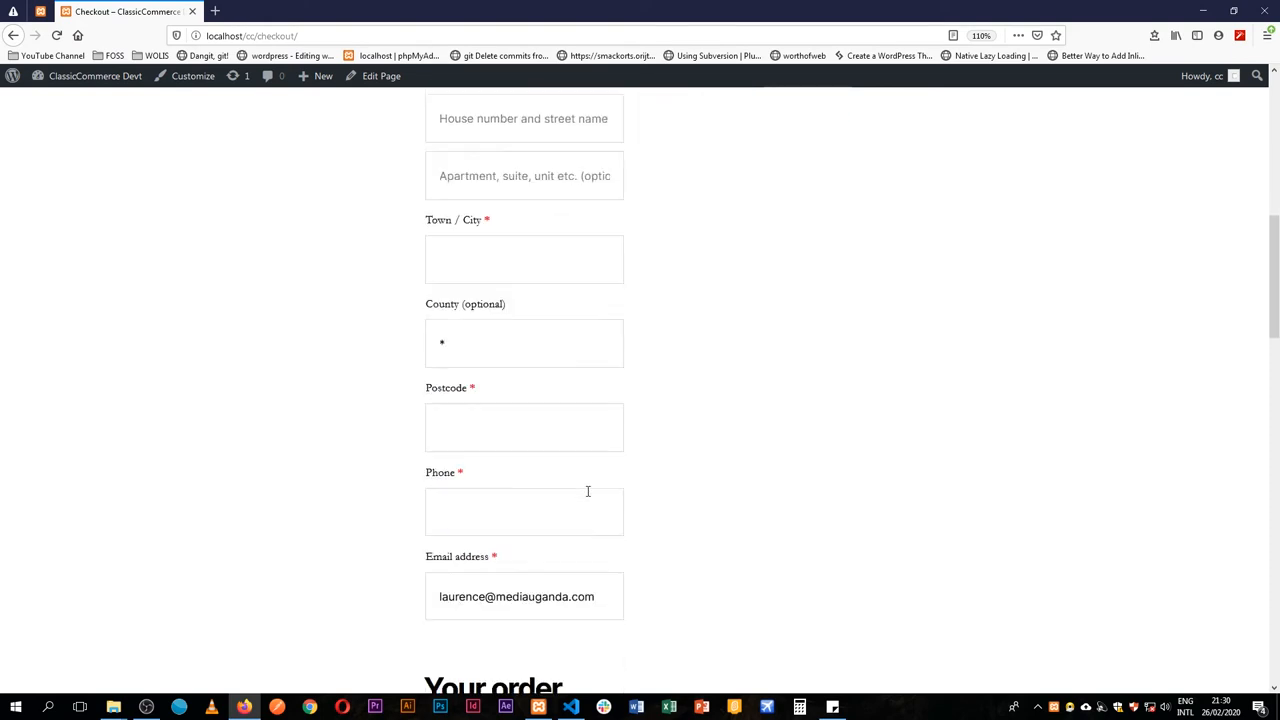
scroll("down", 3)
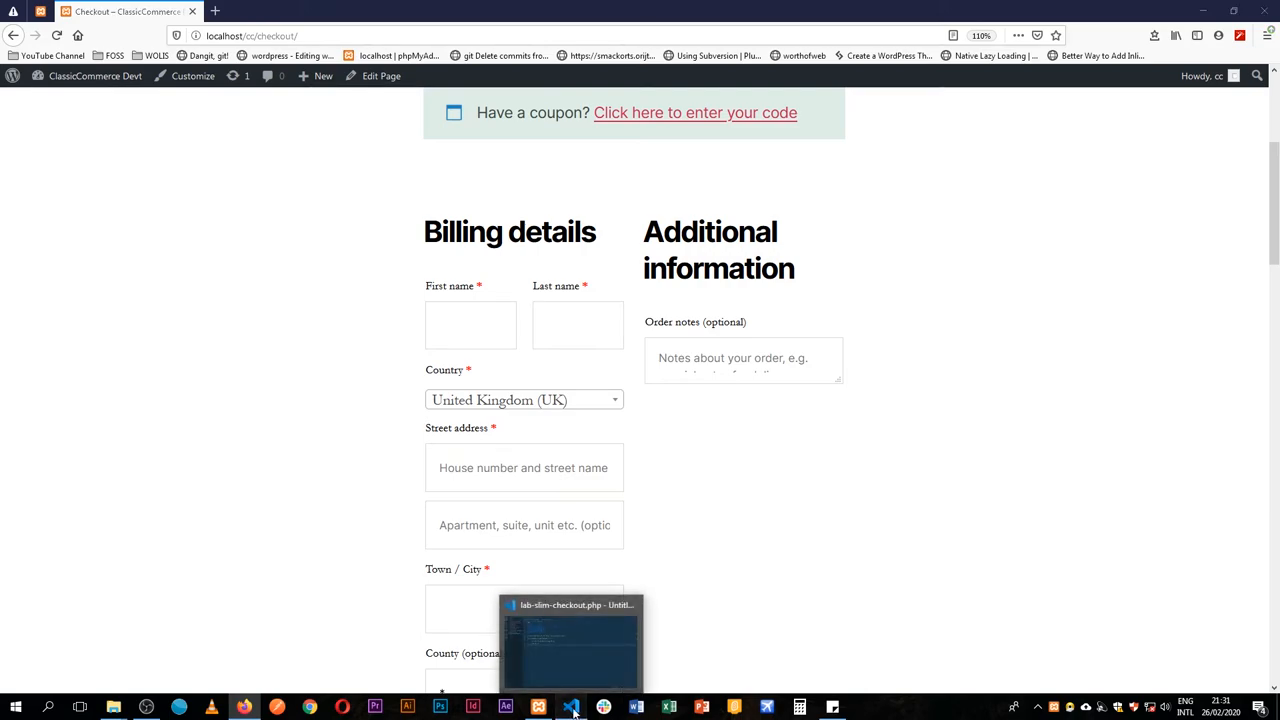
Add var_dump( $fields ); at the top of the function, reusing the $fields parameter name
left_click(570, 640)
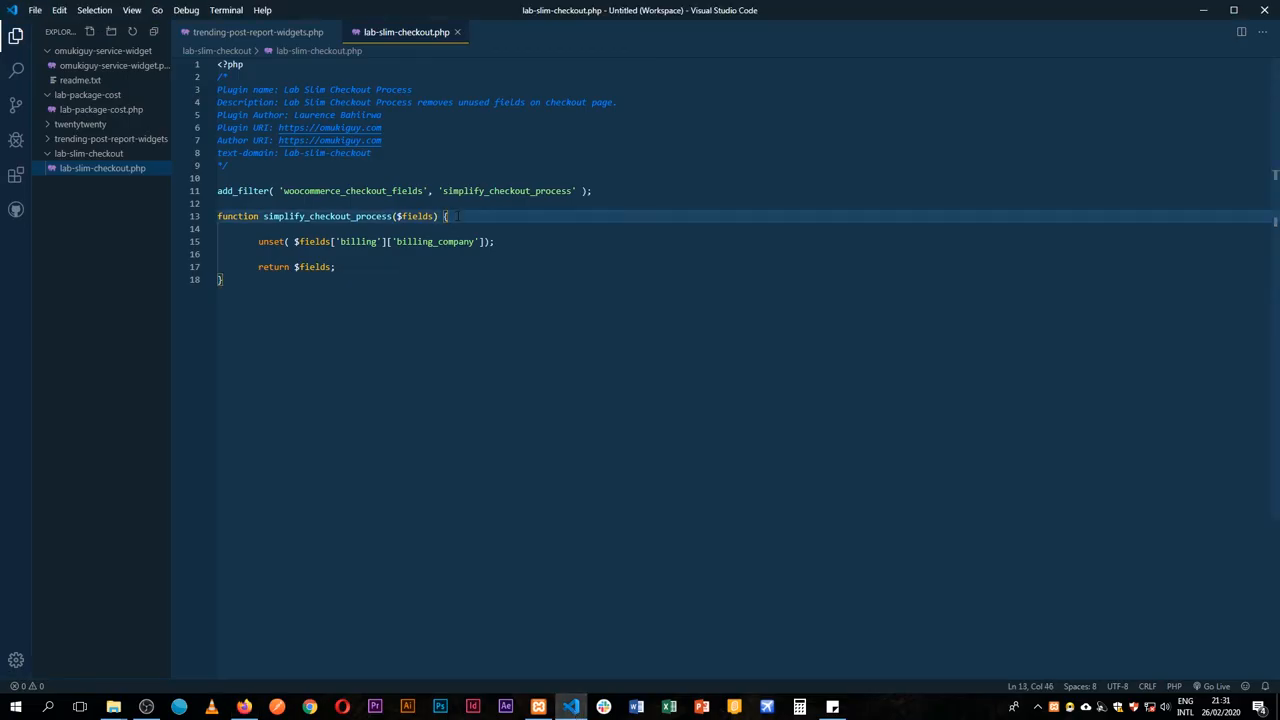
type("var_dump")
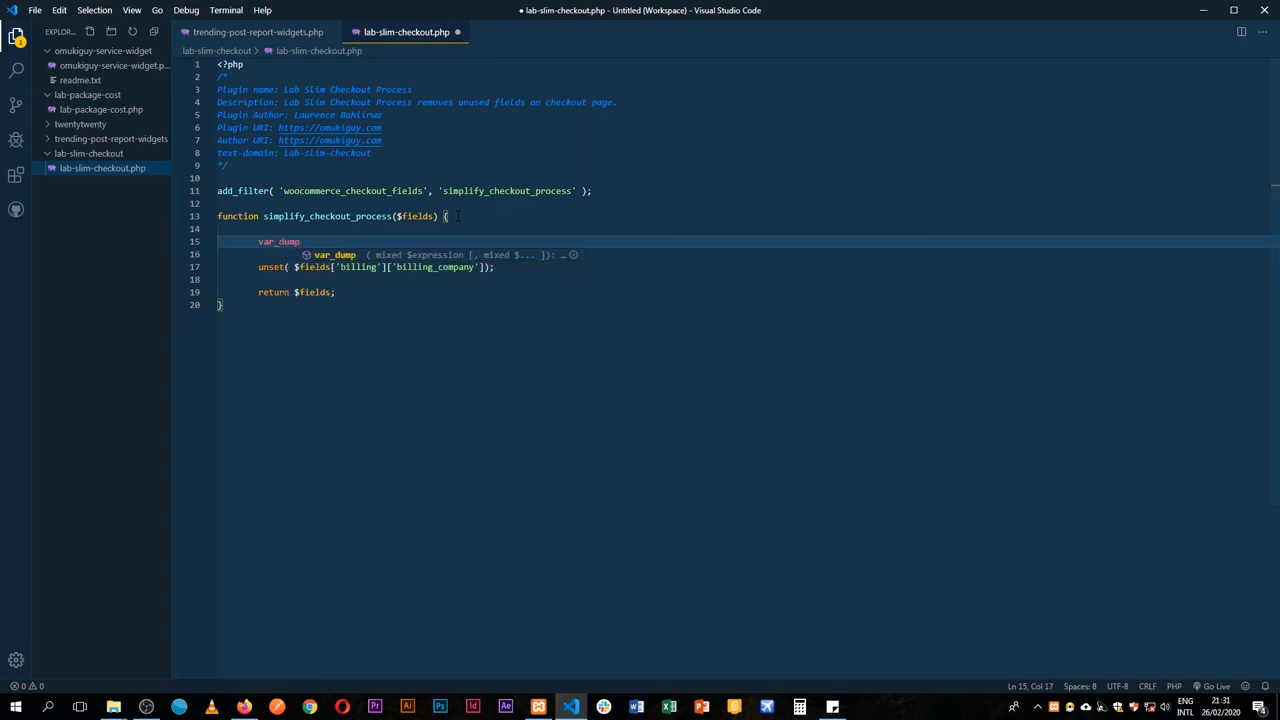
type("();")
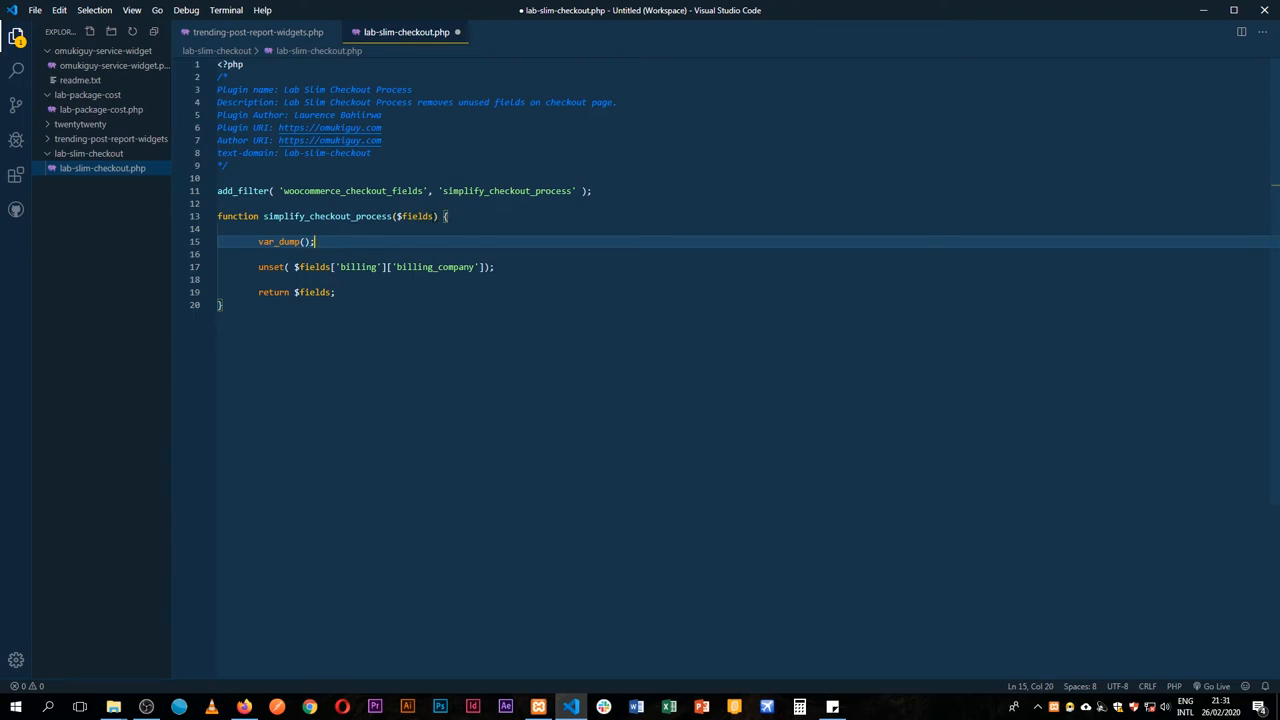
double_click(414, 216)
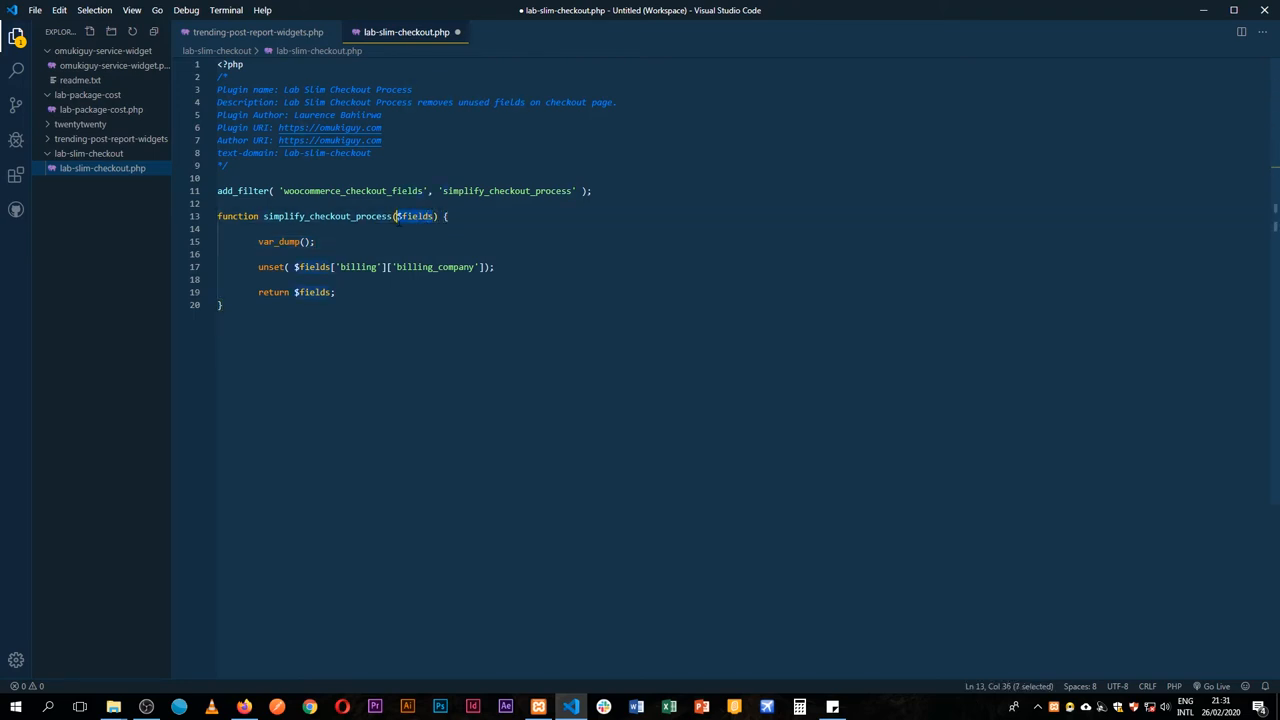
type("$fields")
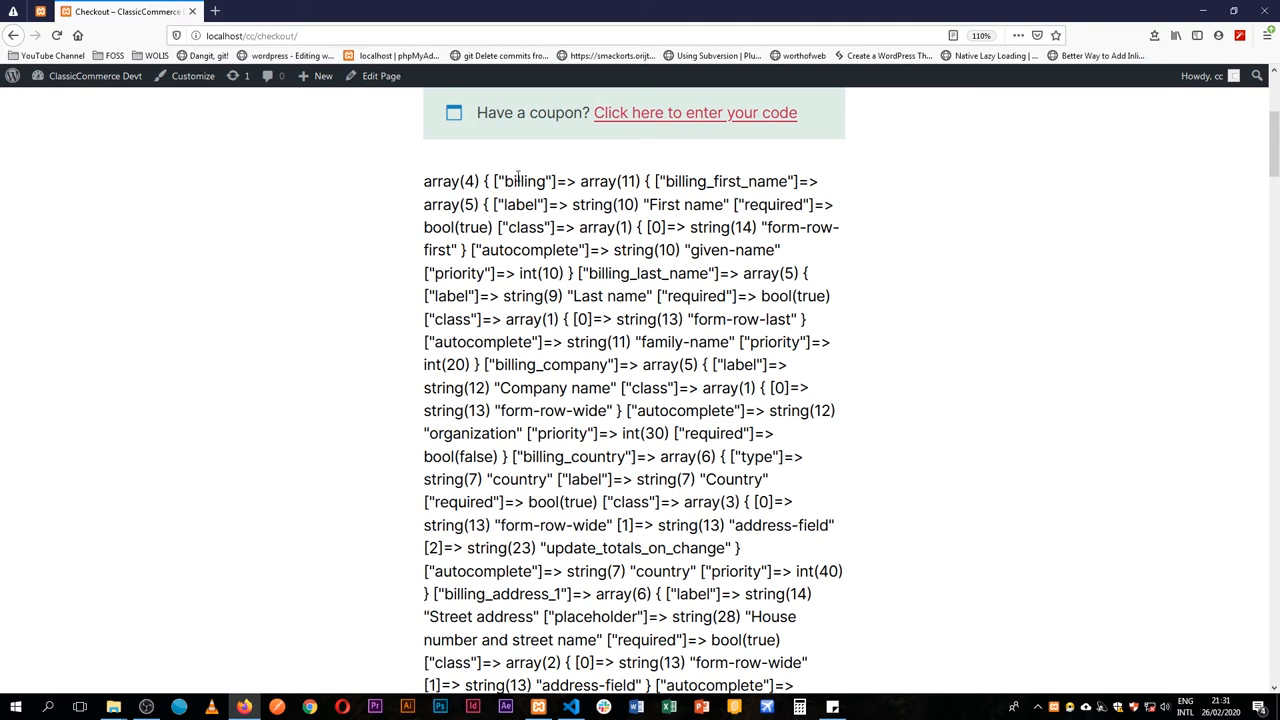
Read the dumped billing keys, highlighting billing, billing_first_name and billing_country
double_click(468, 180)
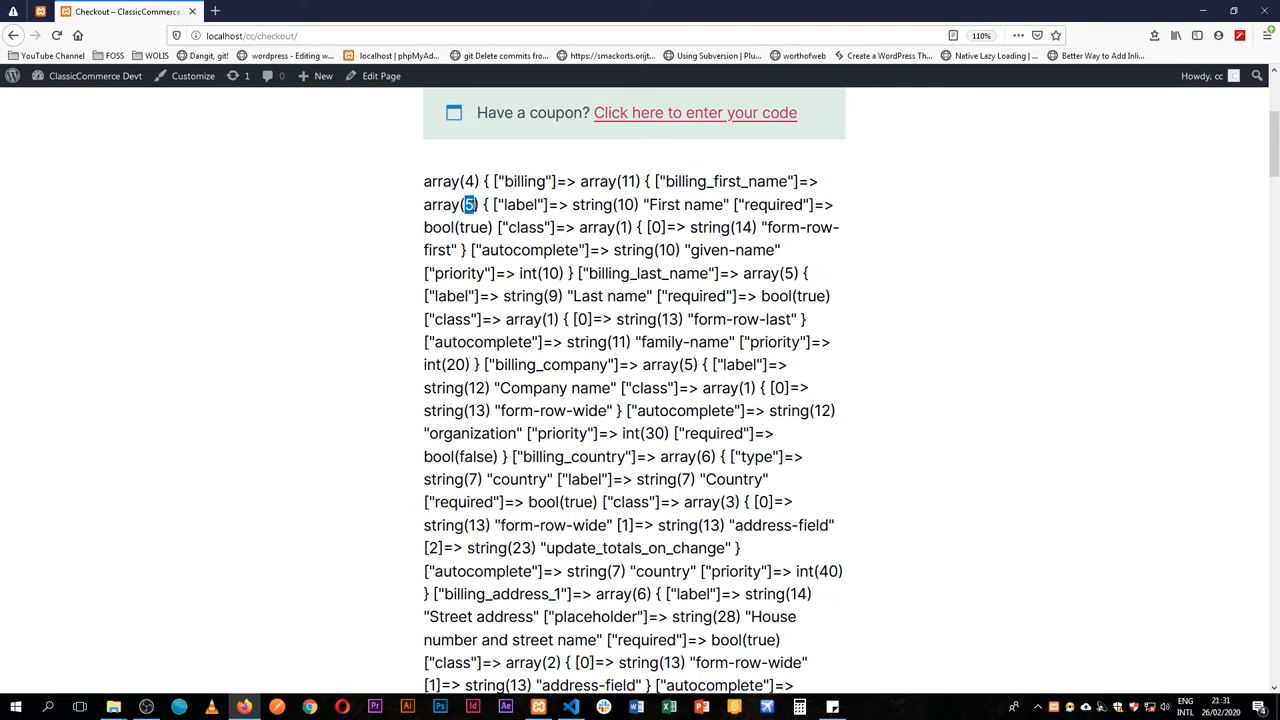
double_click(524, 180)
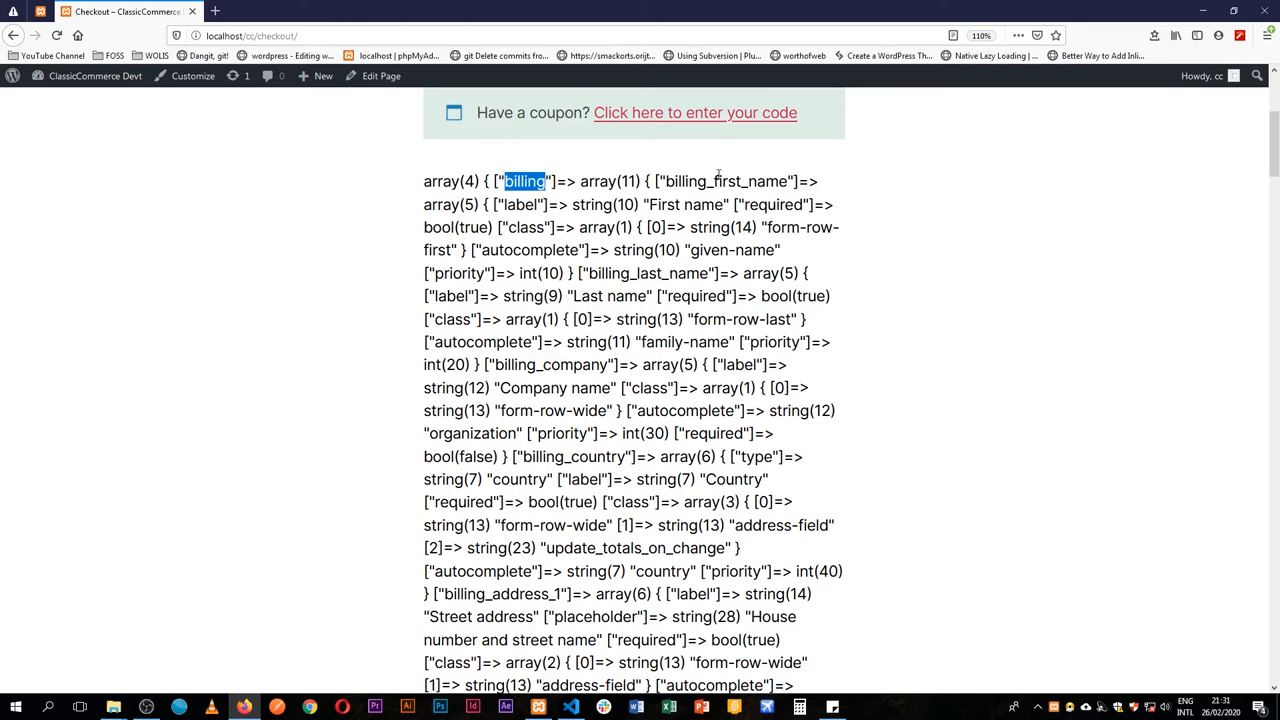
double_click(724, 180)
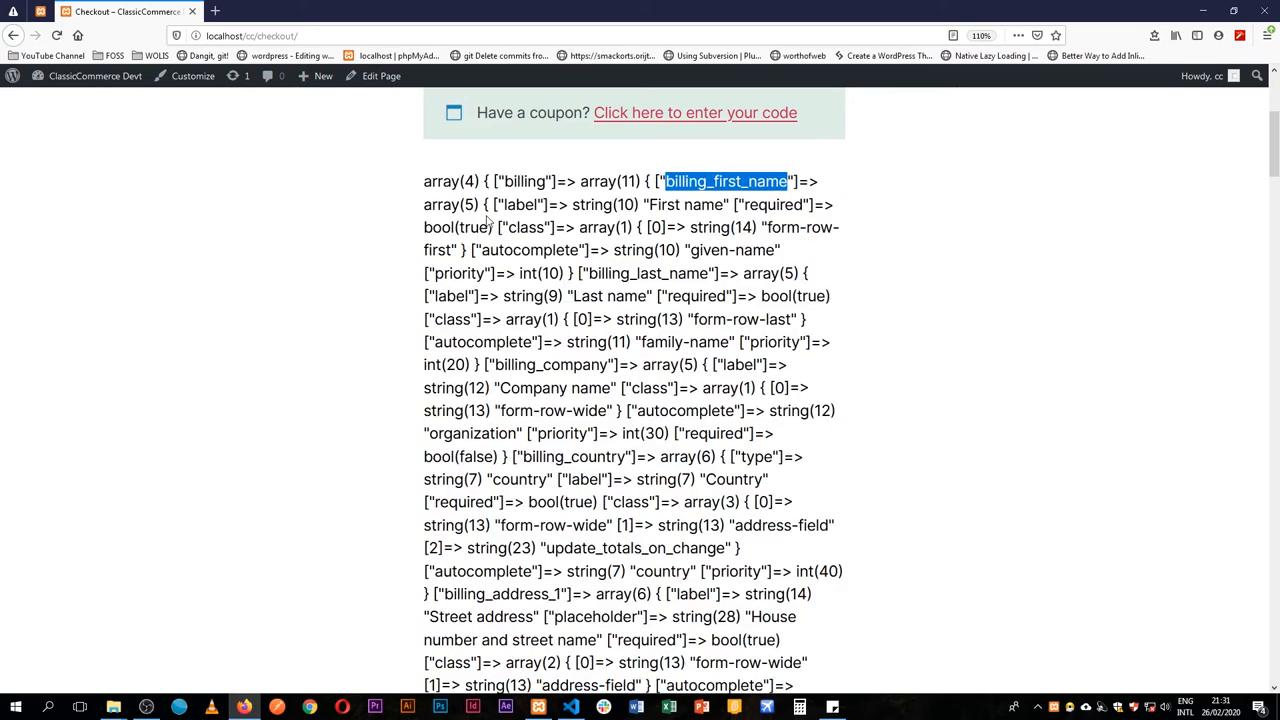
double_click(524, 204)
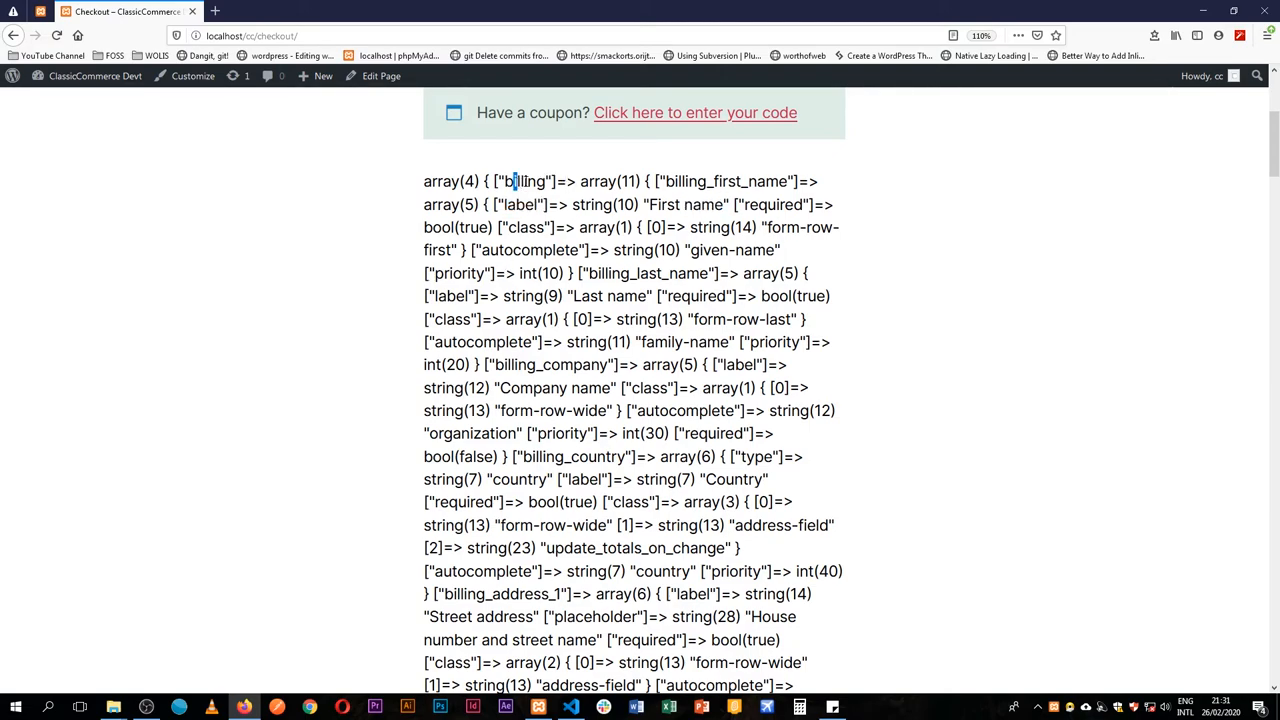
left_click(570, 708)
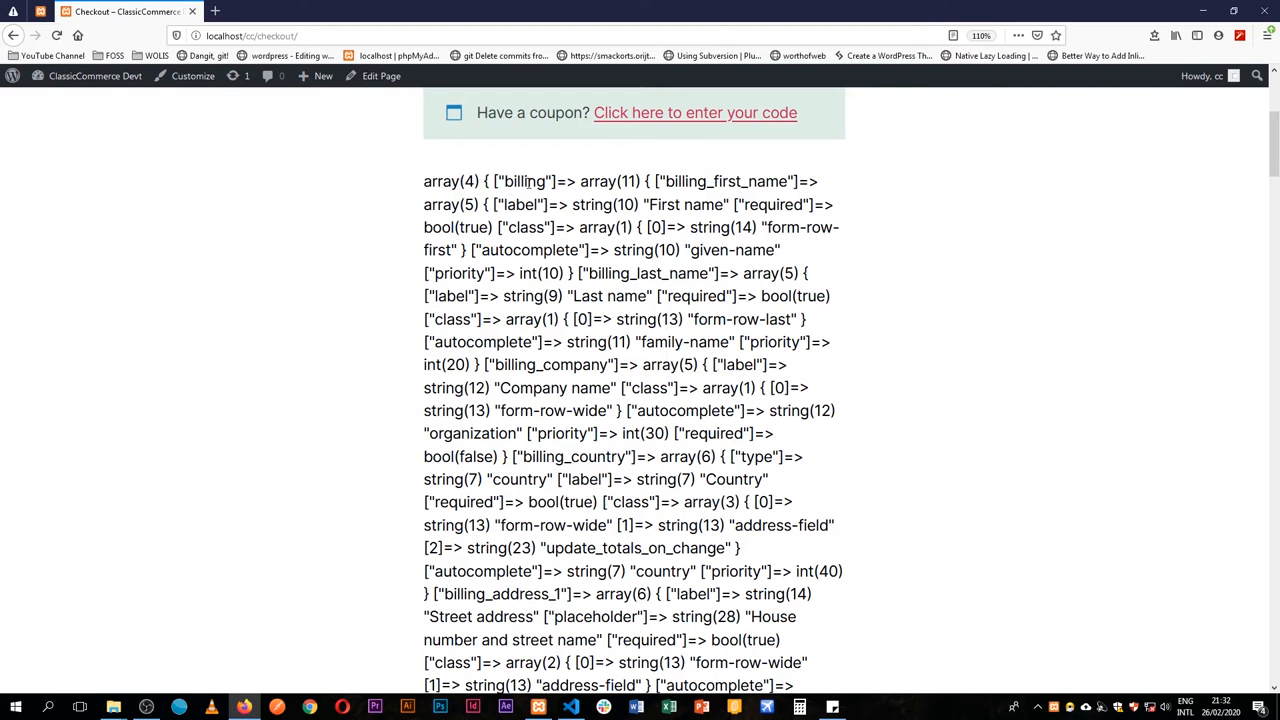
double_click(524, 180)
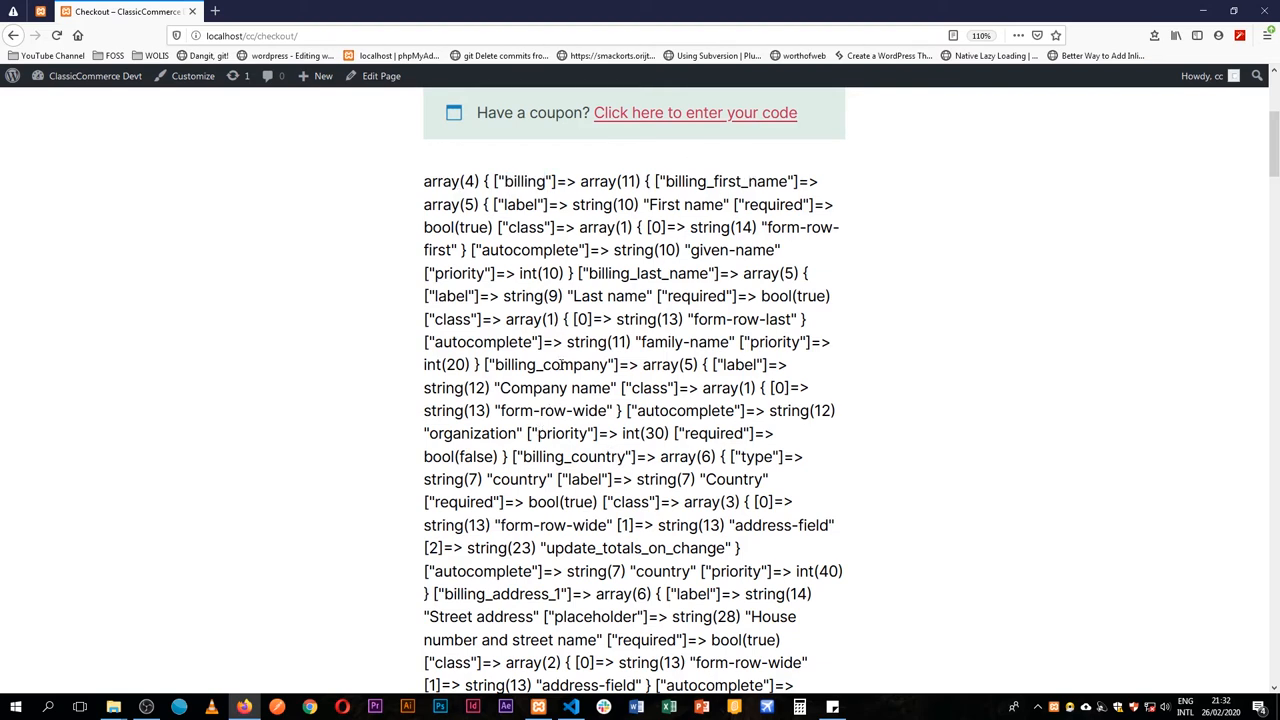
double_click(572, 456)
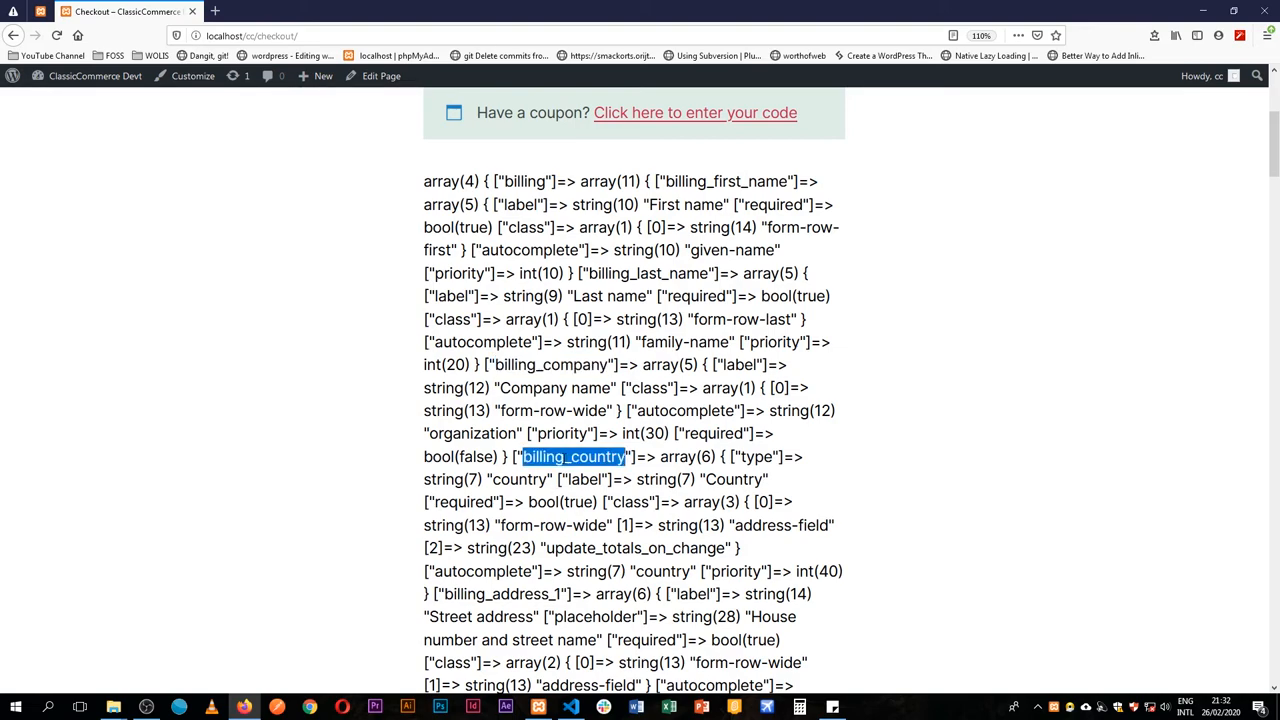
Scroll on through the shipping, account and order sections, highlighting shipping_first_name
scroll("down", 3)
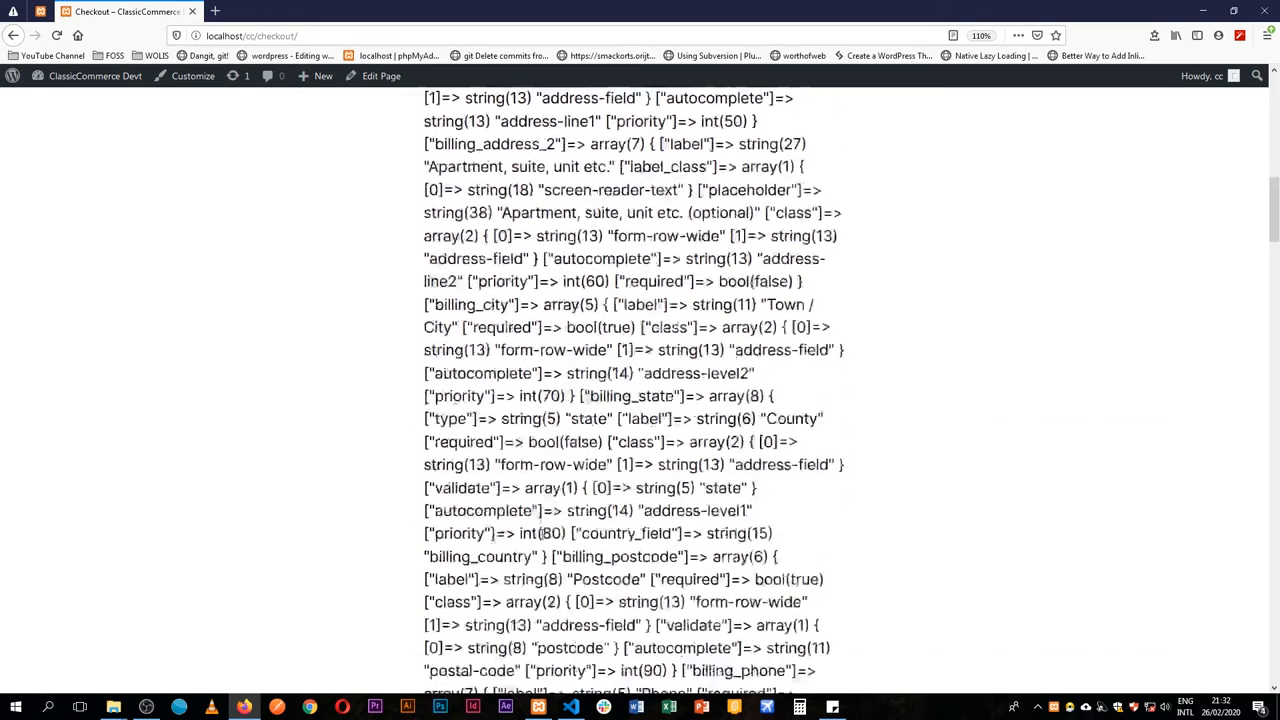
scroll("down", 3)
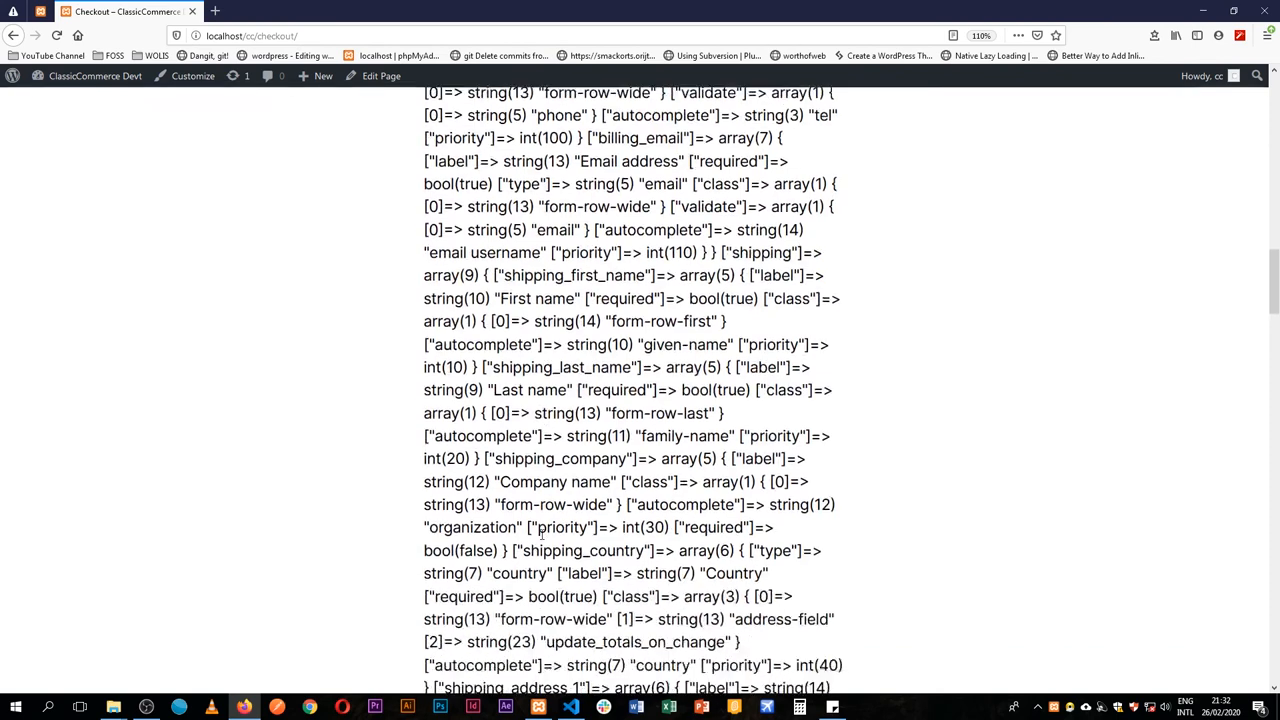
scroll("down", 3)
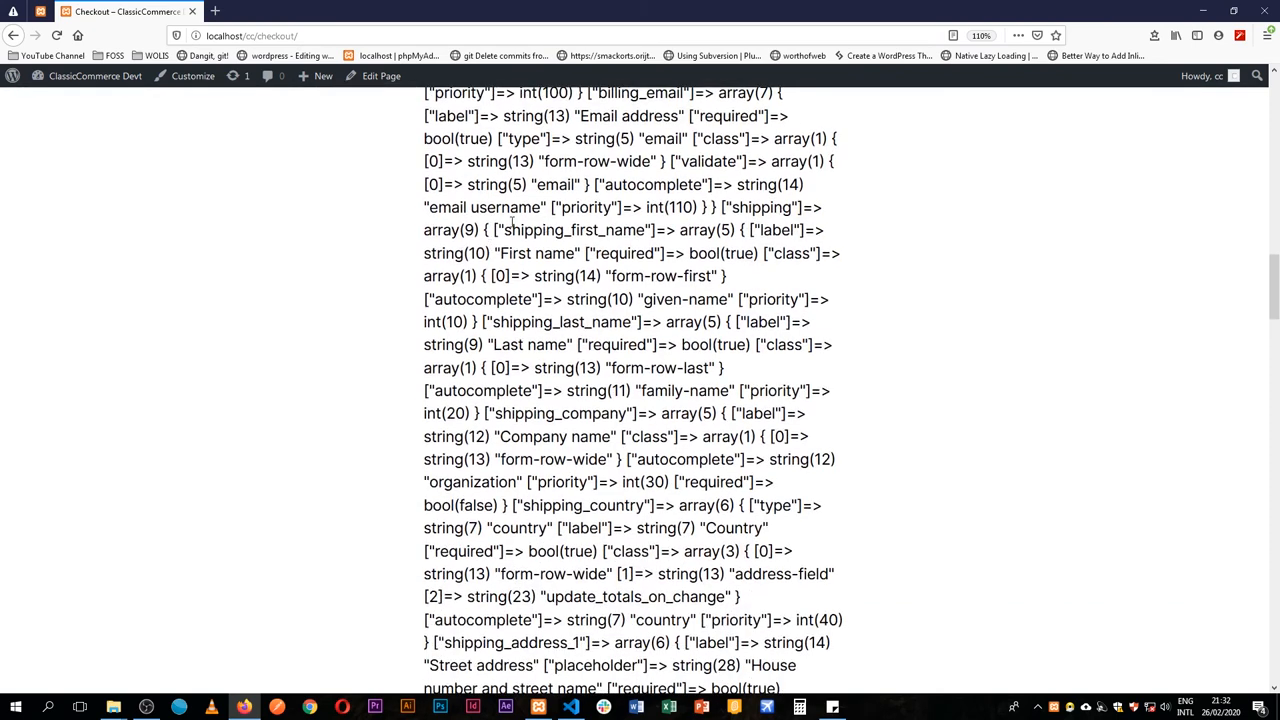
double_click(572, 230)
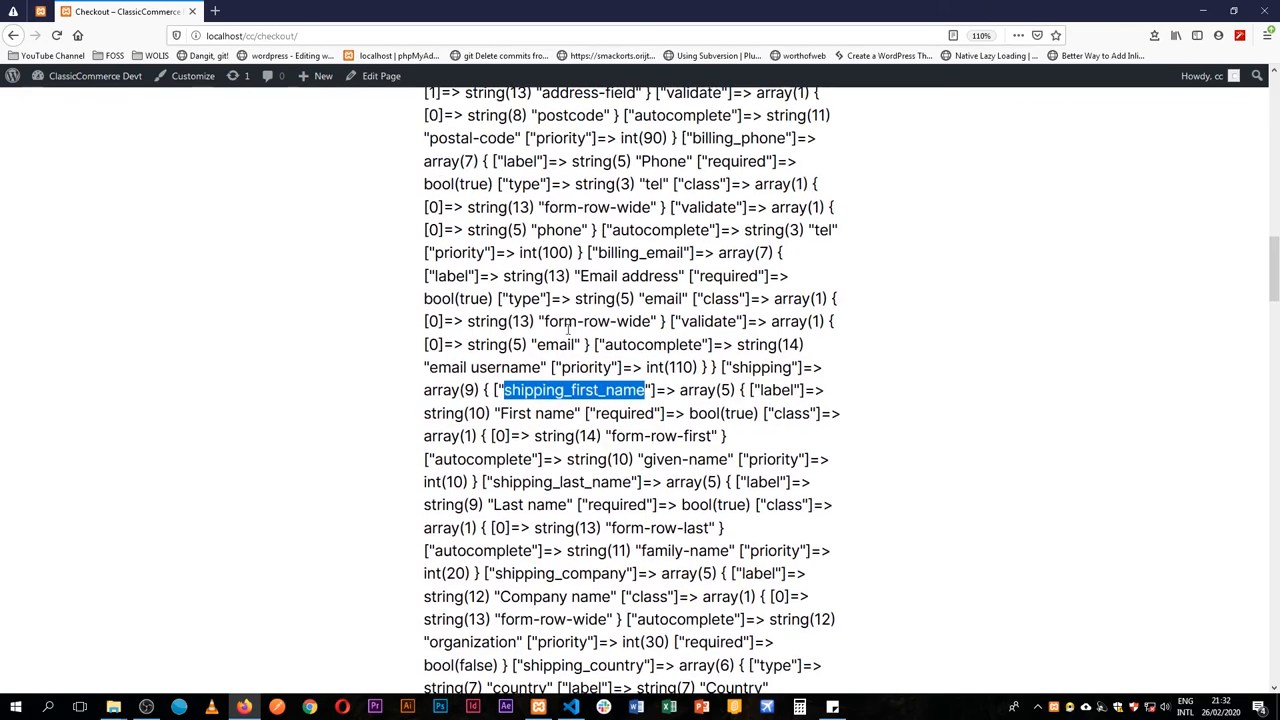
scroll("down", 3)
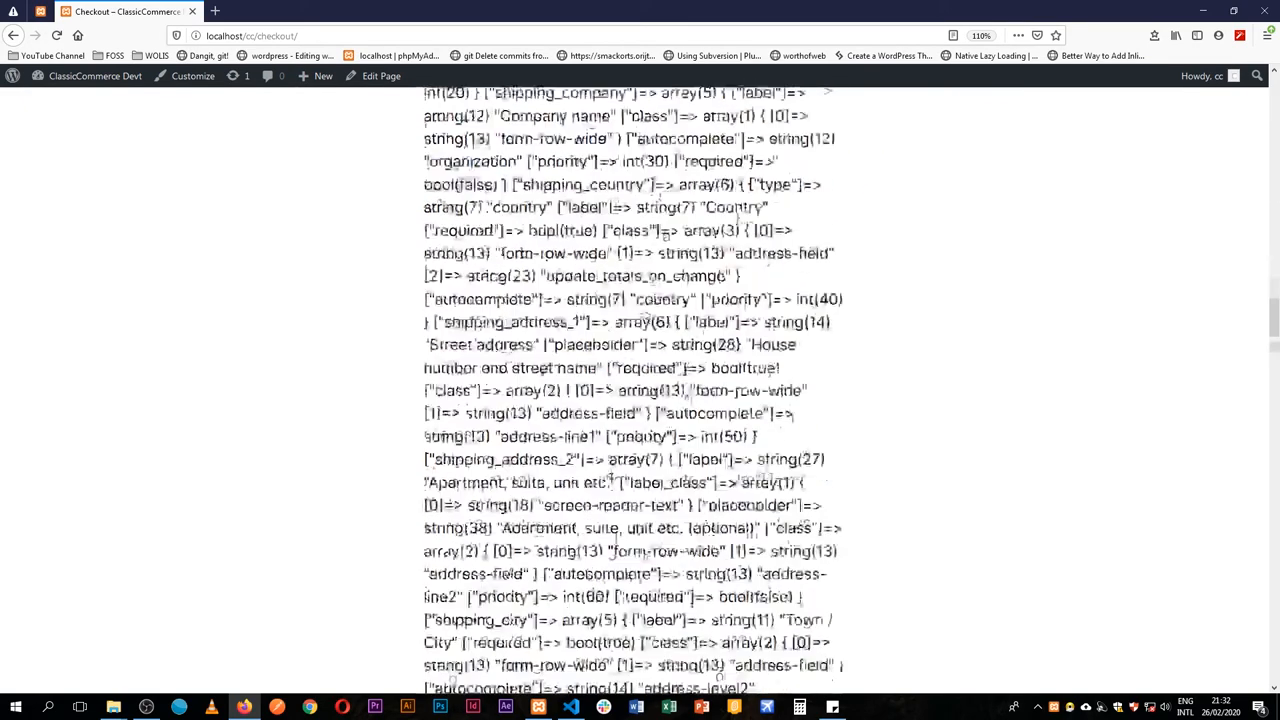
scroll("down", 3)
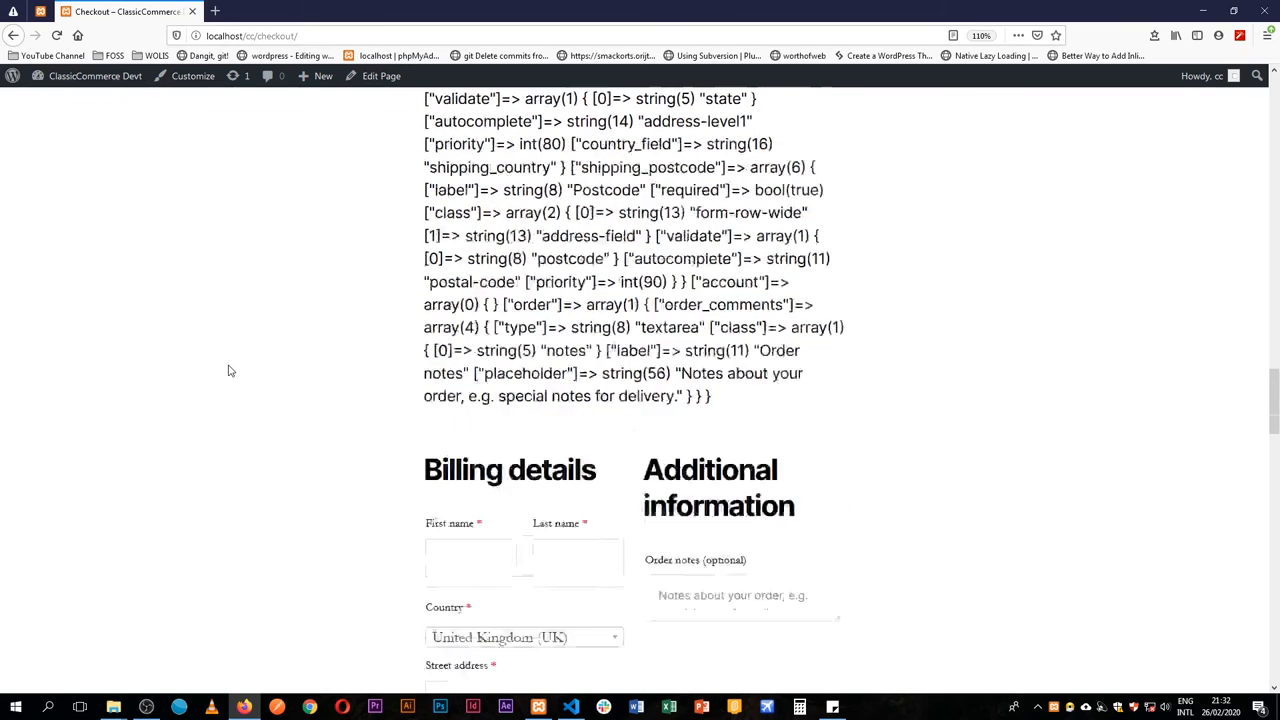
scroll("down", 3)
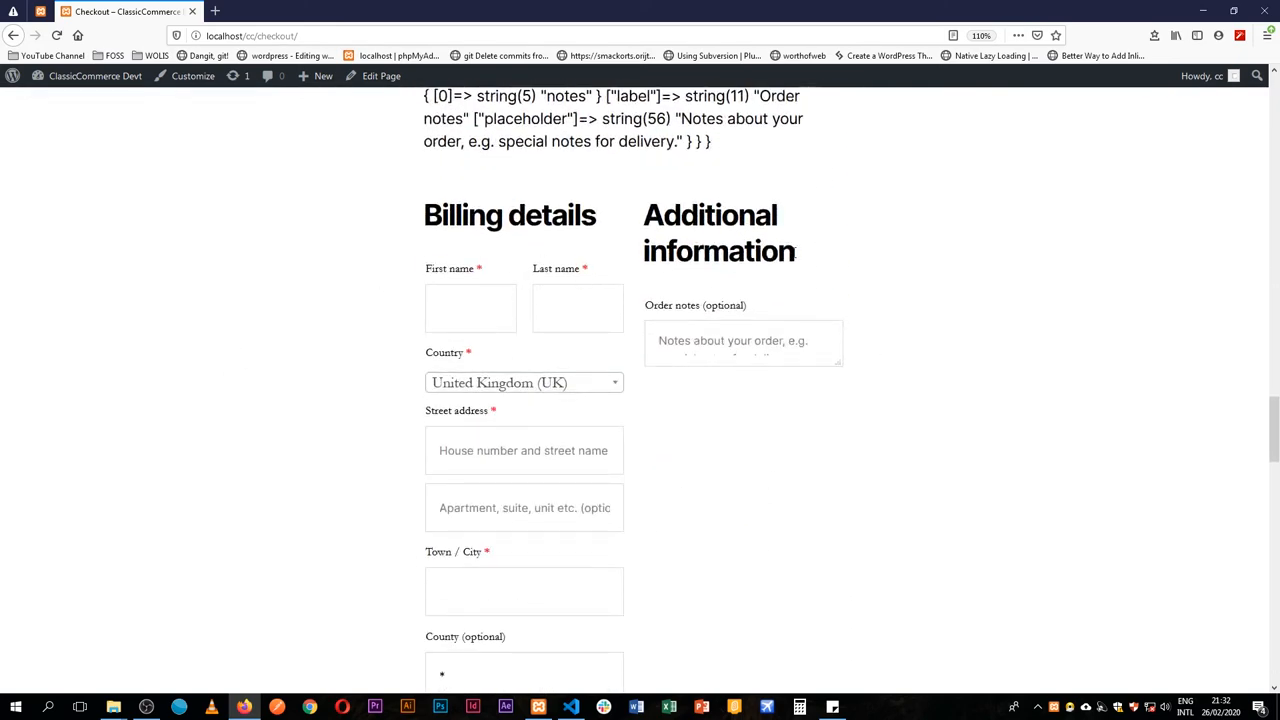
left_click(470, 308)
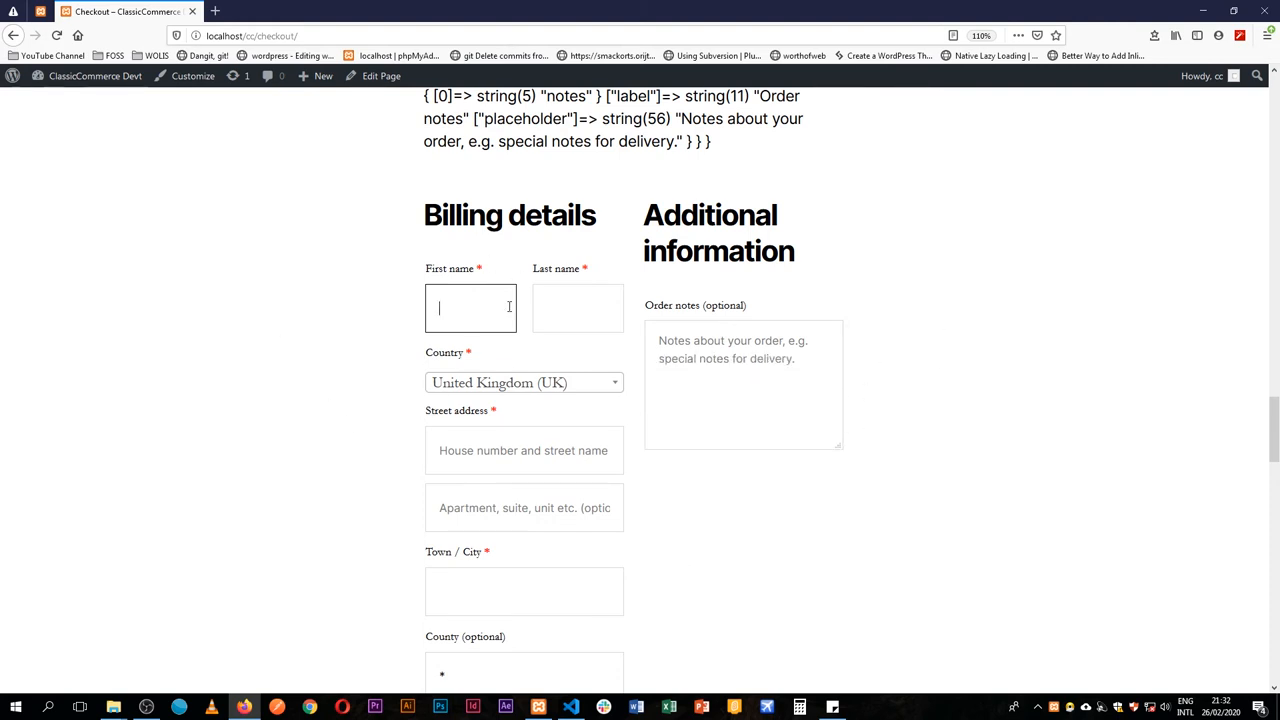
left_click(572, 708)
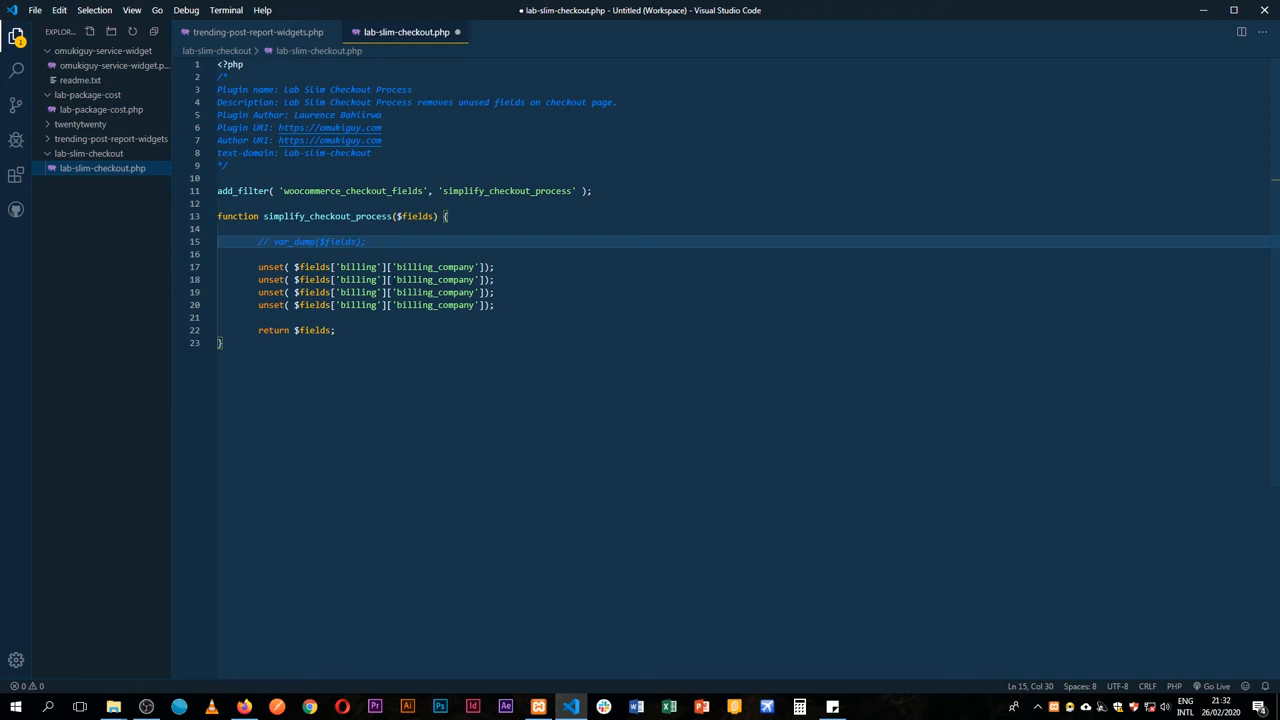
Read the billing_company and billing_country field keys from the checkout page
left_click(244, 708)
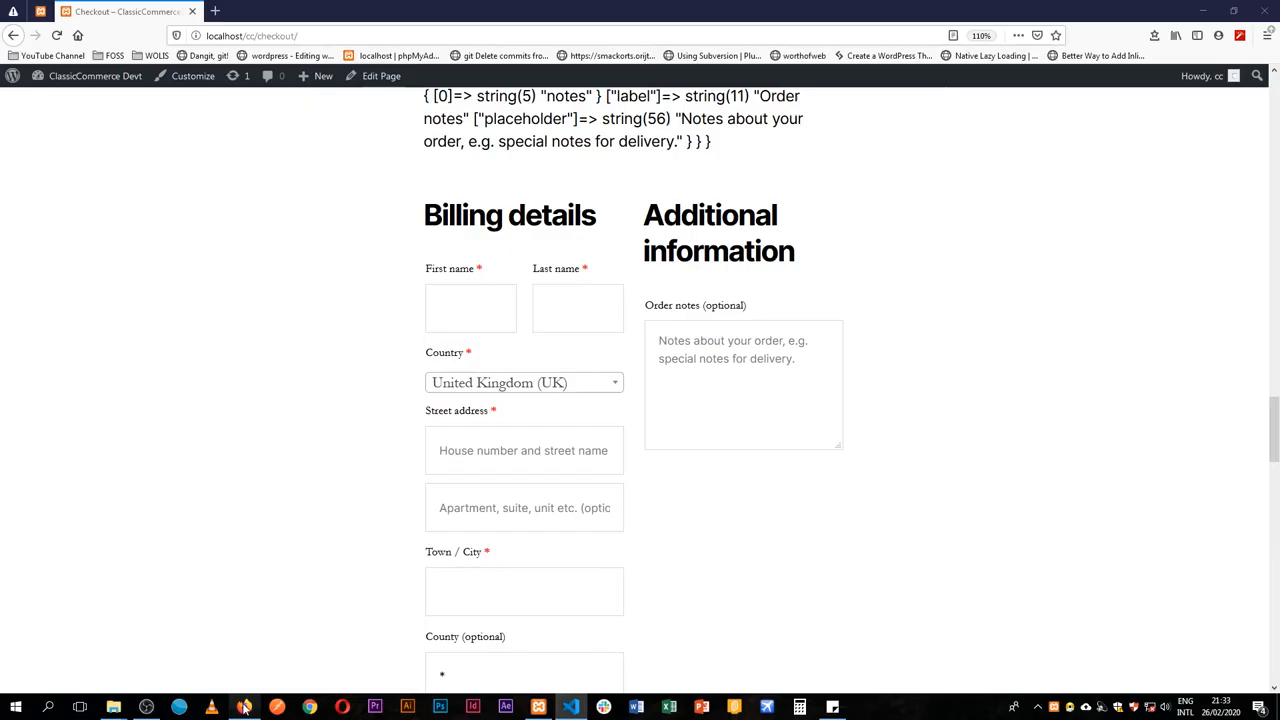
scroll("down", 3)
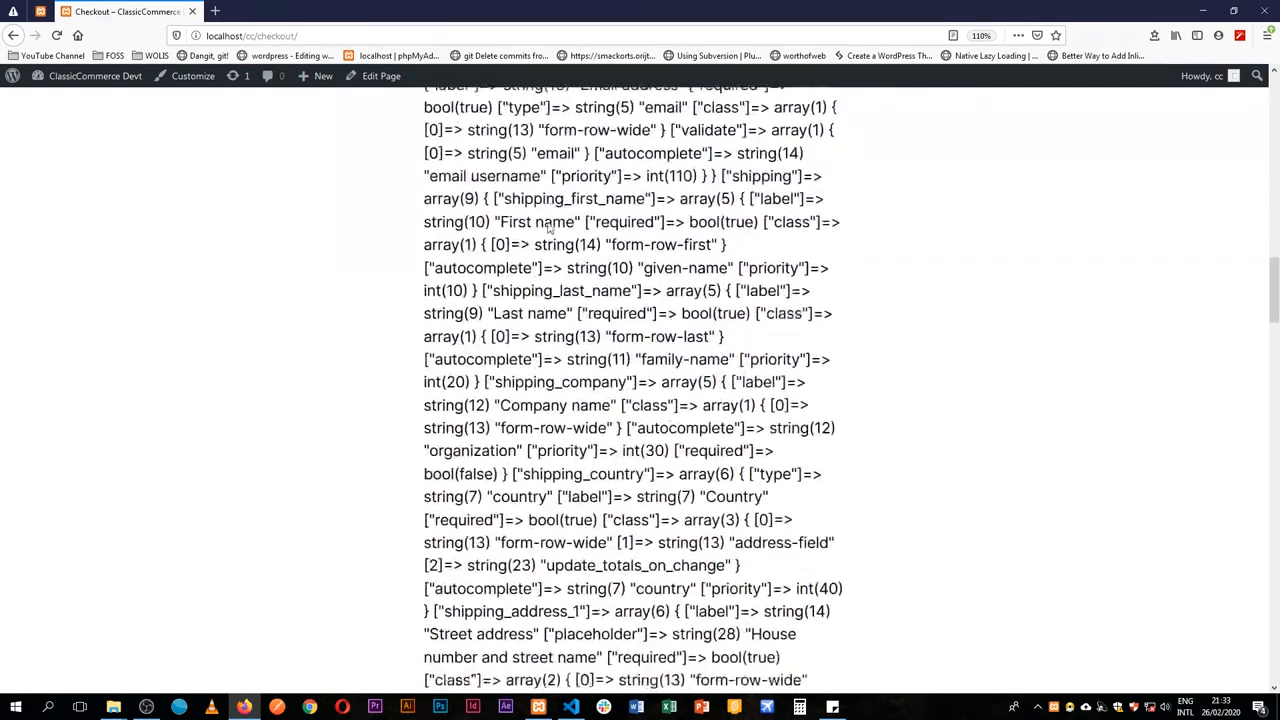
scroll("down", 3)
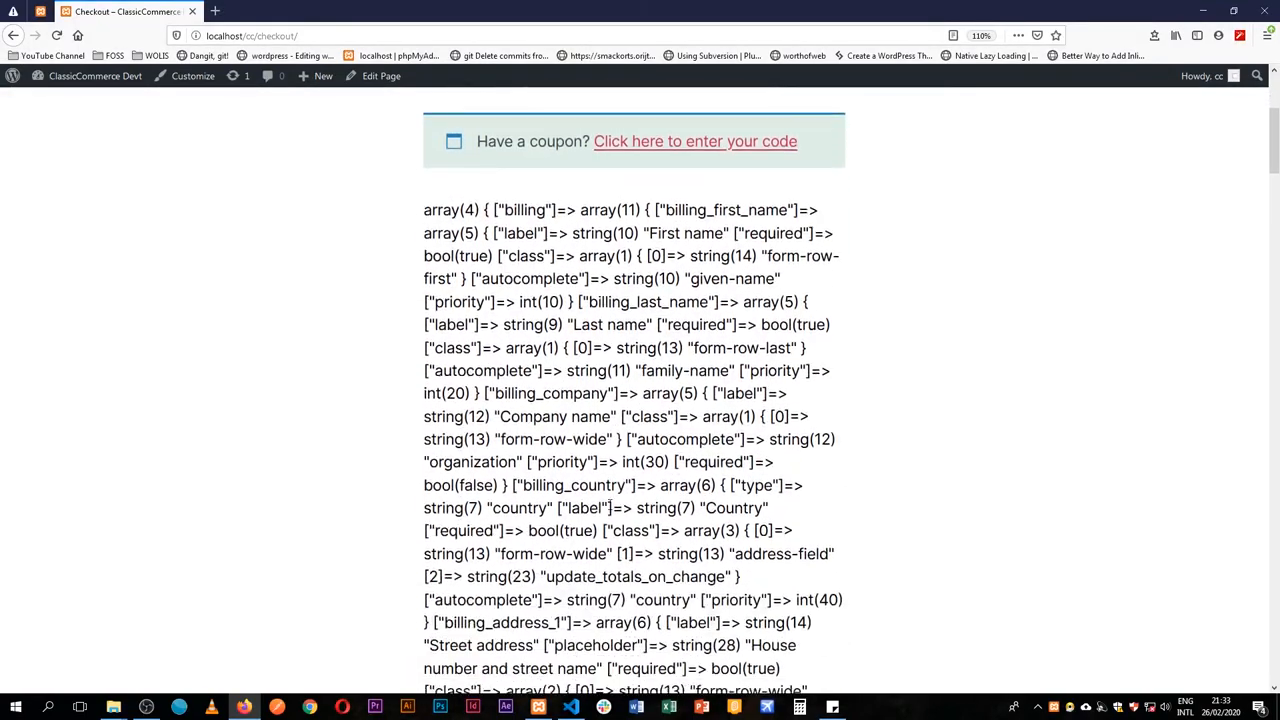
double_click(548, 364)
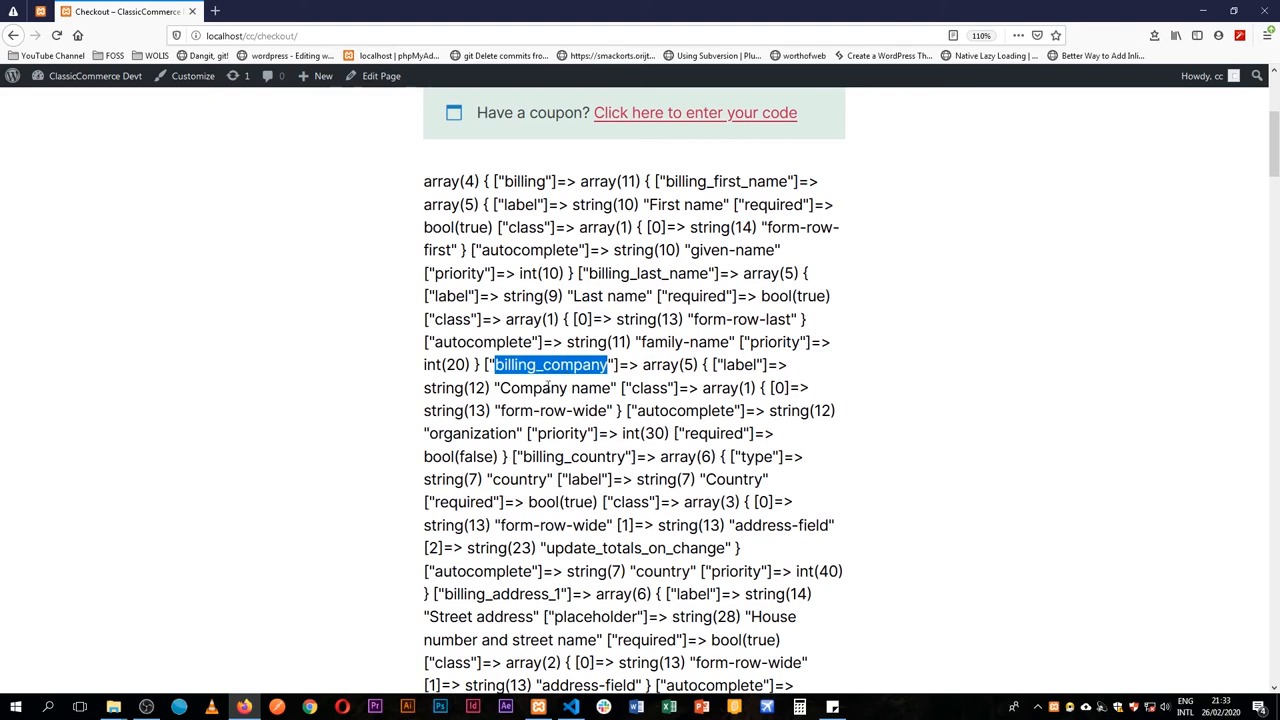
double_click(572, 456)
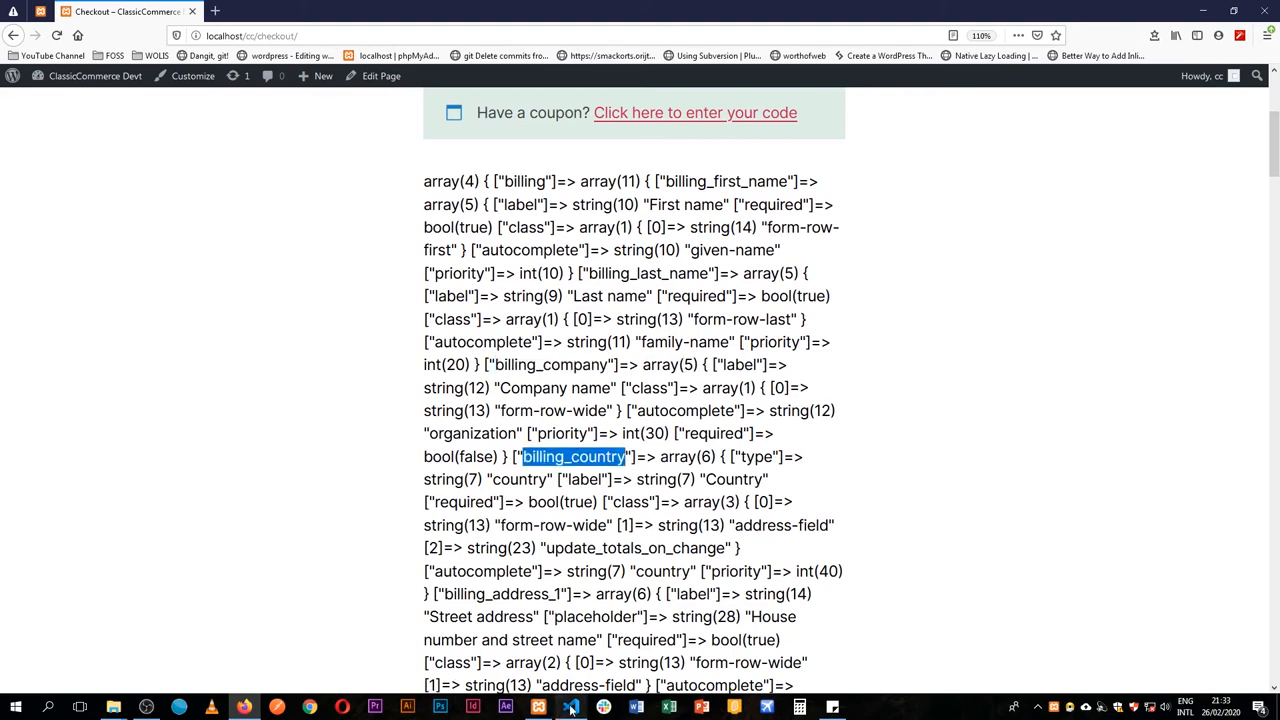
left_click(570, 708)
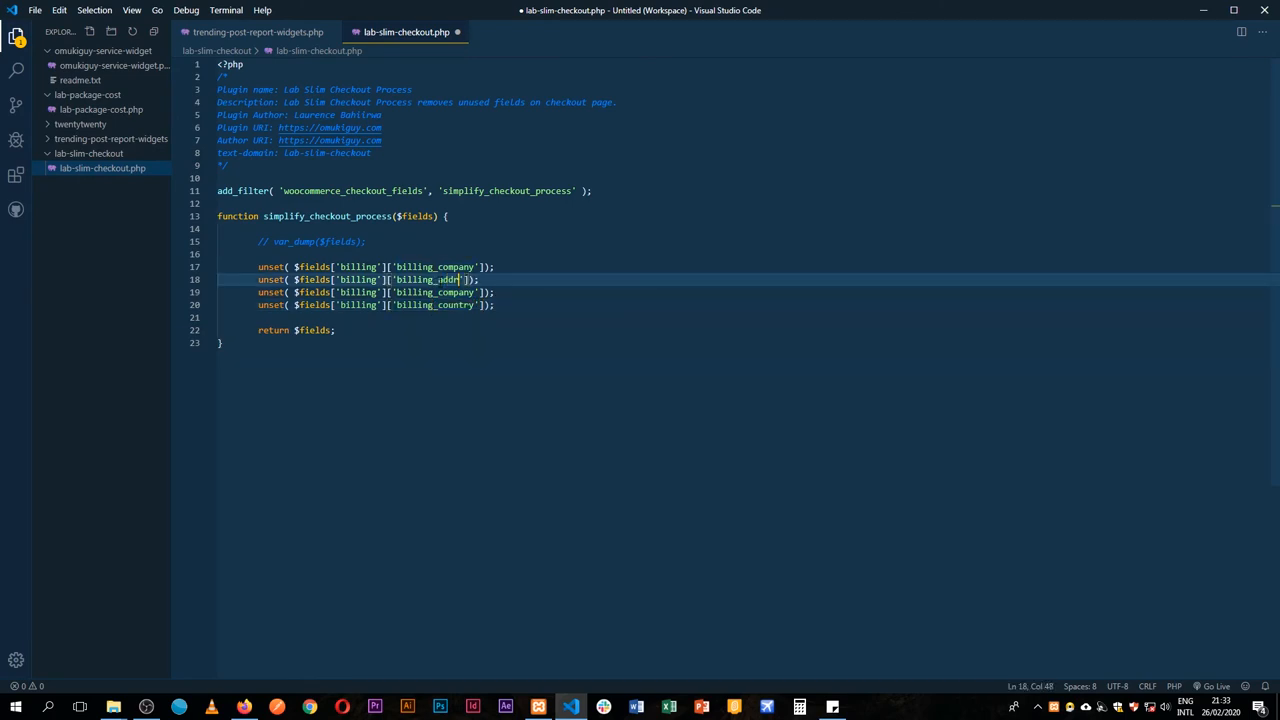
Rename the duplicated unset keys to billing_address_1 and billing_address_2
type("ess_1")
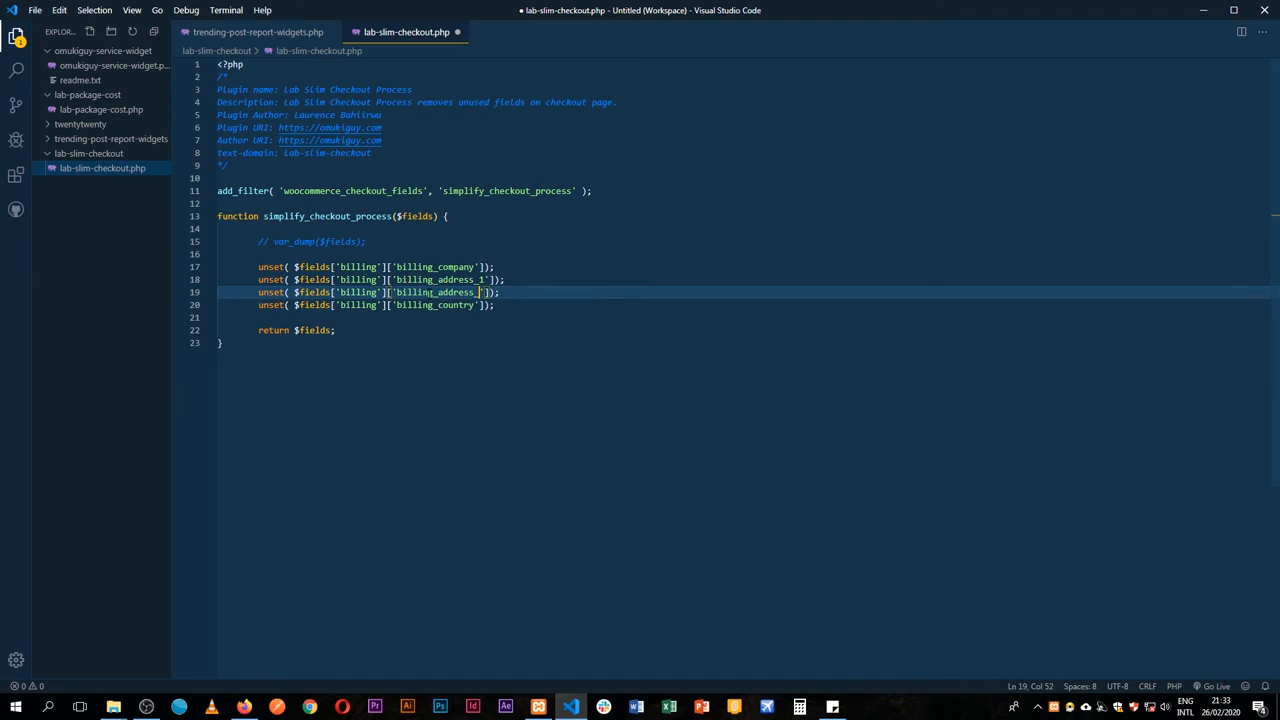
type("2")
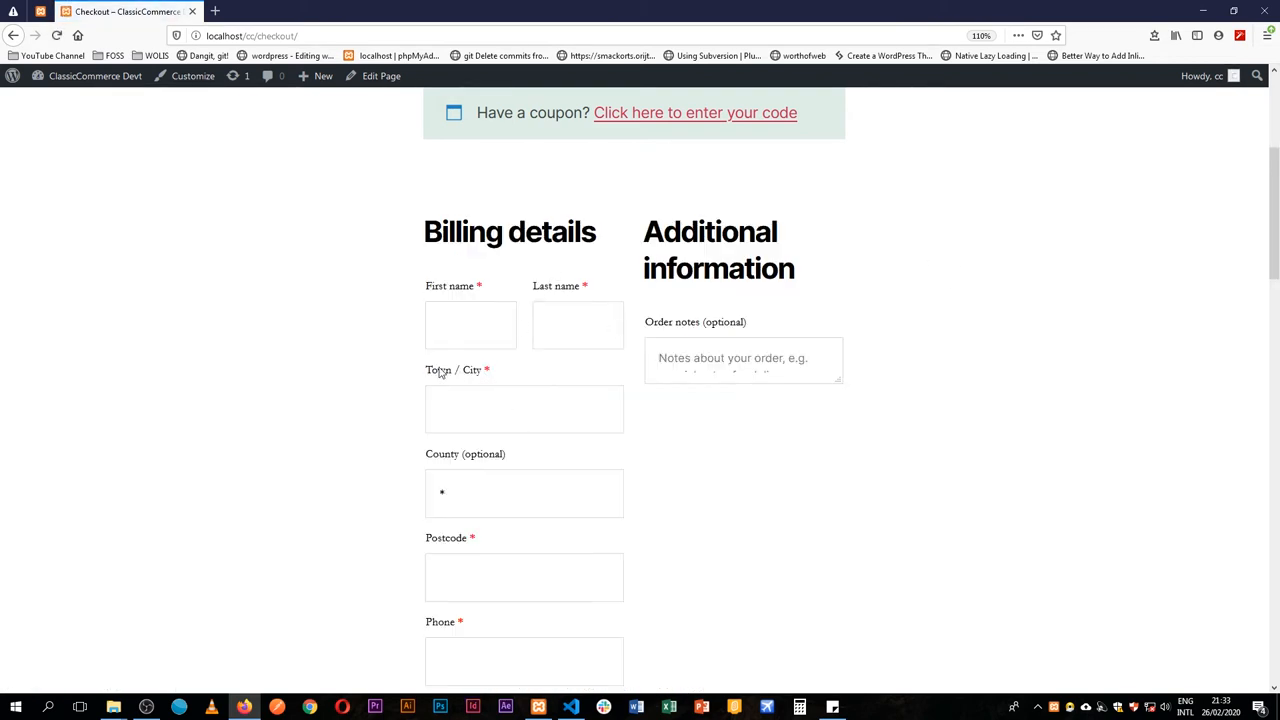
scroll("down", 3)
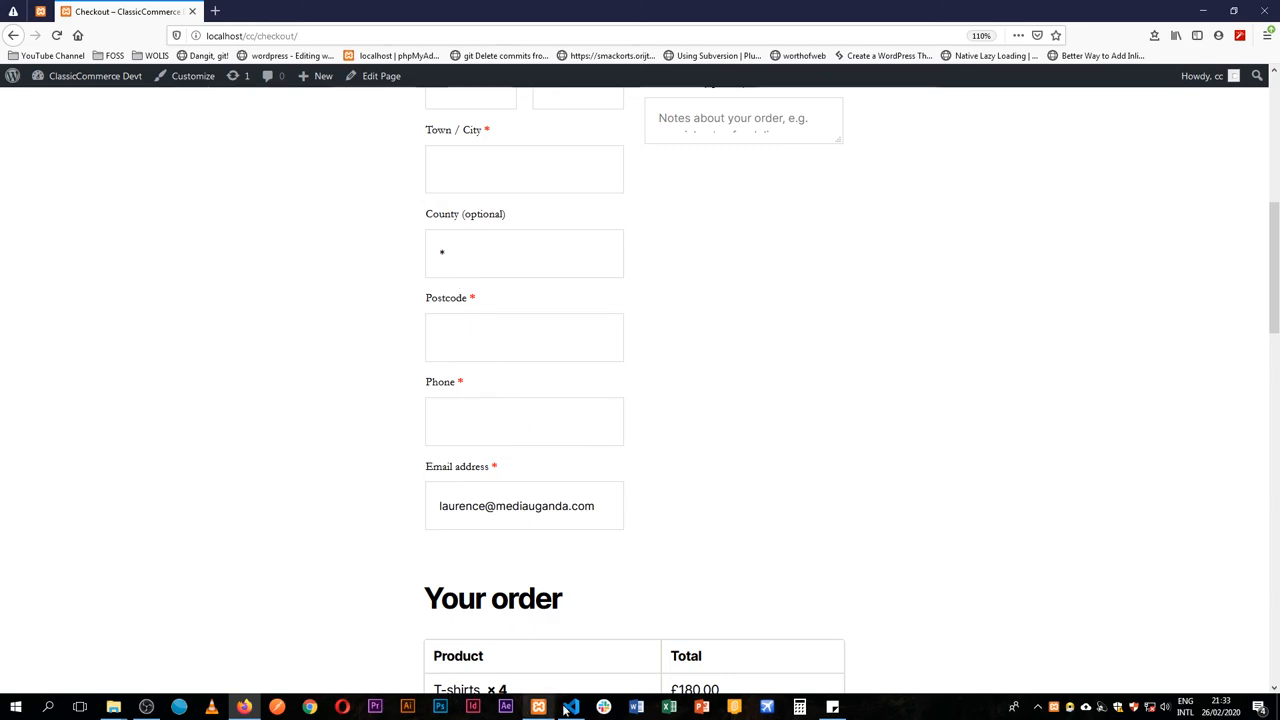
left_click(570, 708)
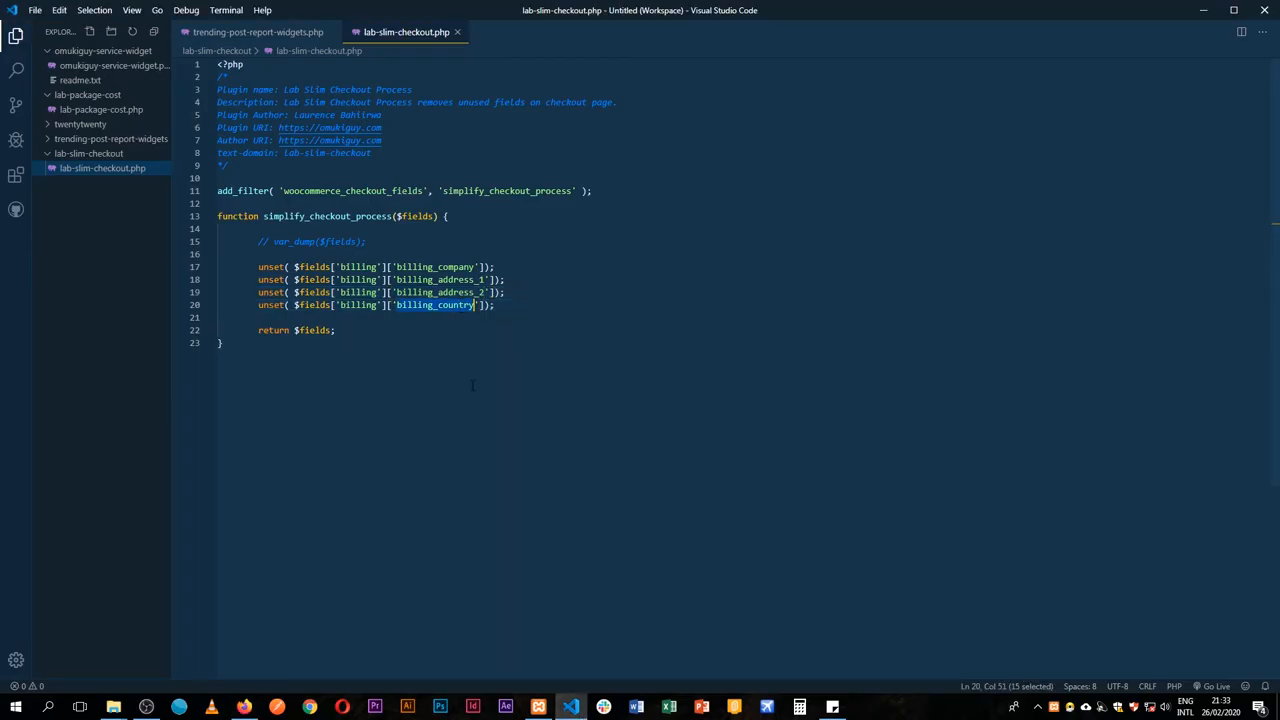
Inspect the County and Postcode checkout fields to read their IDs
left_click(222, 344)
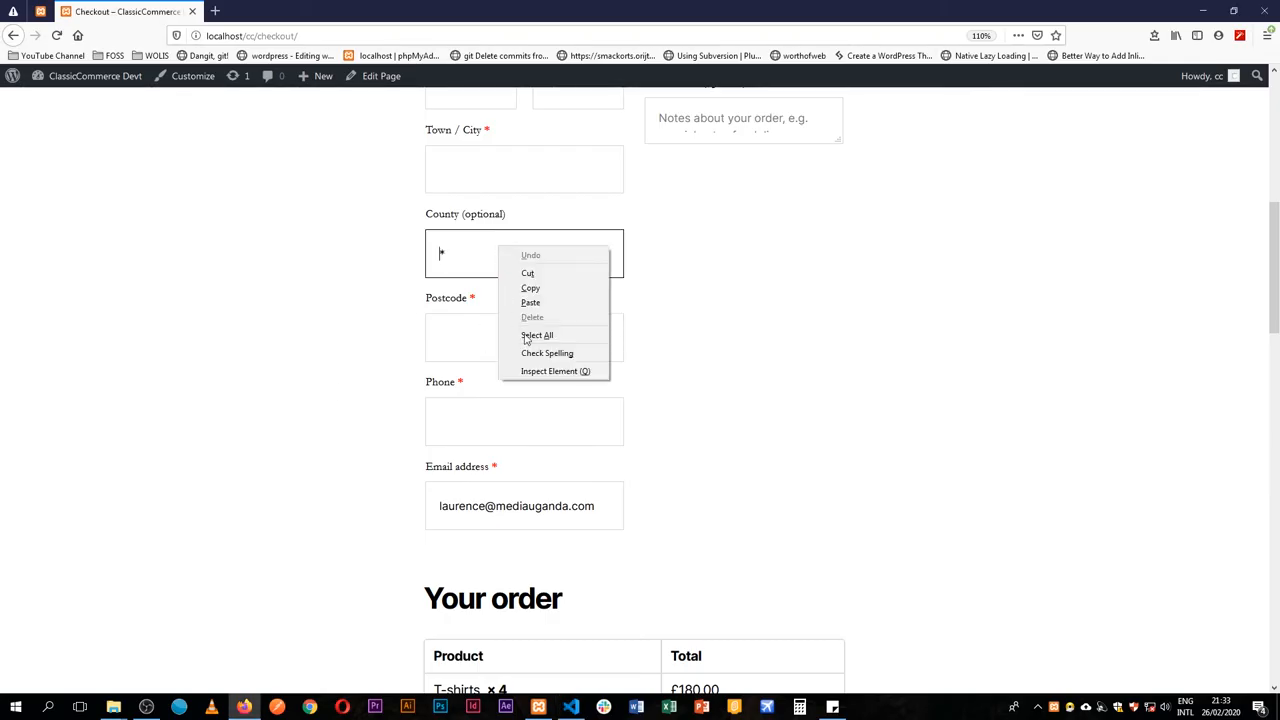
left_click(556, 370)
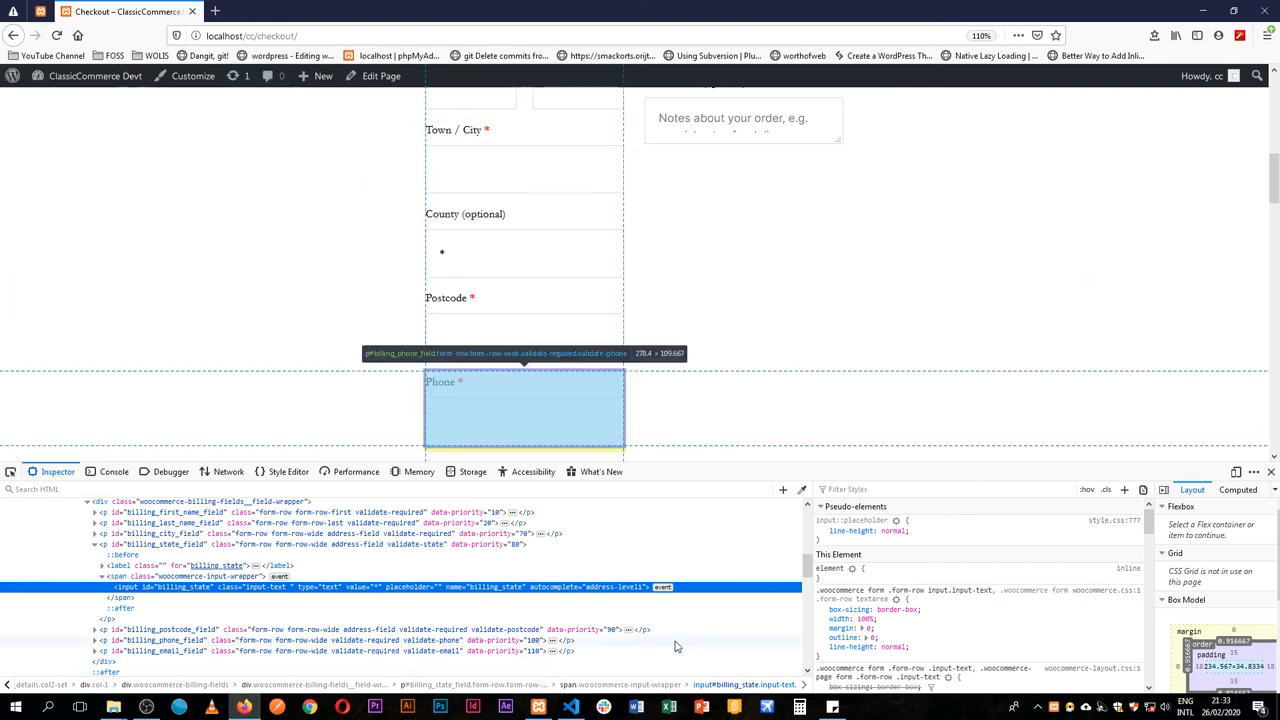
right_click(500, 336)
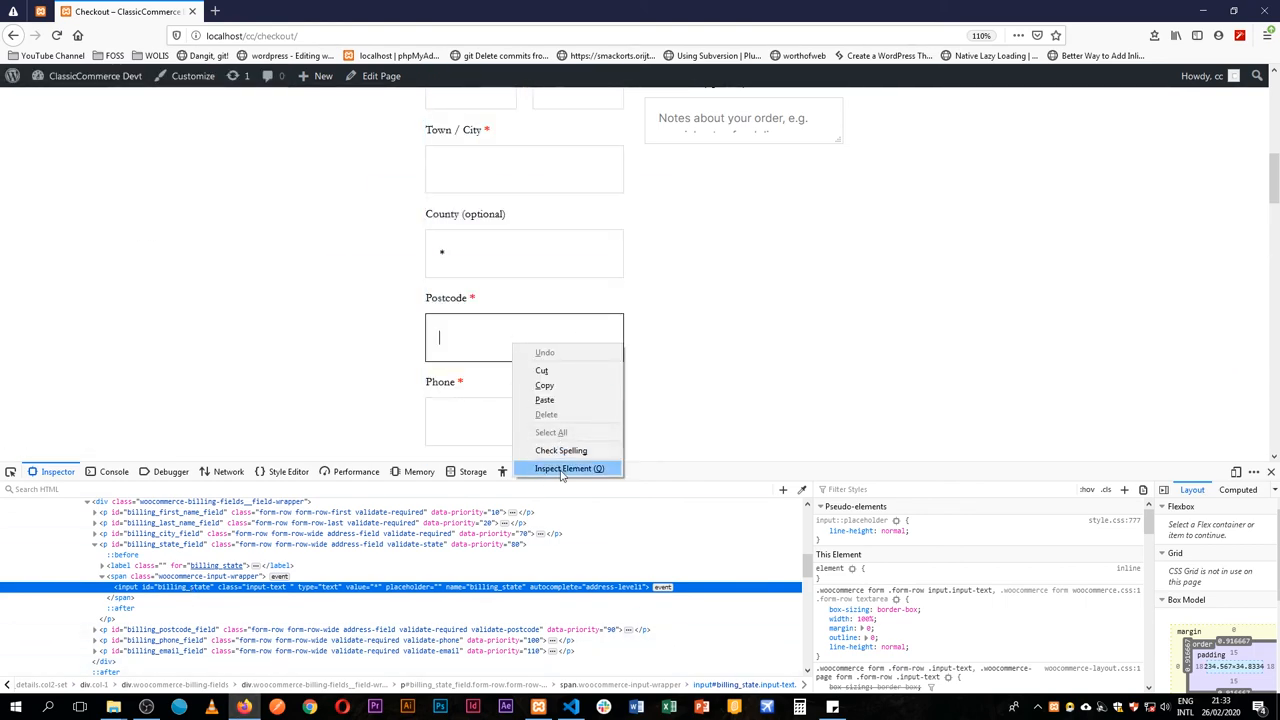
left_click(570, 468)
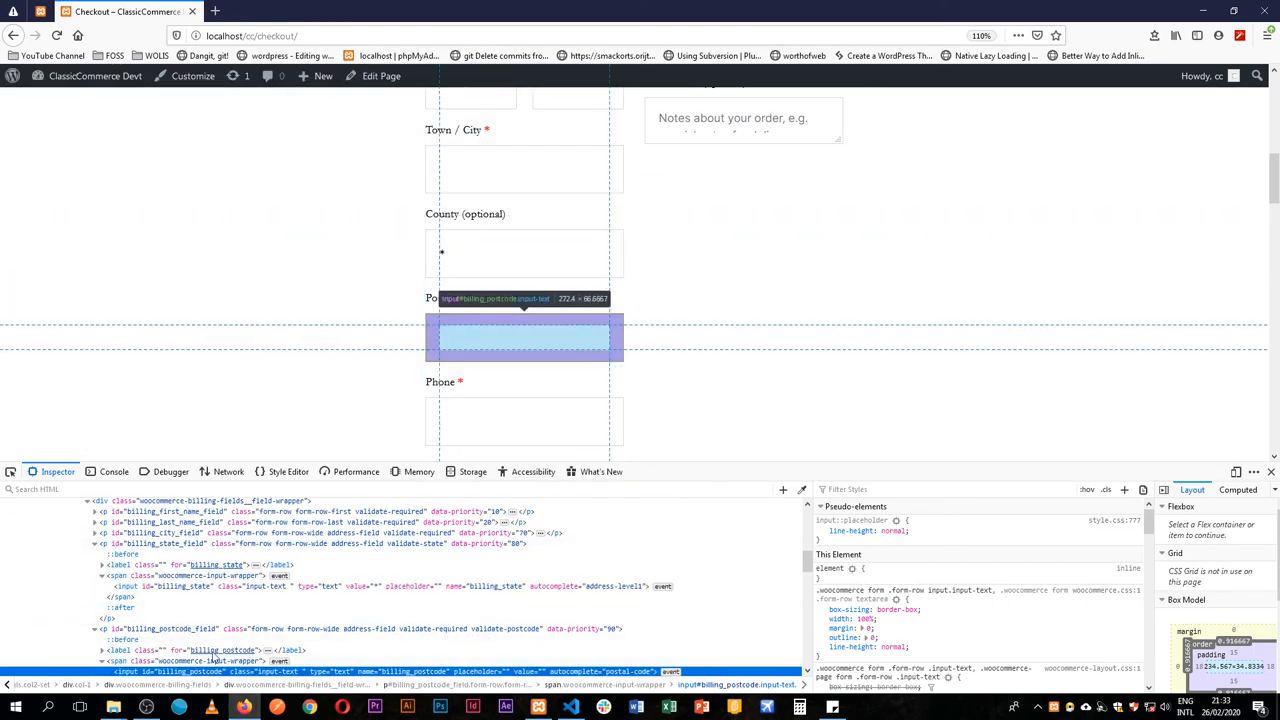
Inspect the Phone and Town / City fields, then return to the plugin code
right_click(524, 340)
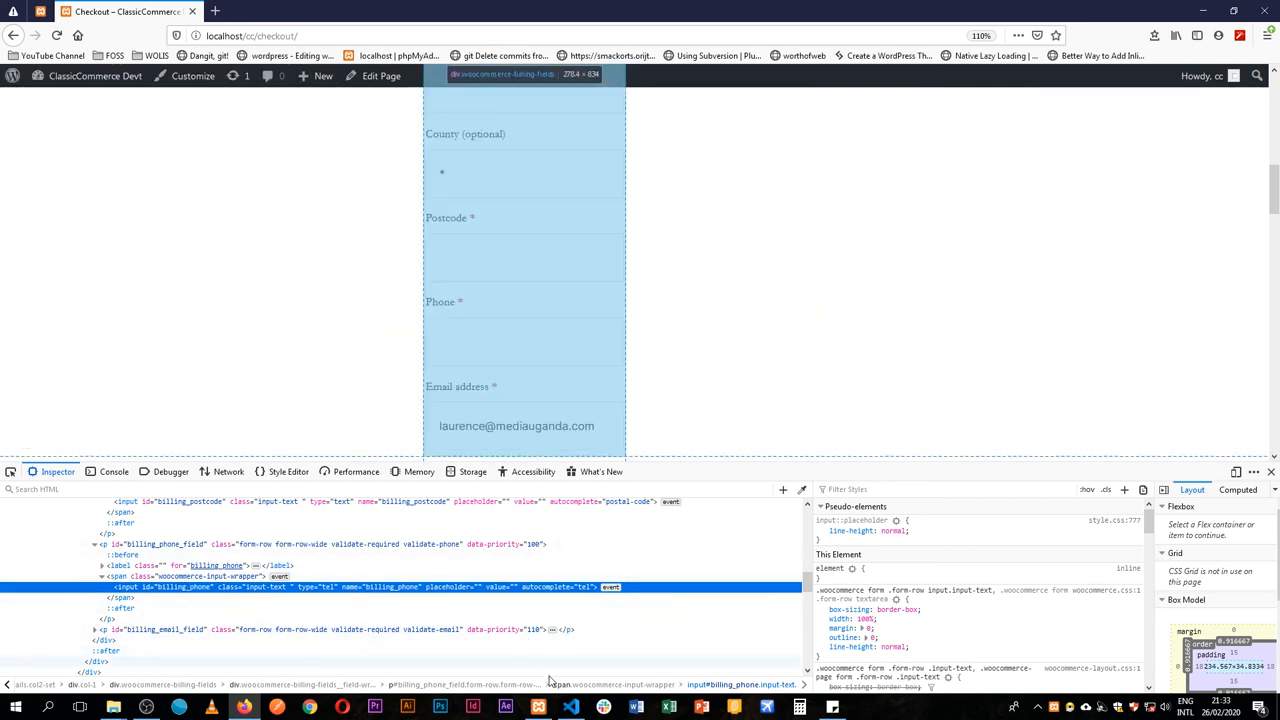
scroll("down", 3)
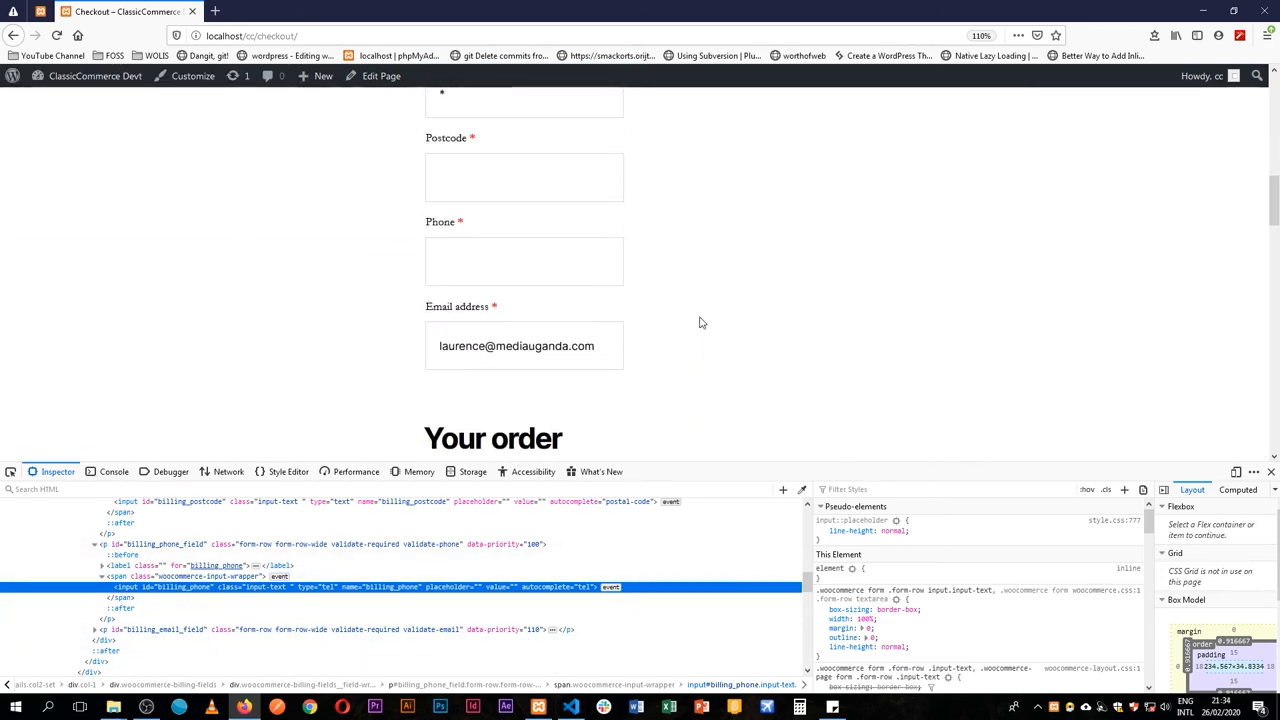
right_click(470, 328)
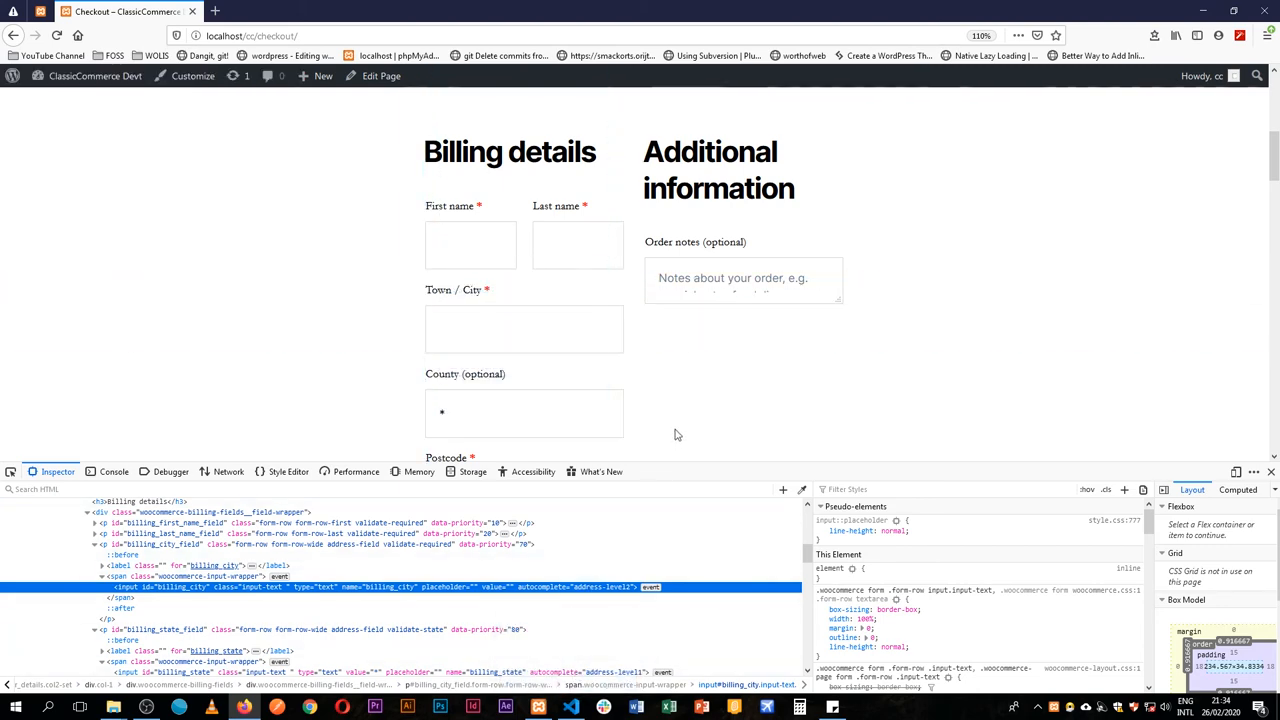
left_click(570, 708)
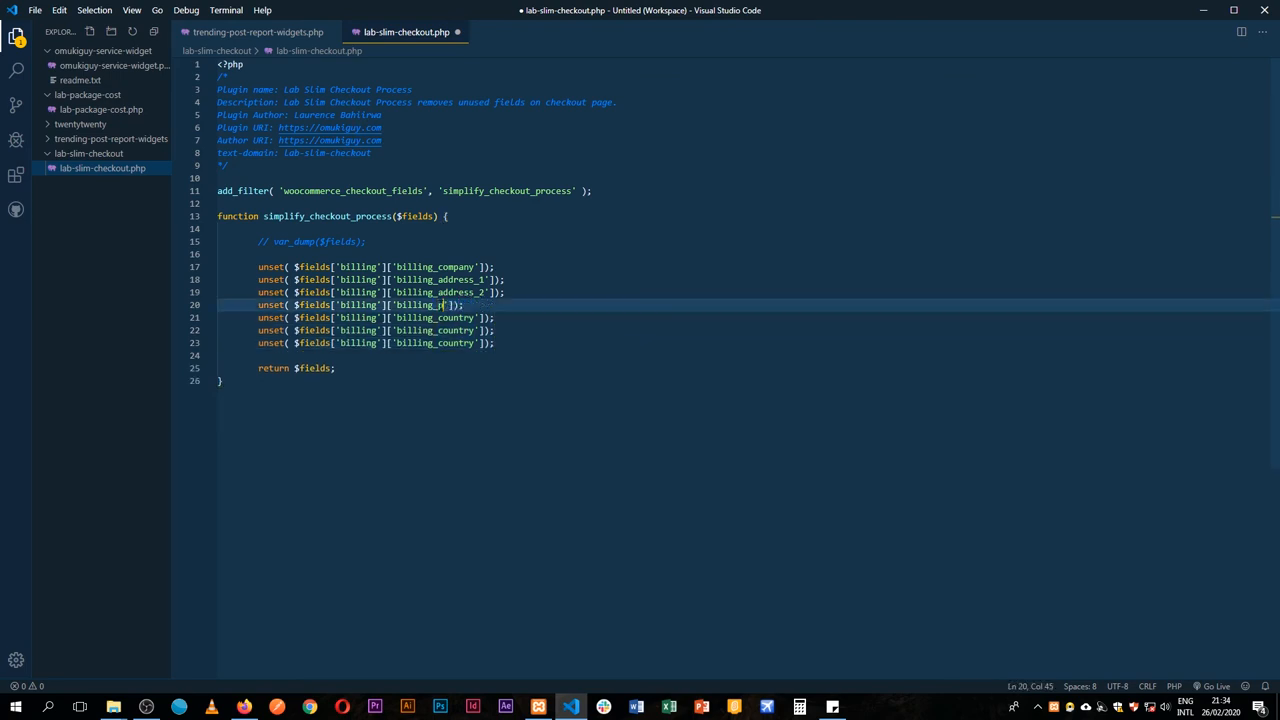
Rename a duplicated unset key to billing_postcode and select the next country key
type("ostcode")
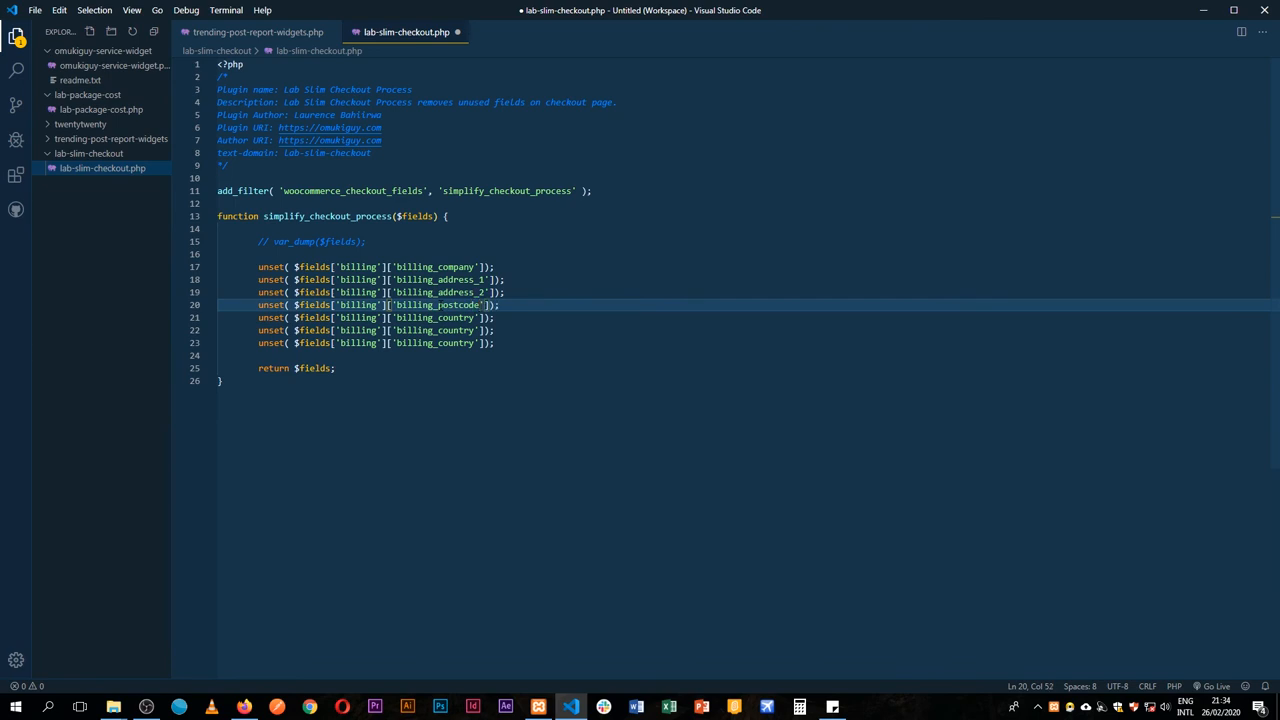
double_click(456, 316)
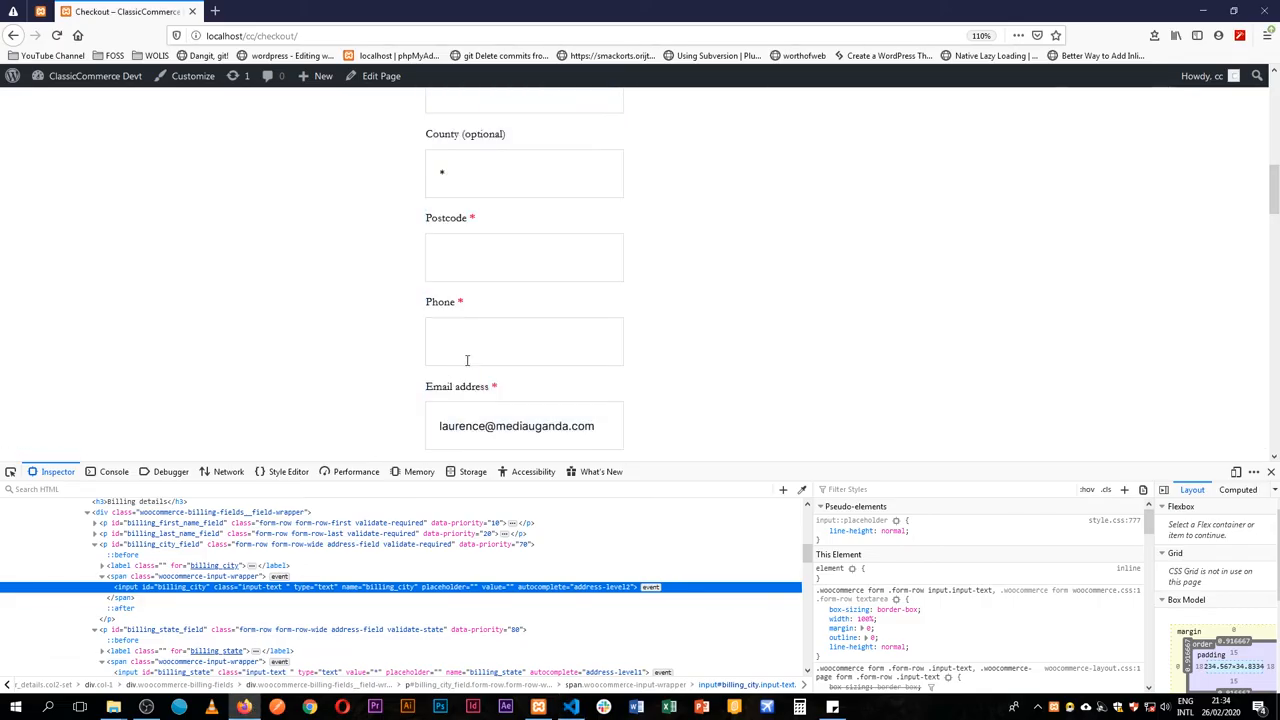
scroll("up", 3)
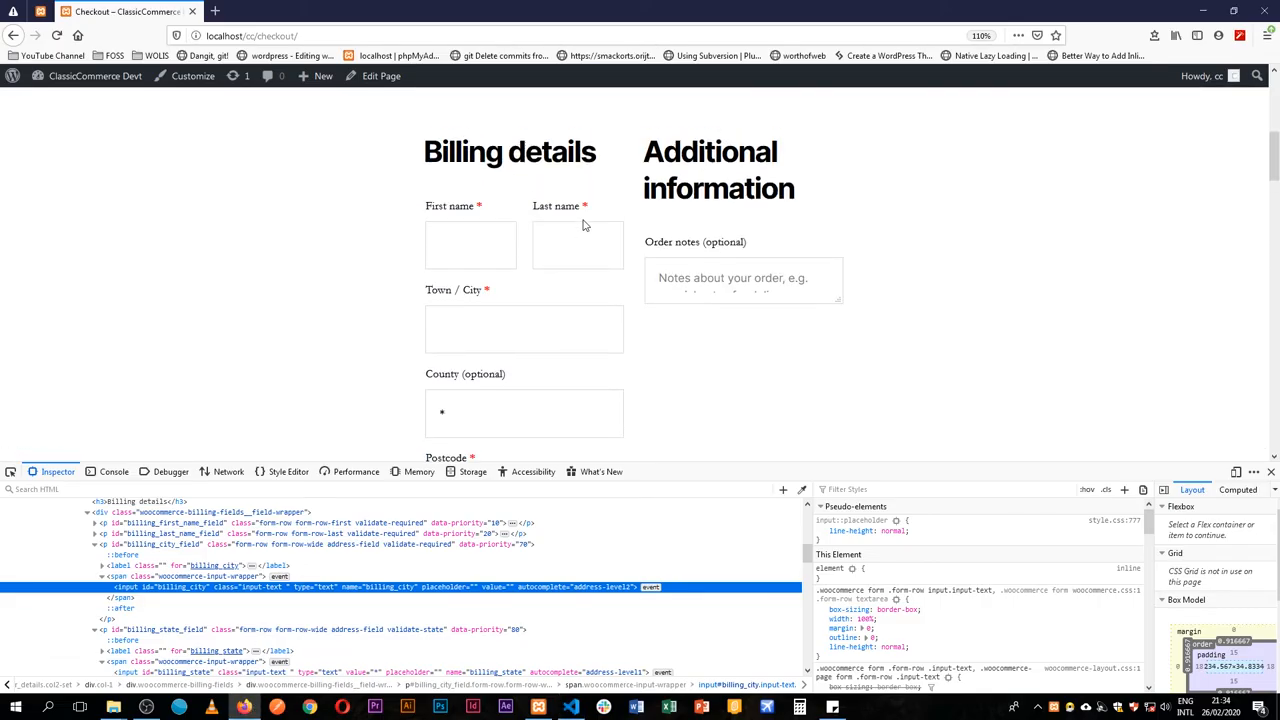
scroll("down", 3)
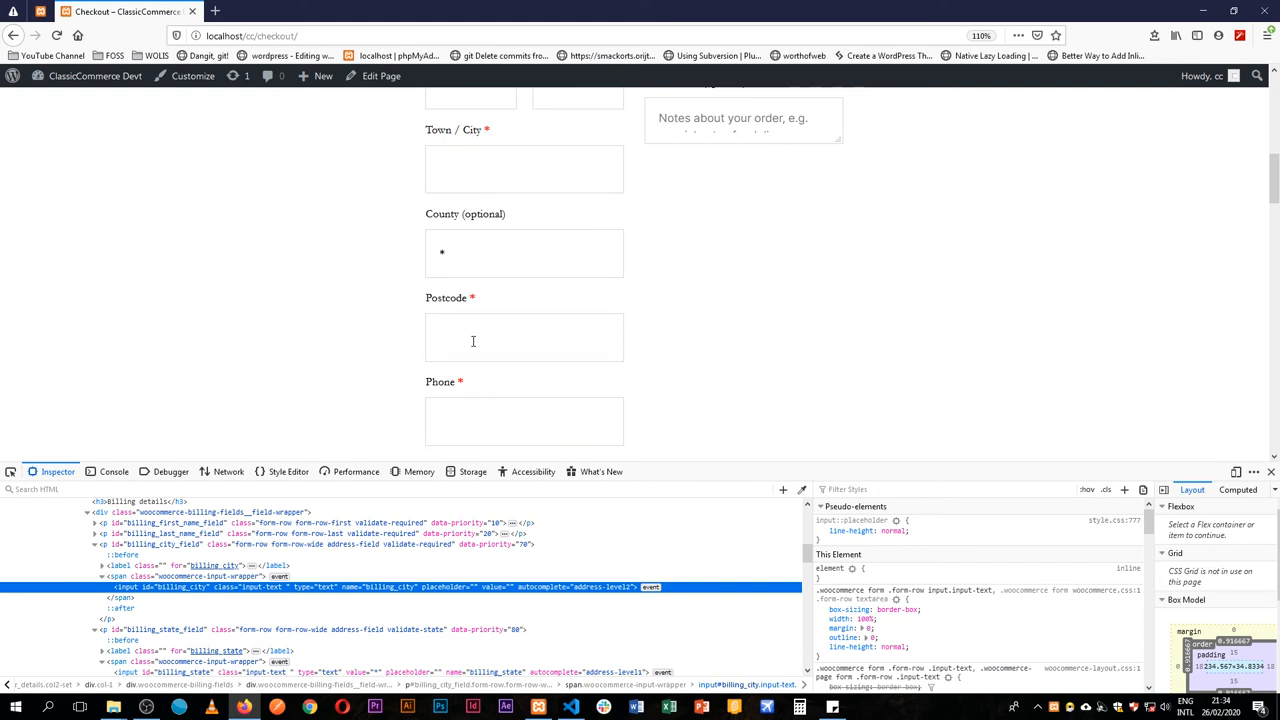
Check the Town / City field ID and select the following duplicate's country key for billing_city
left_click(524, 168)
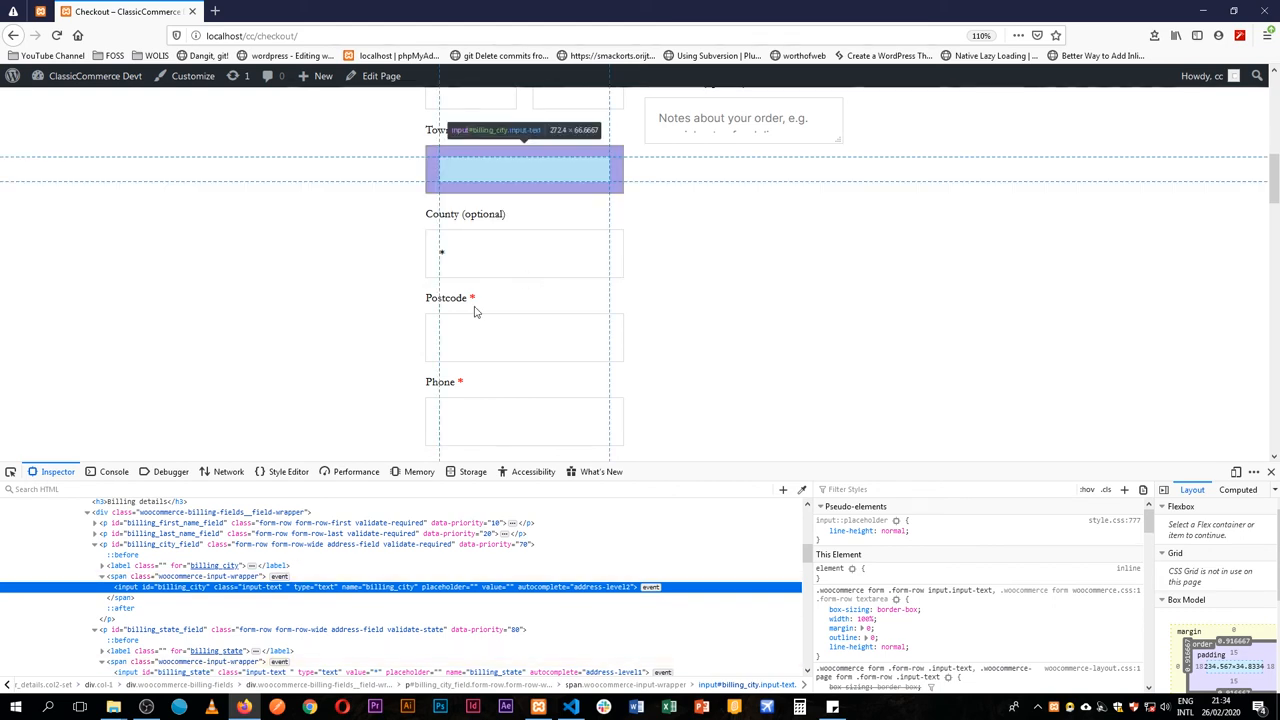
left_click(572, 708)
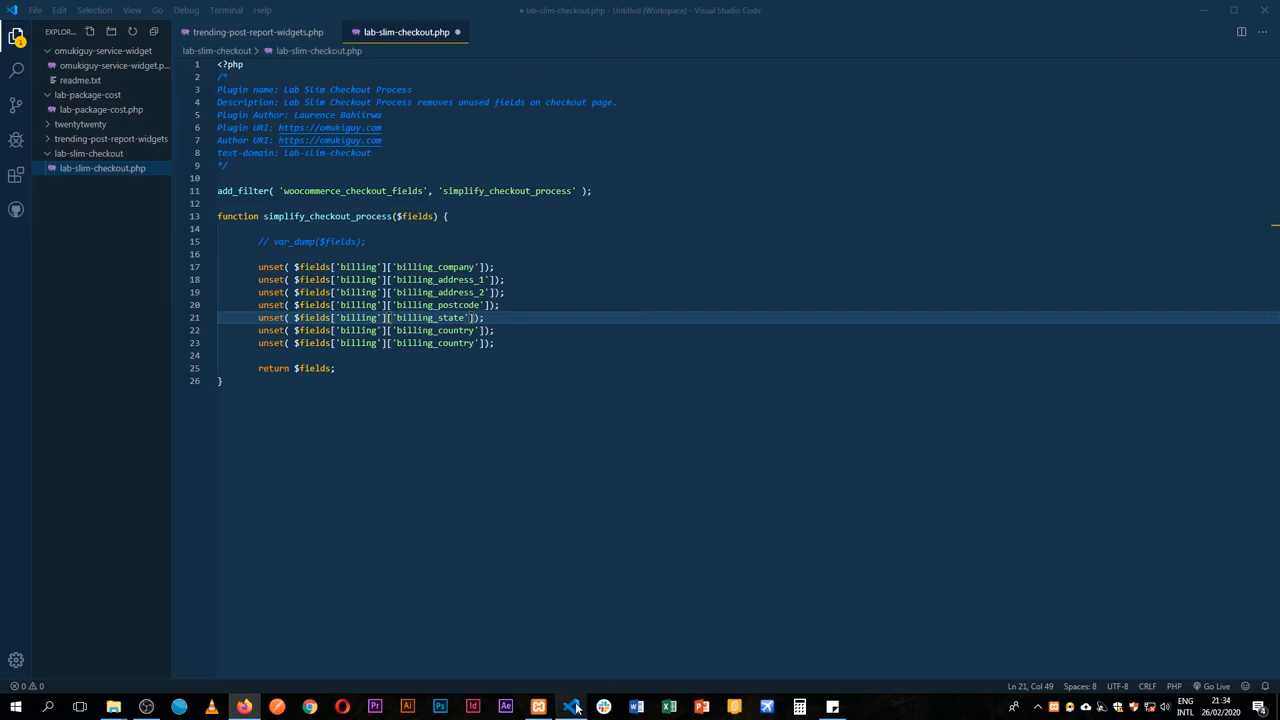
double_click(456, 330)
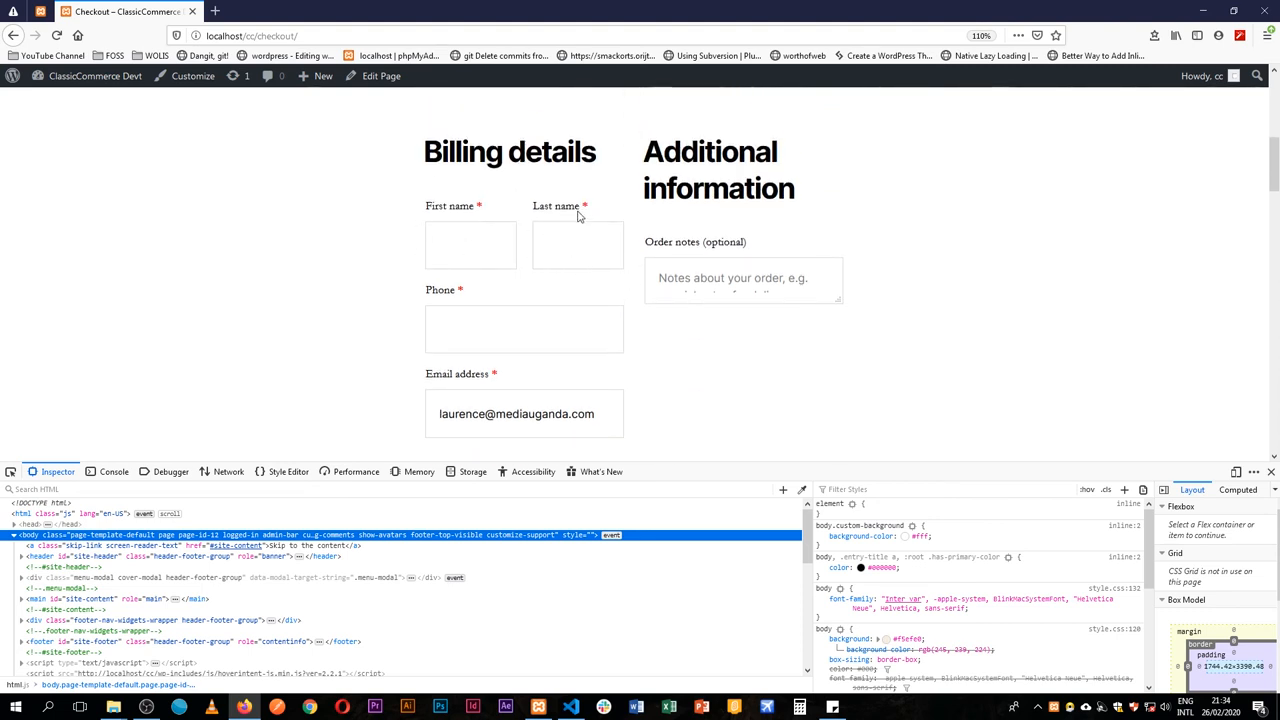
Review the slim checkout showing only name, phone and email, then return to the code
left_click(470, 244)
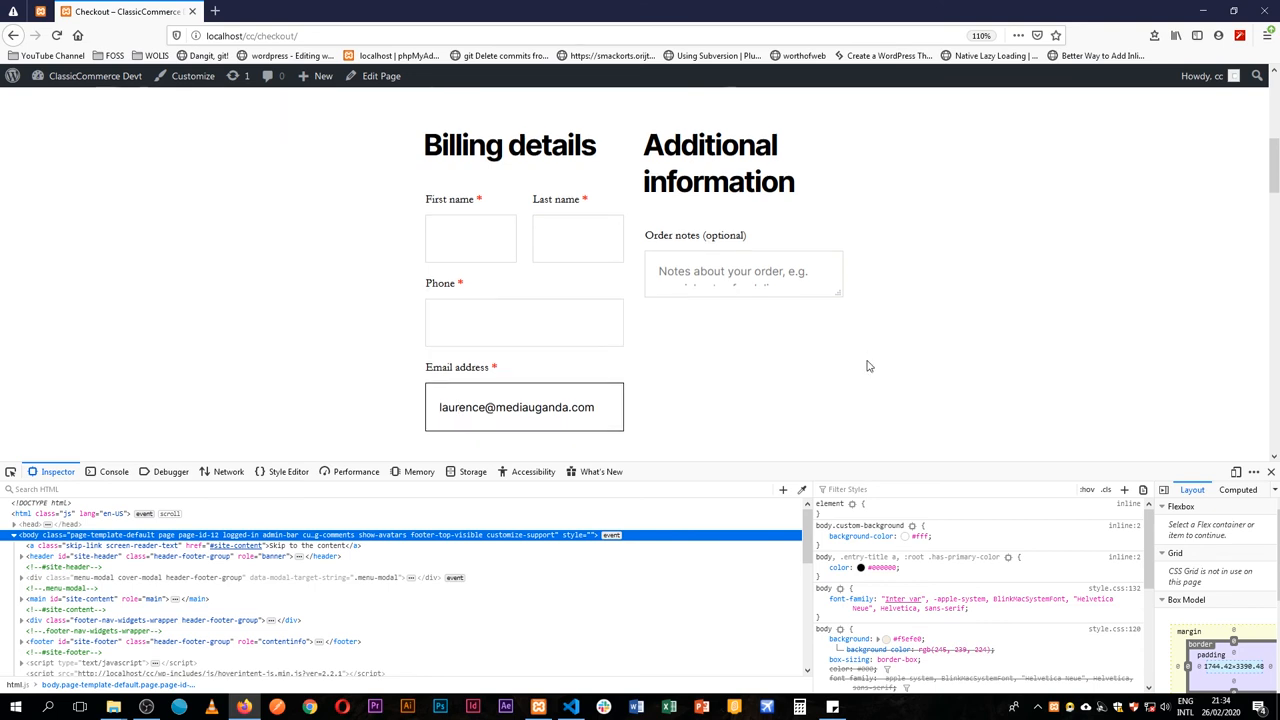
scroll("down", 3)
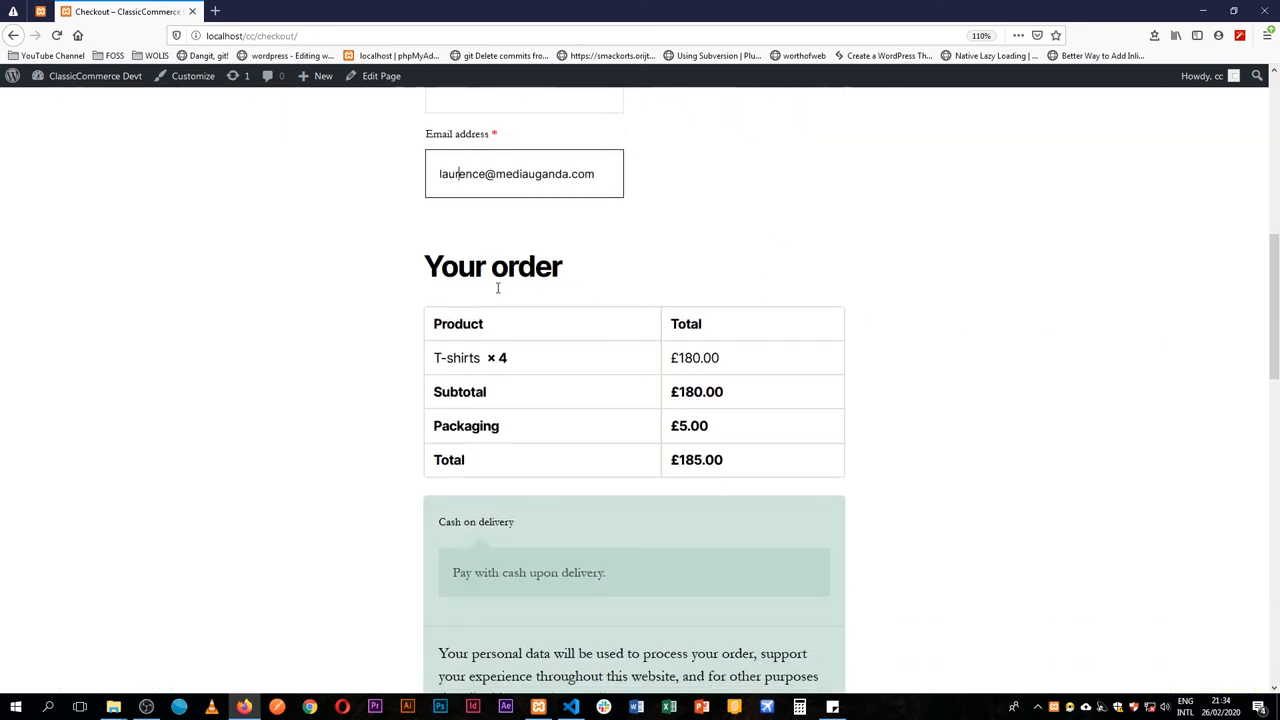
scroll("up", 3)
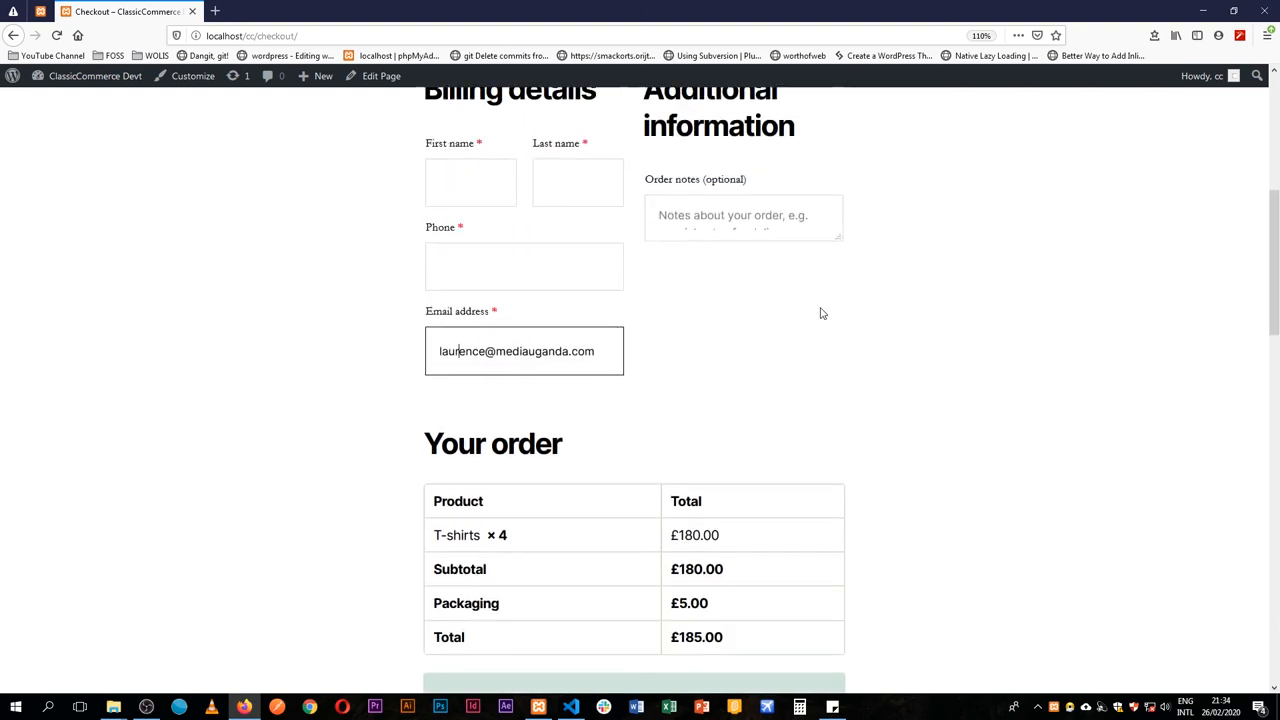
left_click(570, 708)
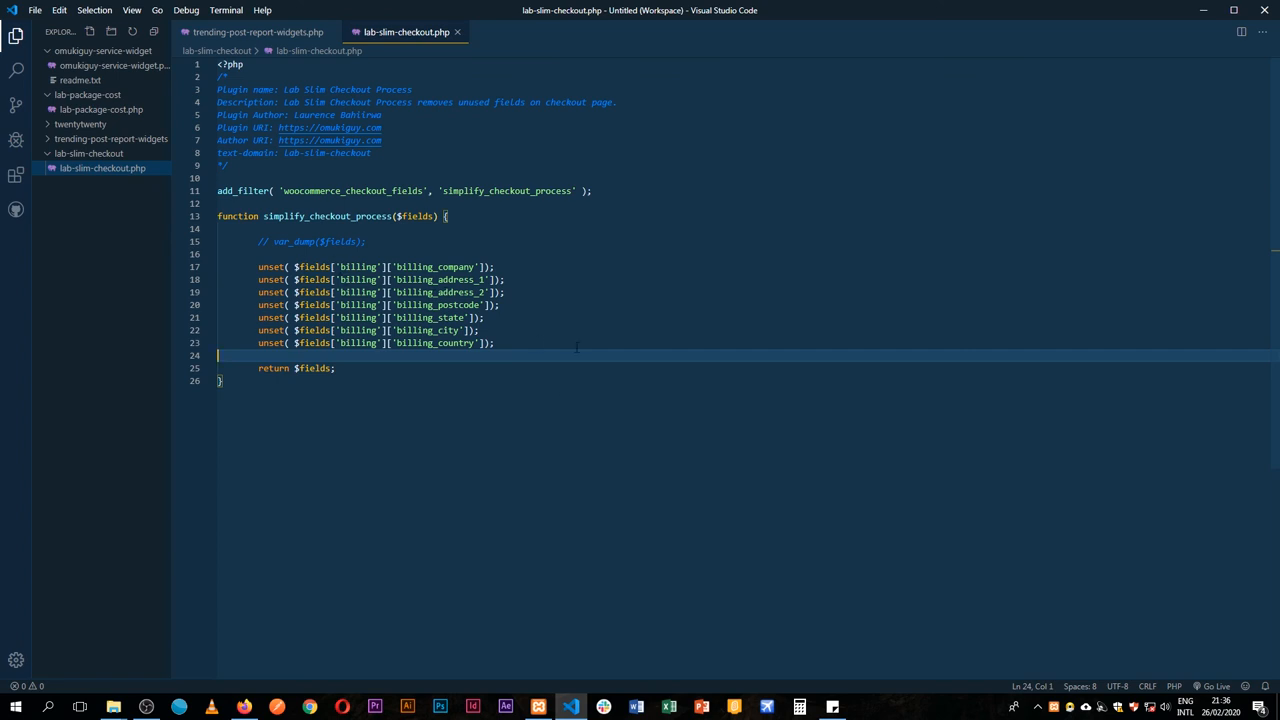
Scroll the slim checkout down past the order summary to the Place Order button
left_click(244, 708)
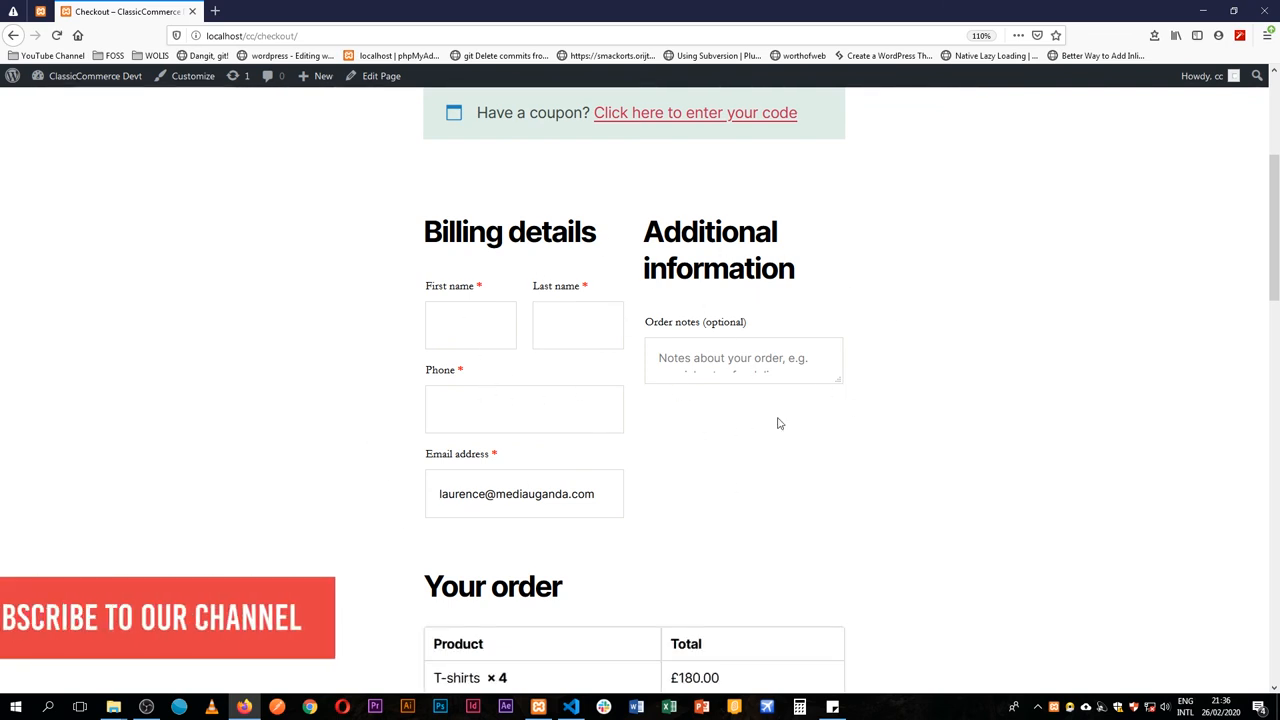
scroll("down", 3)
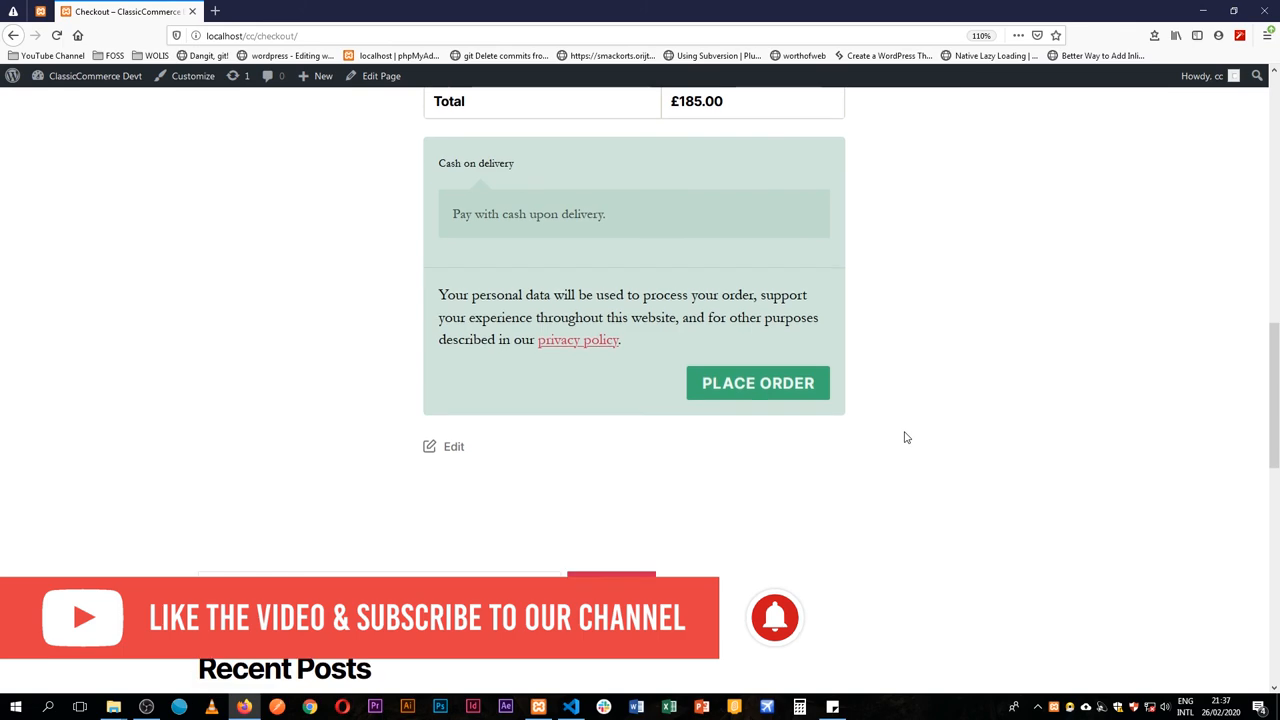
scroll("down", 3)
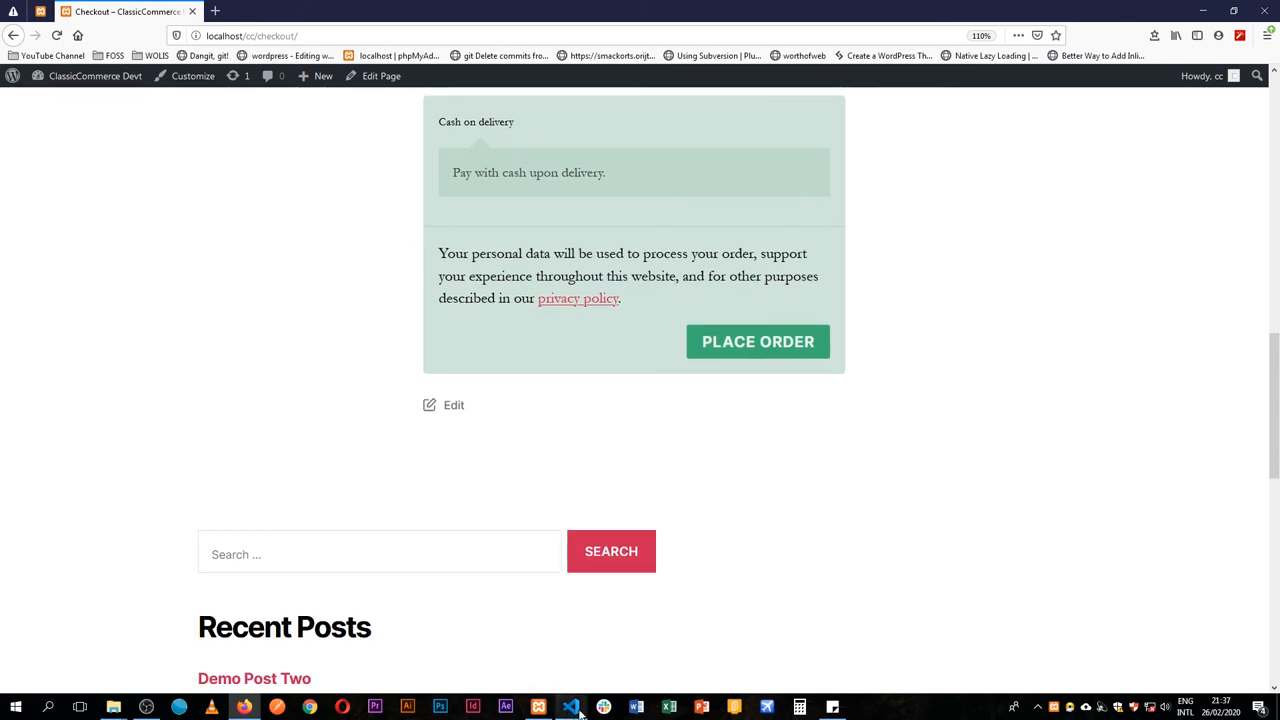